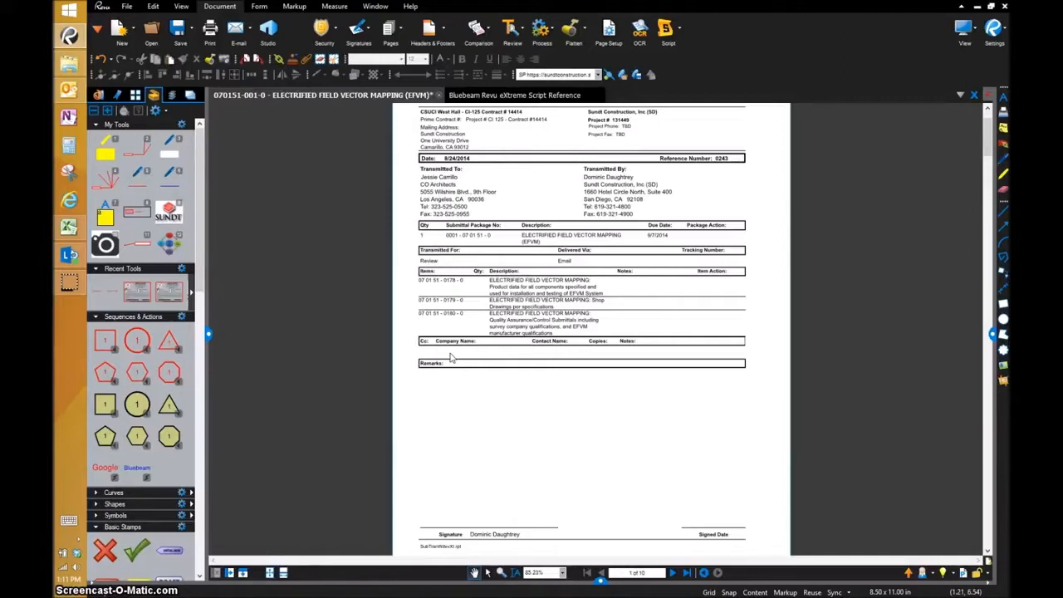
mouse_move(452, 357)
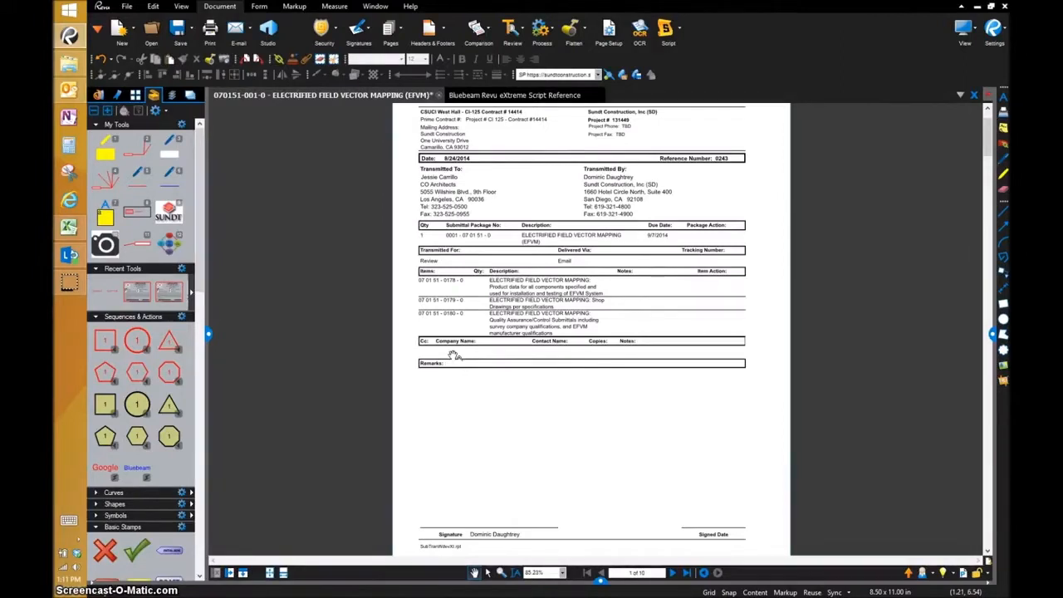
mouse_move(455, 352)
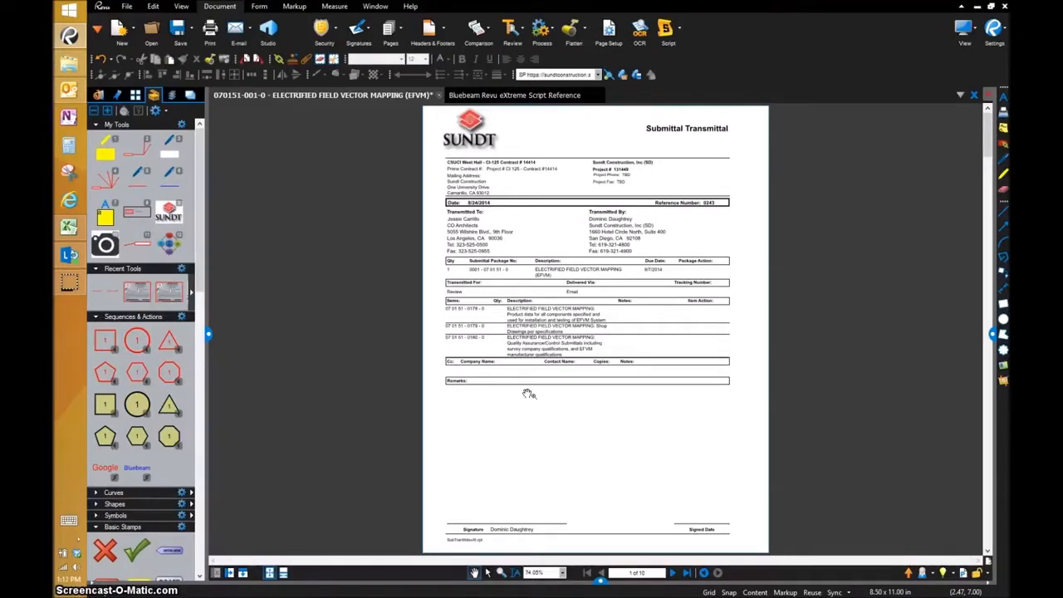
- Place the red Submittal Review stamp on the transmittal, below the Remarks section
click(544, 362)
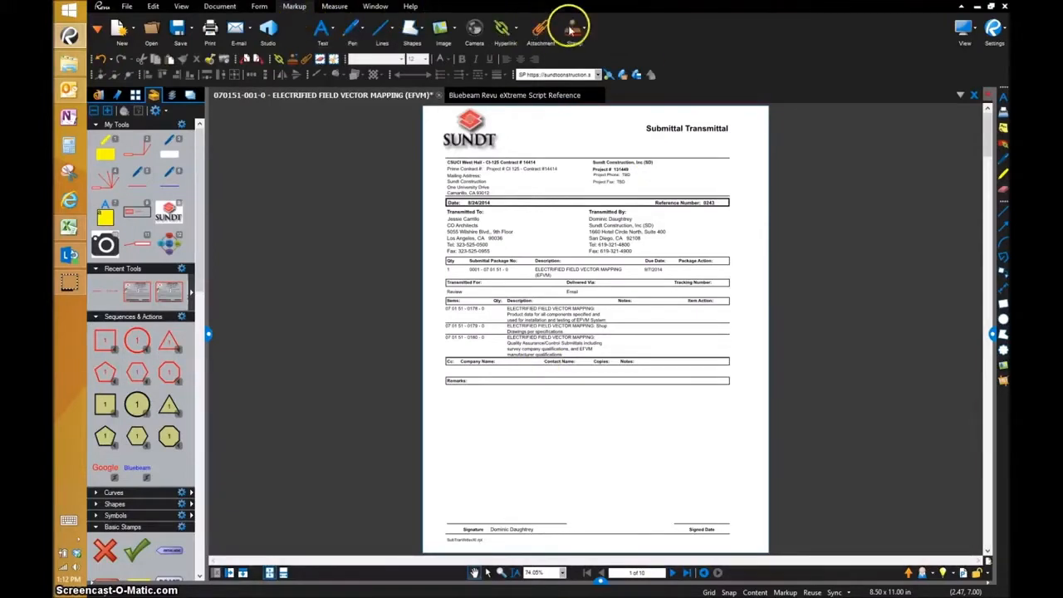
click(575, 29)
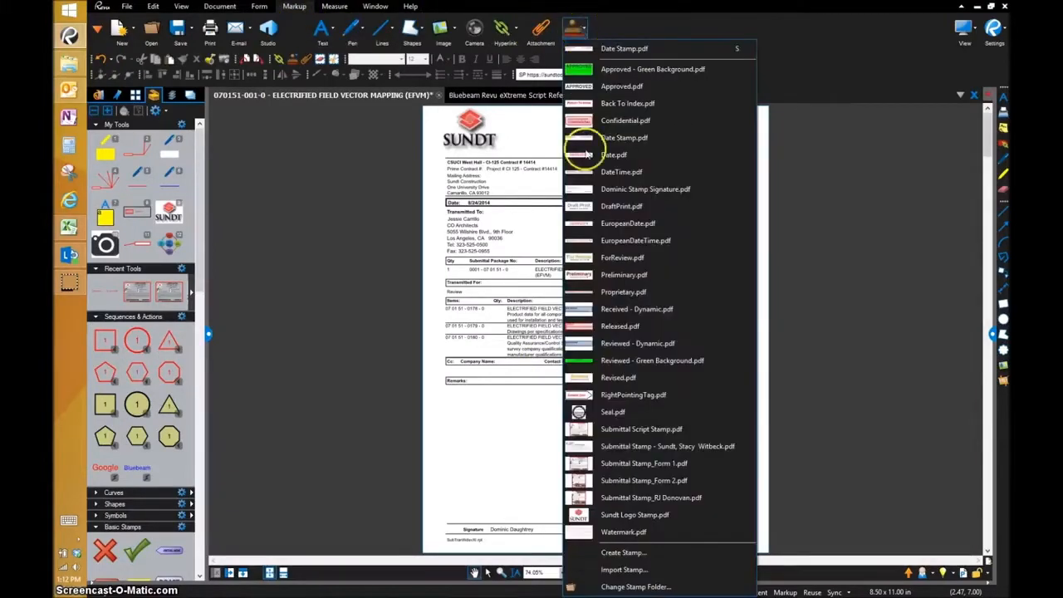
click(615, 155)
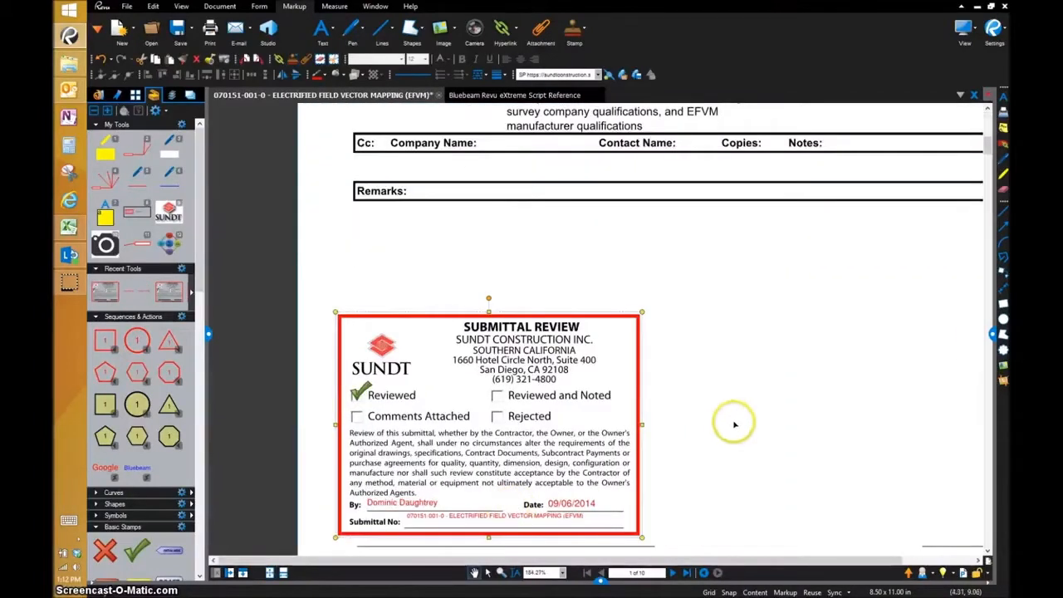
scroll(down, 3)
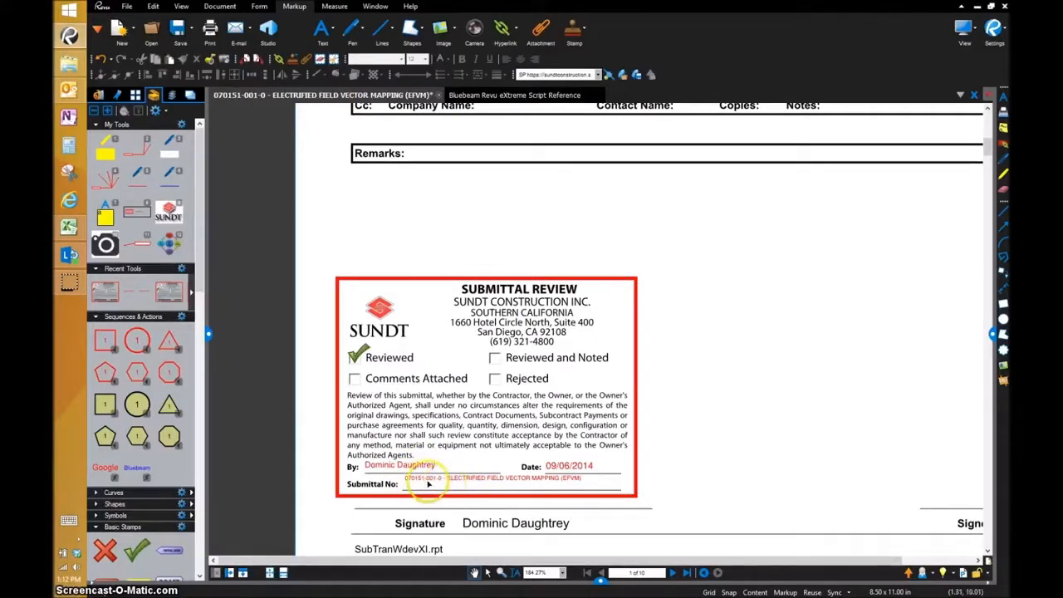
mouse_move(812, 422)
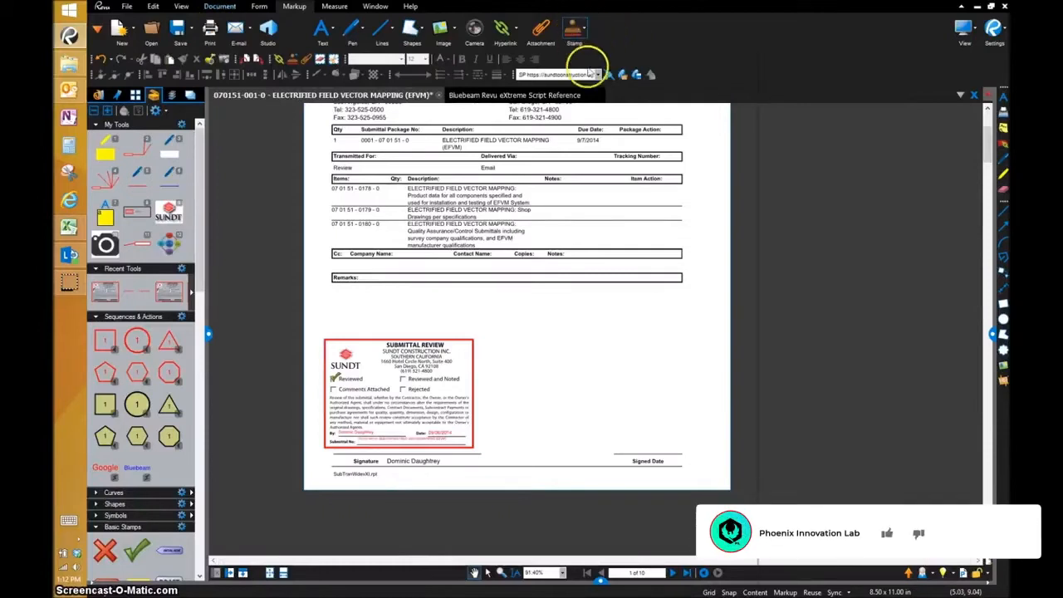
- Stamp a red date and time mark beside the Signed Date line
click(574, 31)
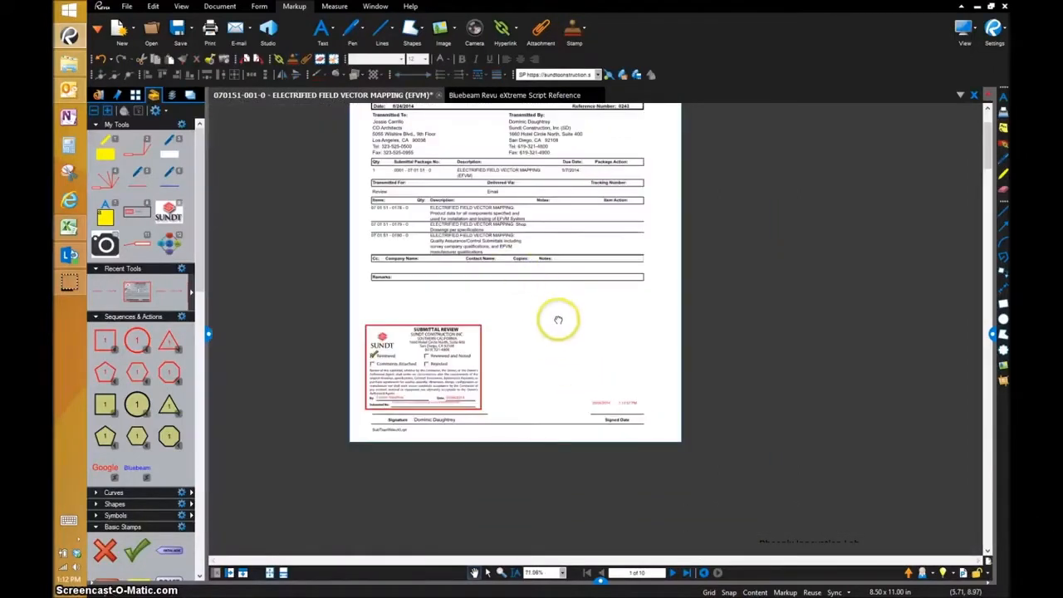
scroll(up, 3)
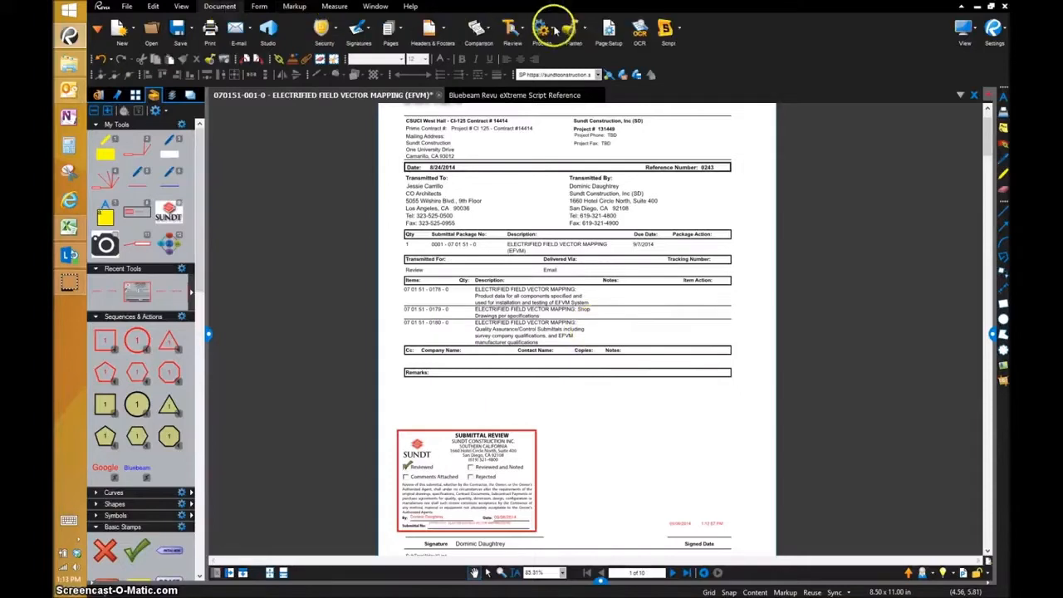
- Reduce the transmittal's file size with the recommended preset and dismiss the results
click(542, 33)
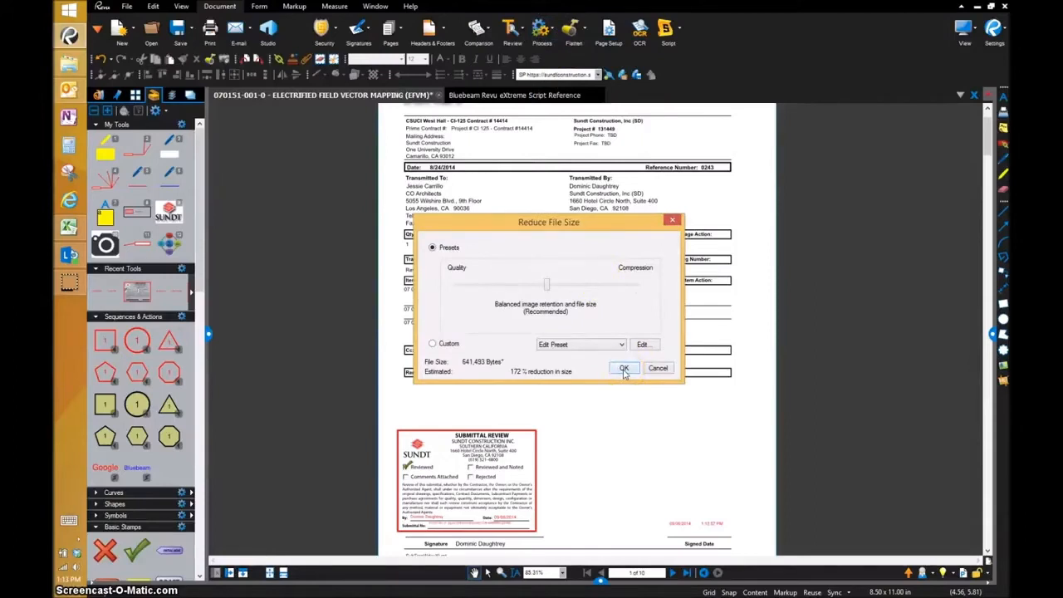
click(623, 368)
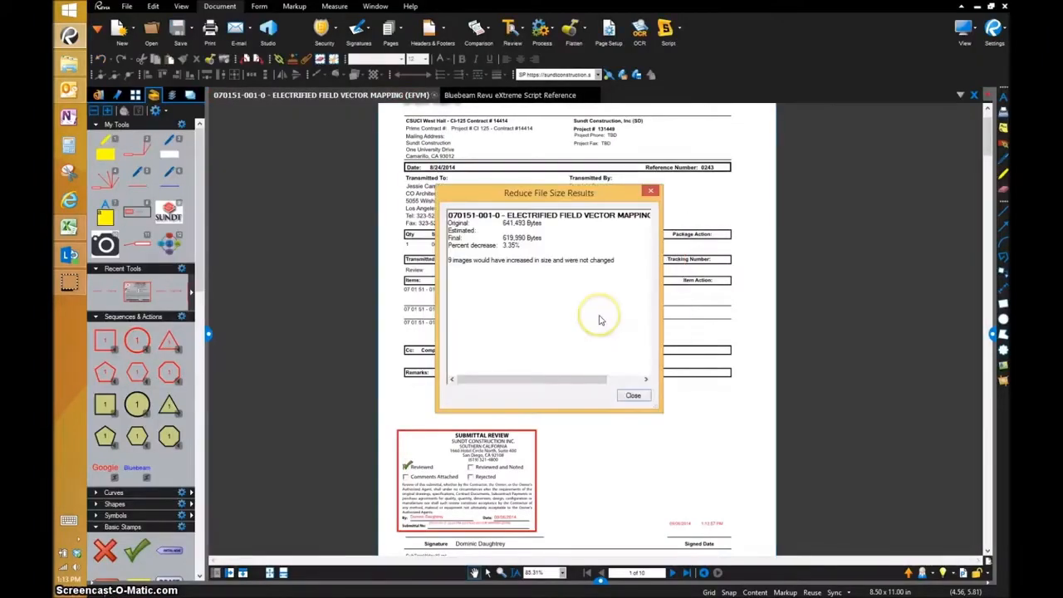
click(633, 395)
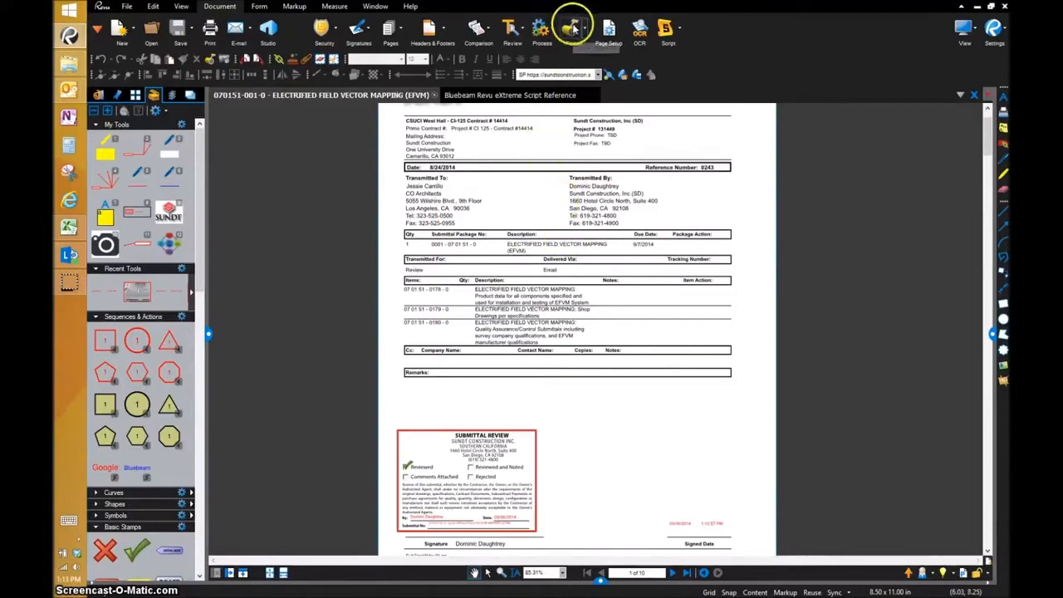
- Flatten all markups, including the stamp, on every page
click(574, 29)
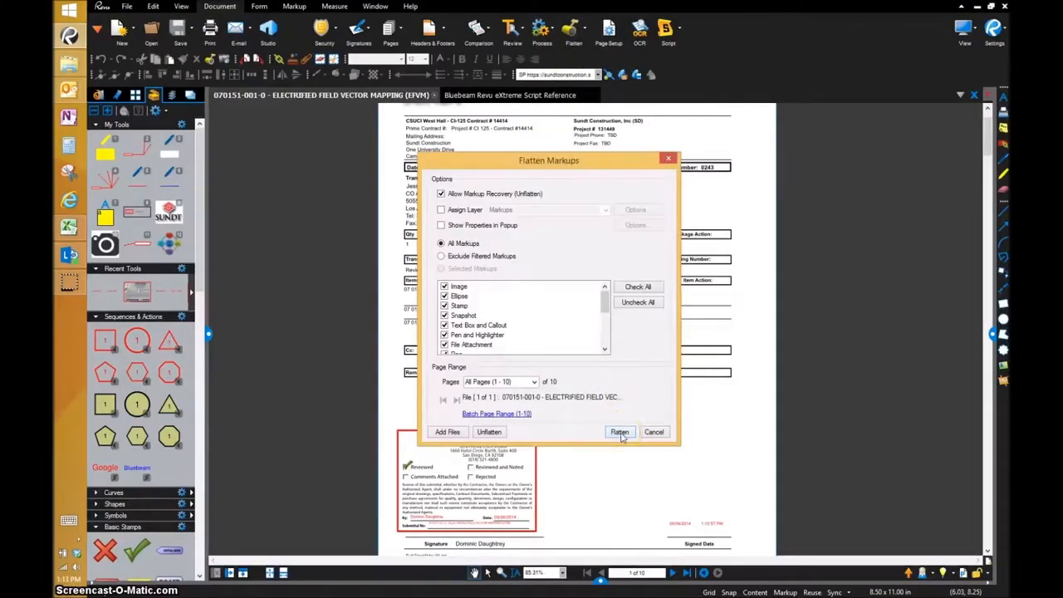
click(620, 432)
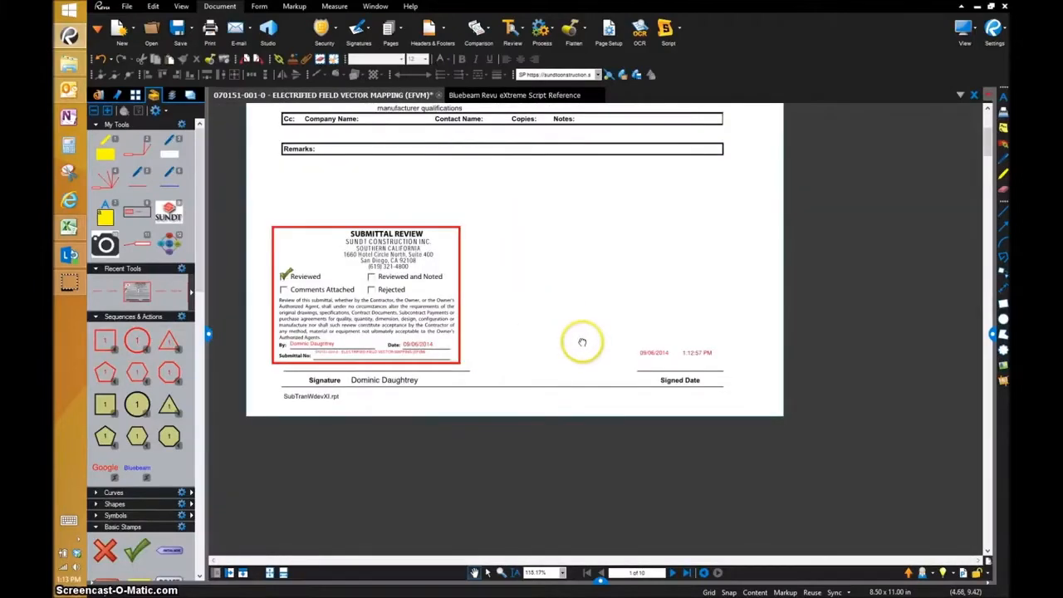
scroll(up, 3)
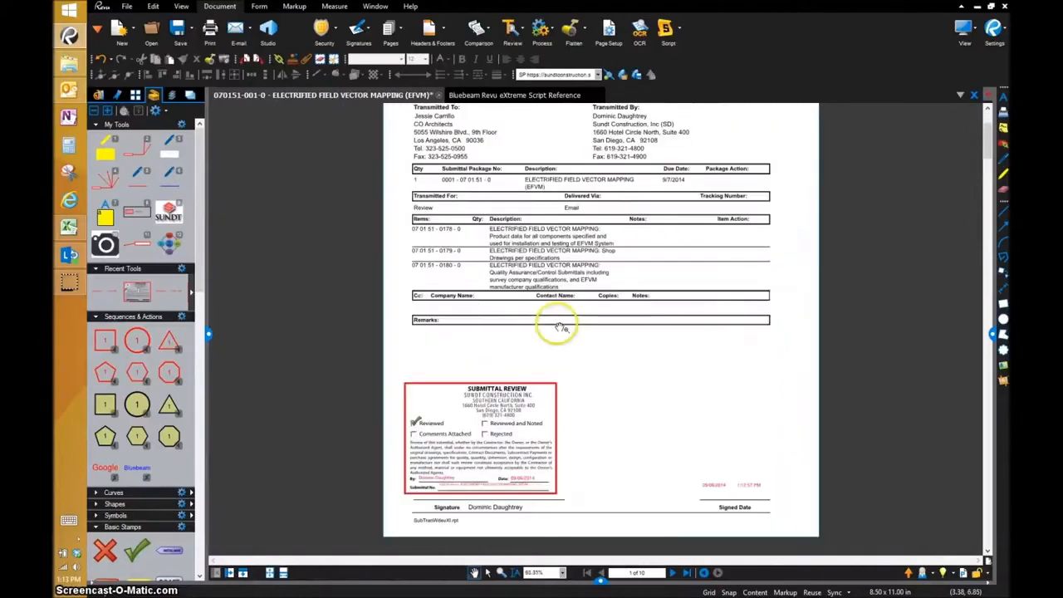
scroll(up, 3)
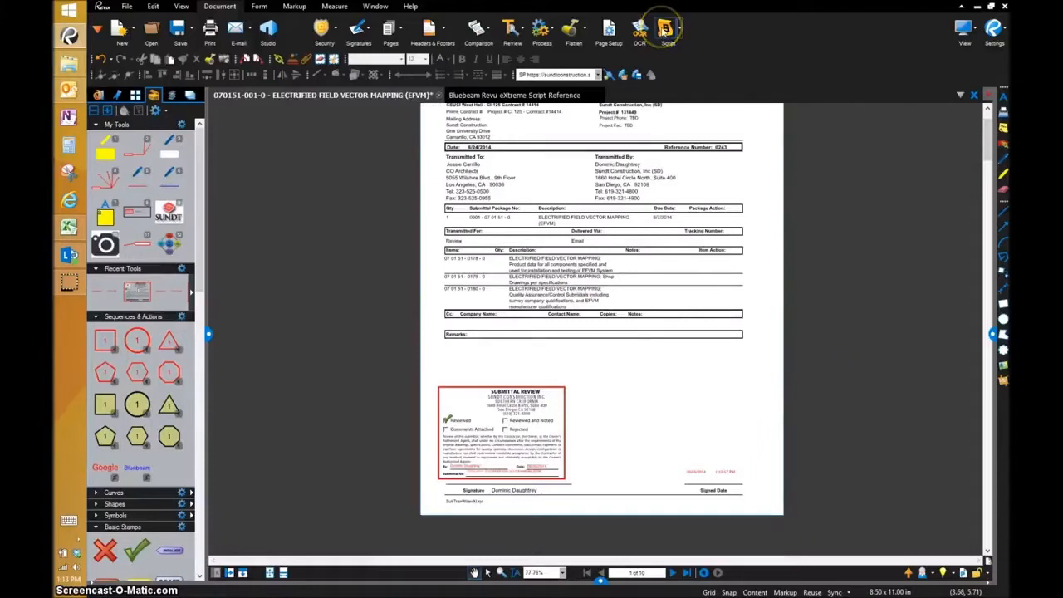
- Add a script named 'Submittal Cover Script' in Script Manager, then close the manager
click(668, 31)
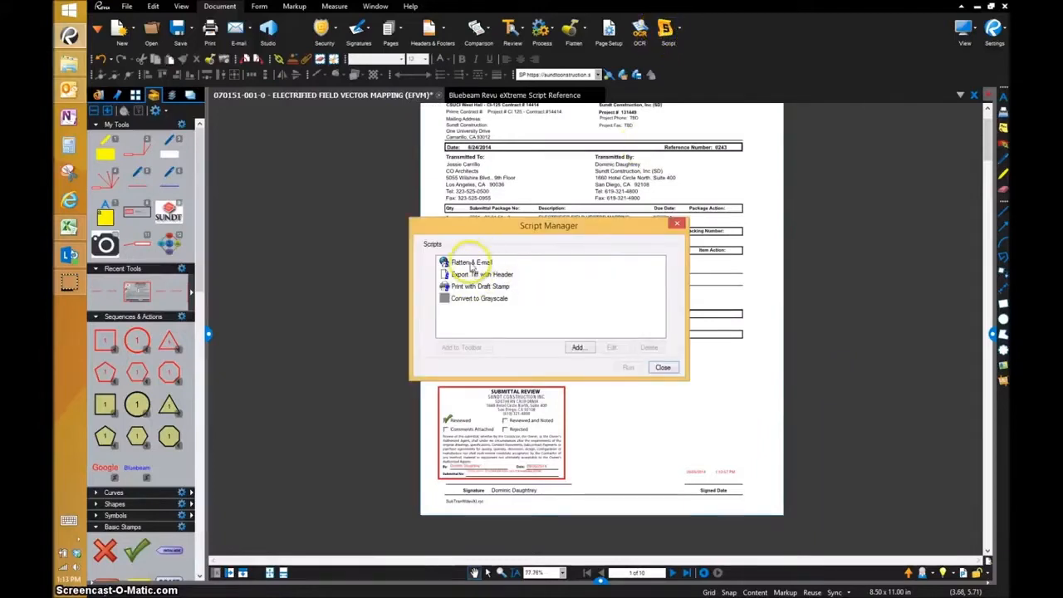
mouse_move(490, 300)
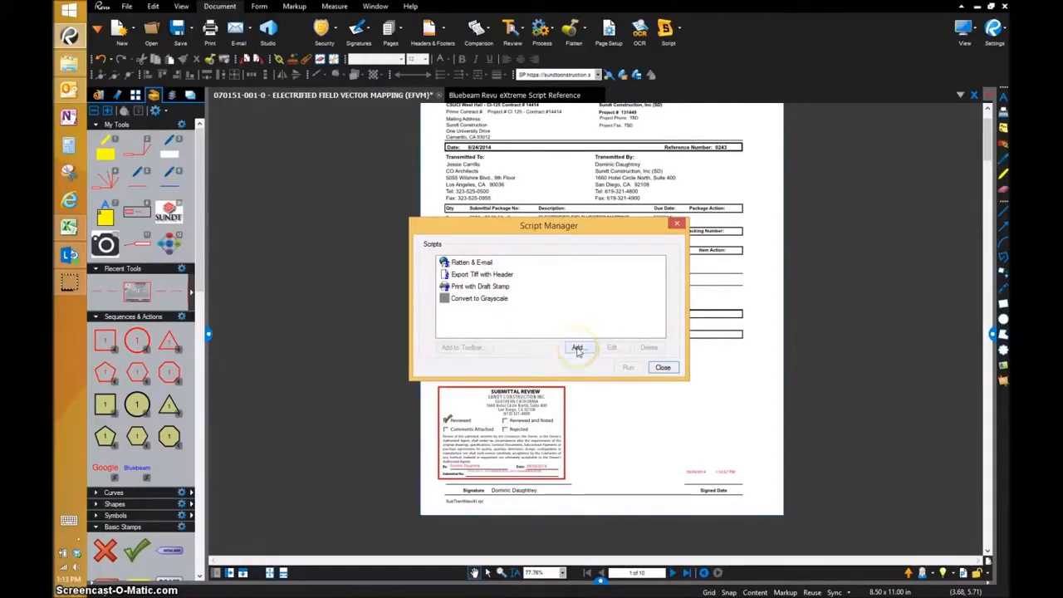
click(578, 348)
text(Submittal Cover)
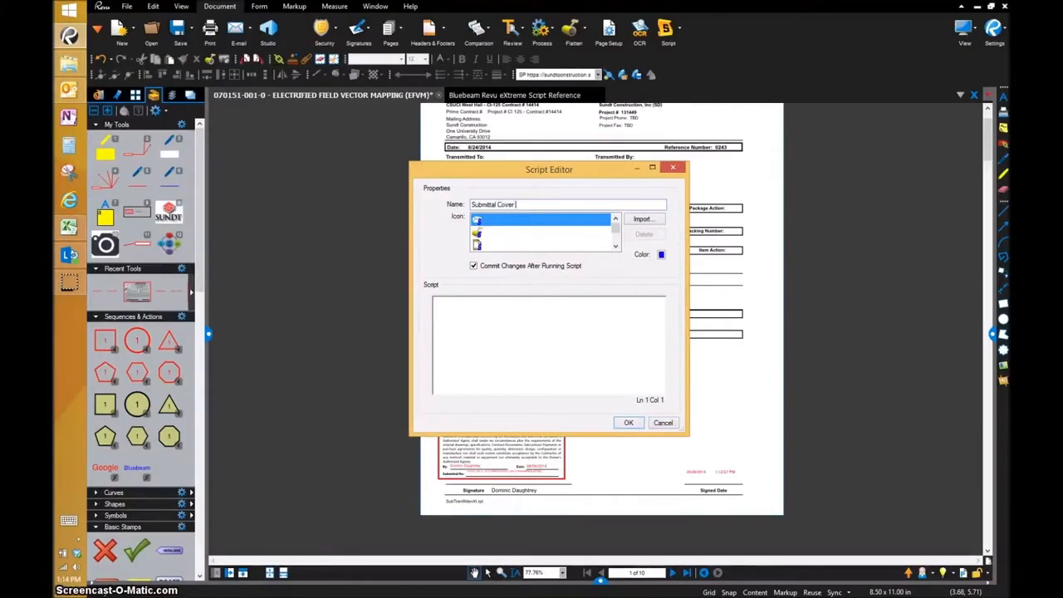
text(Script)
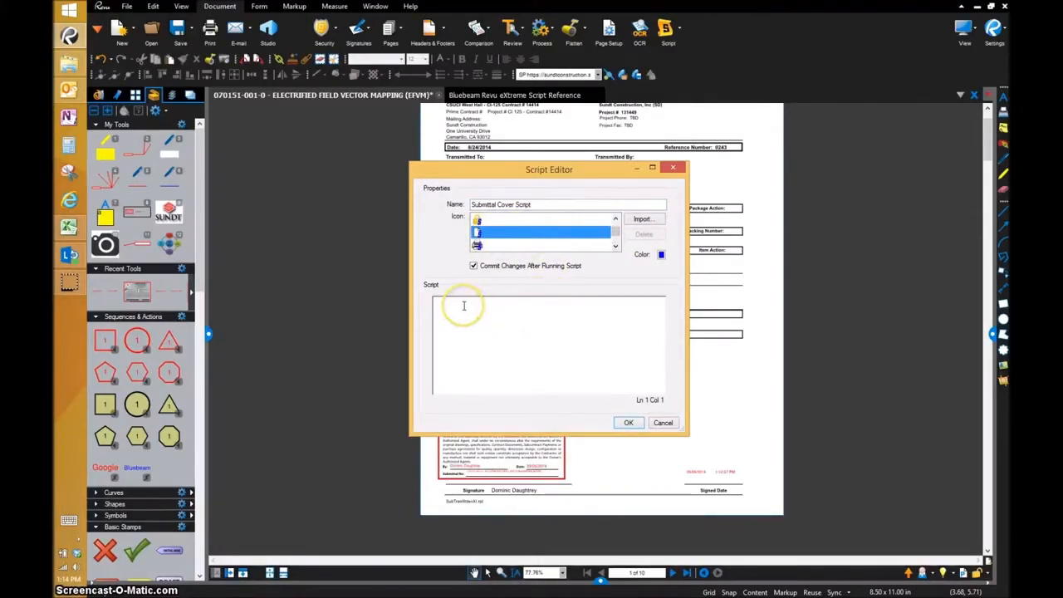
mouse_move(480, 306)
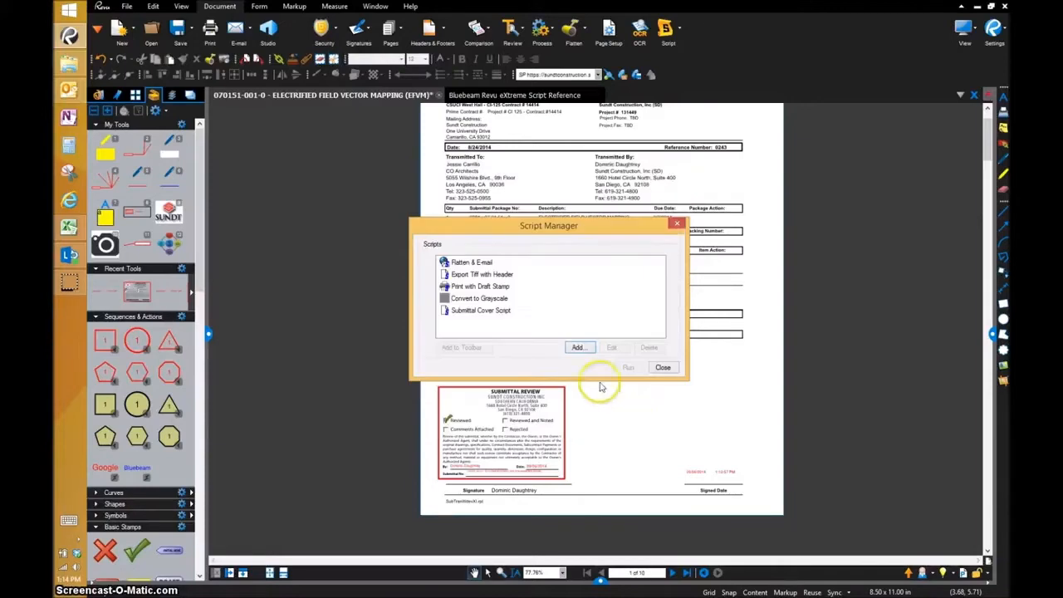
mouse_move(659, 366)
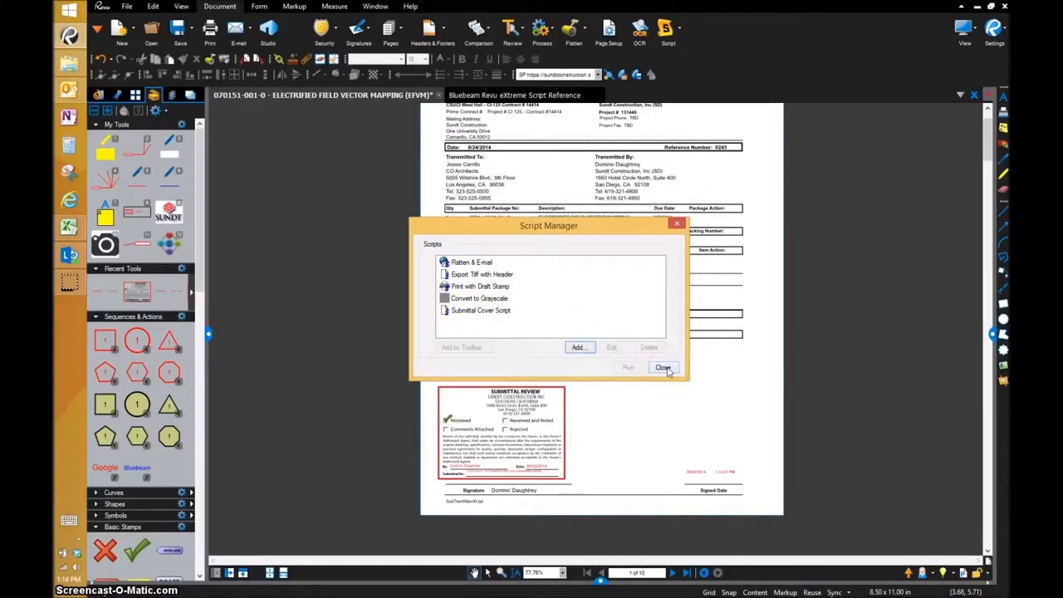
click(663, 368)
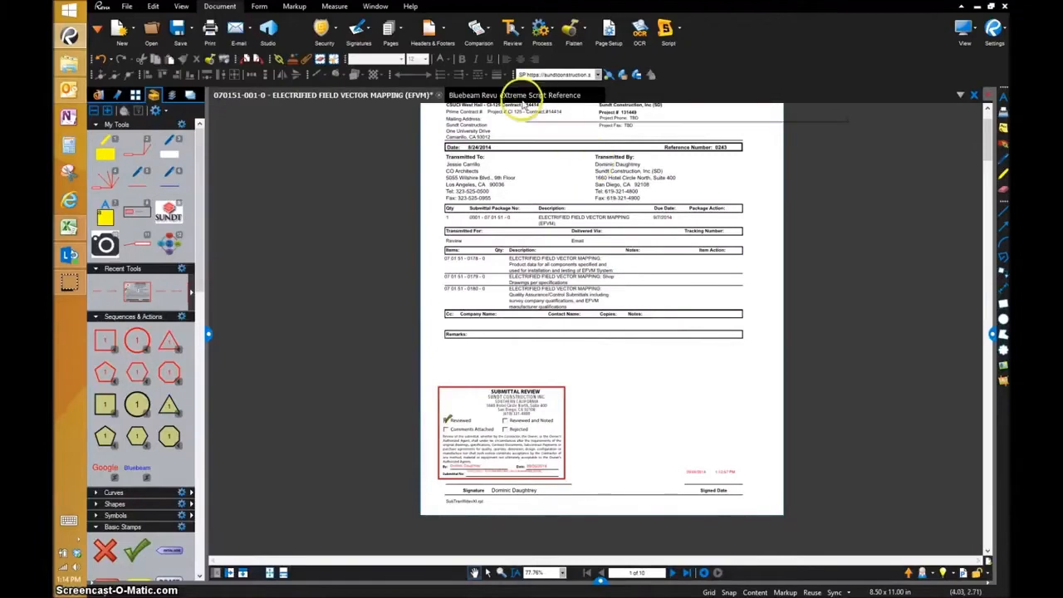
- Browse the open reference document's page thumbnails, then return to the transmittal
click(522, 95)
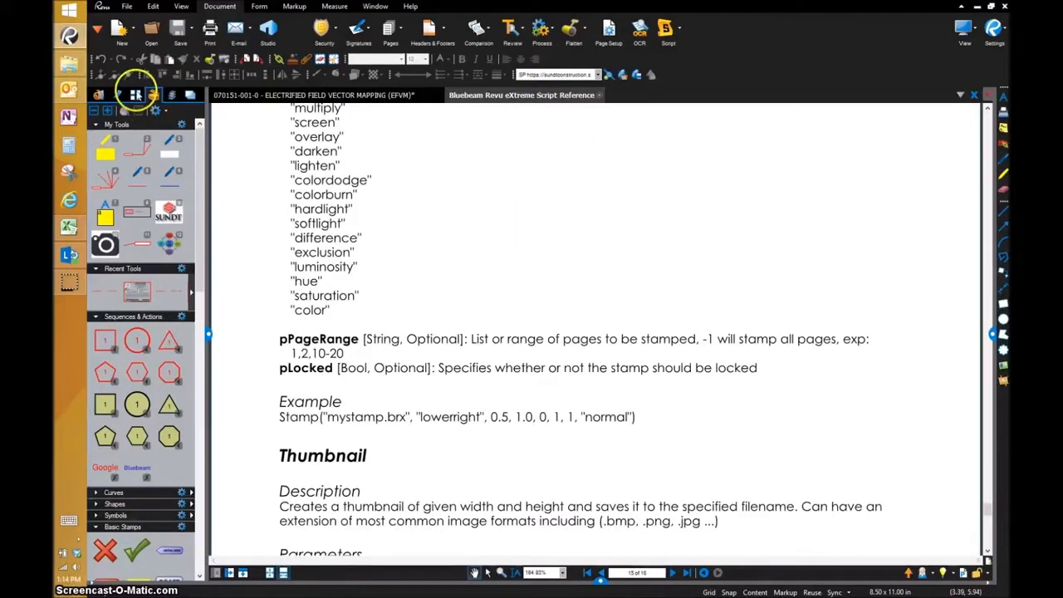
click(136, 95)
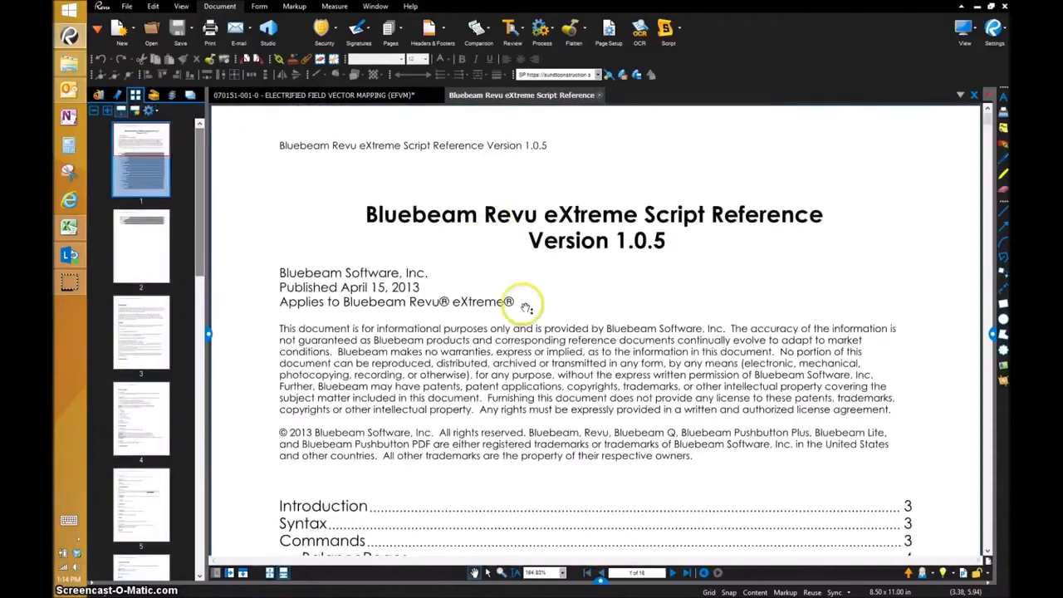
scroll(down, 3)
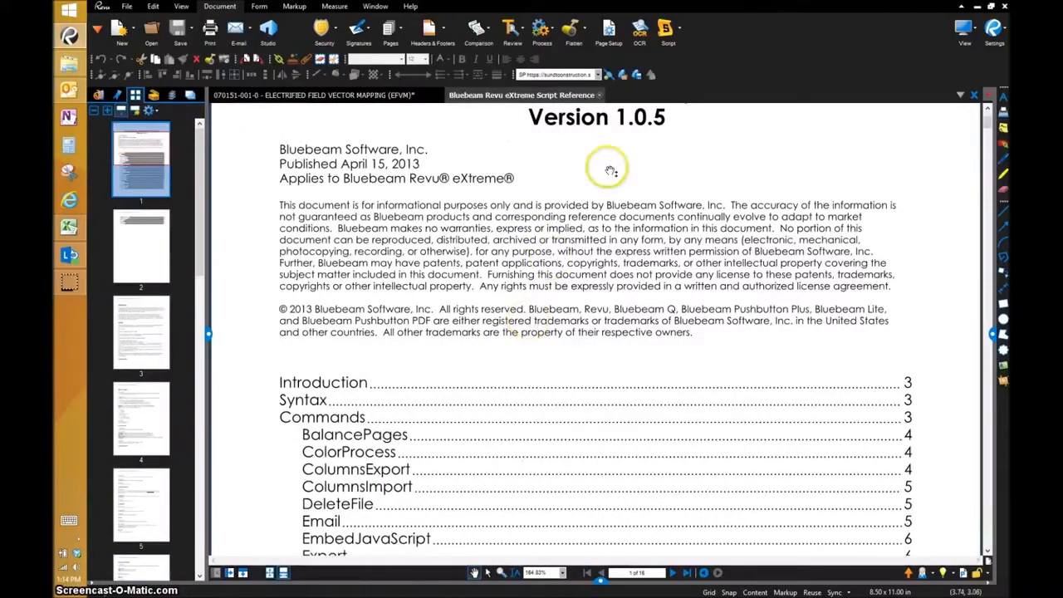
click(324, 95)
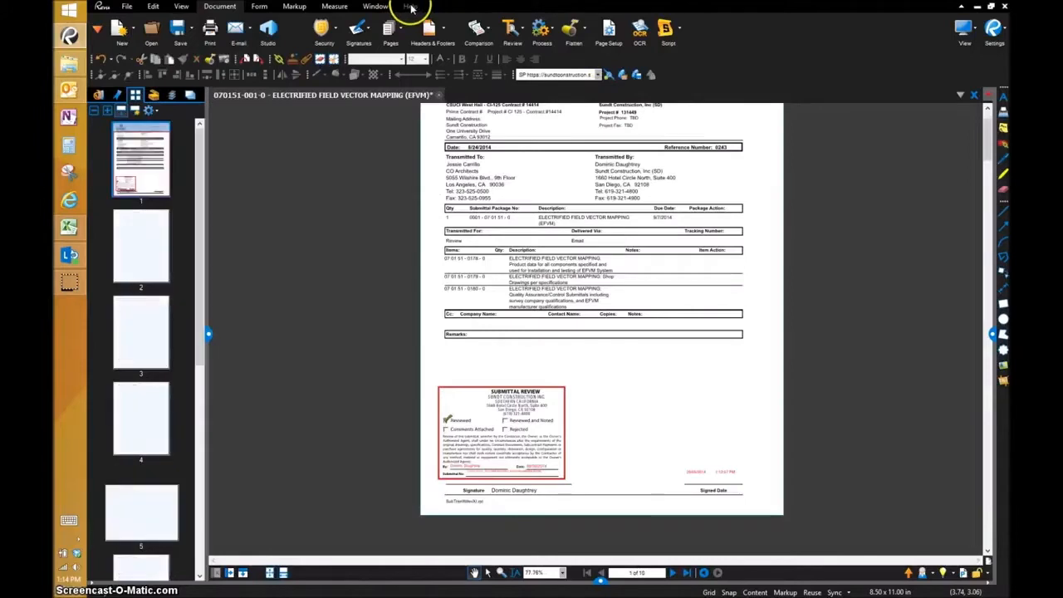
- Open the Script Reference from Help and scroll its contents down toward Stamp
click(409, 6)
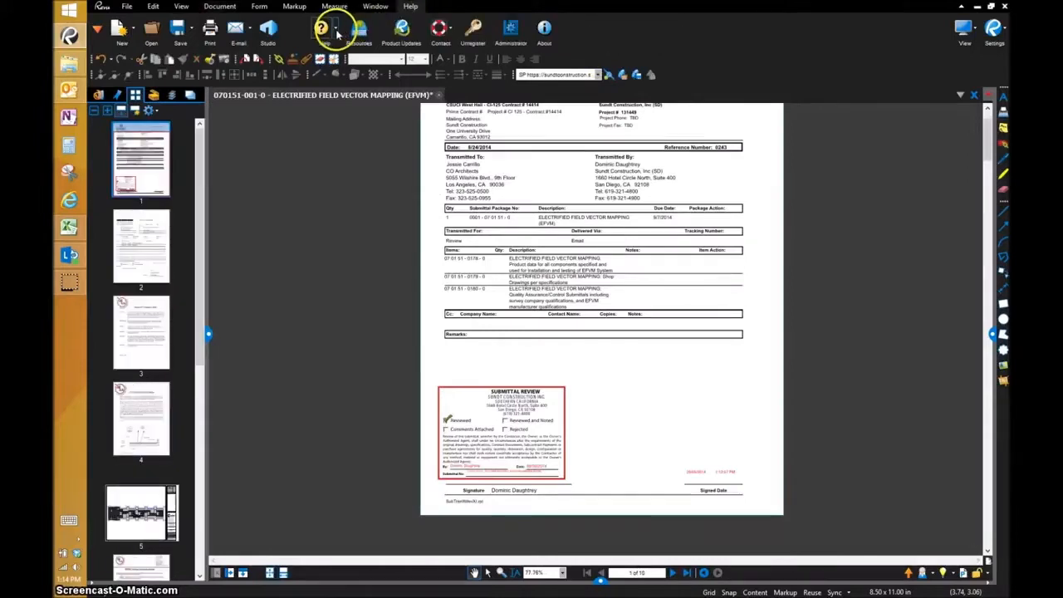
click(410, 6)
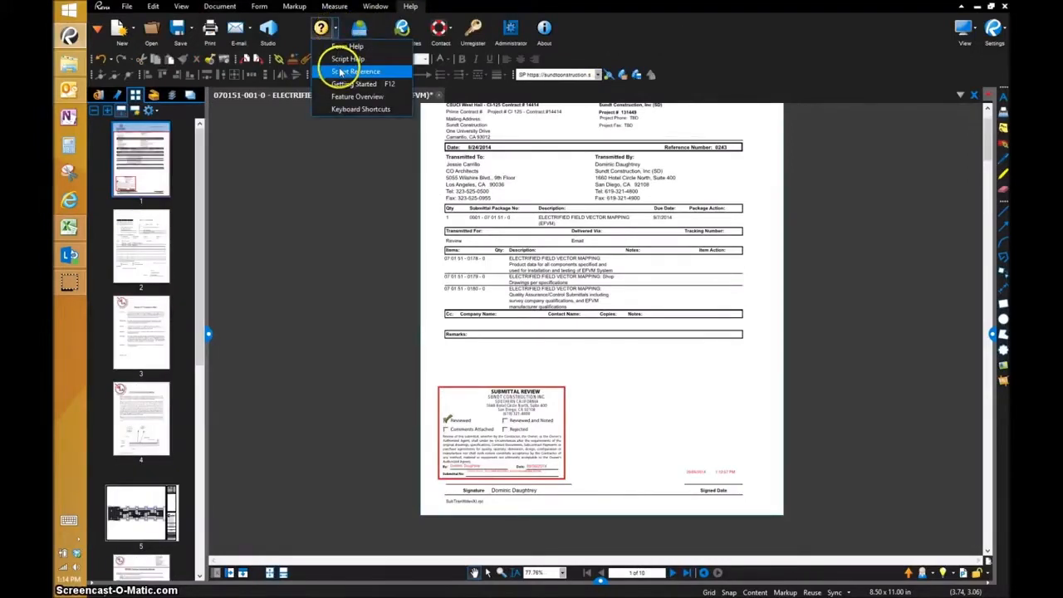
click(356, 70)
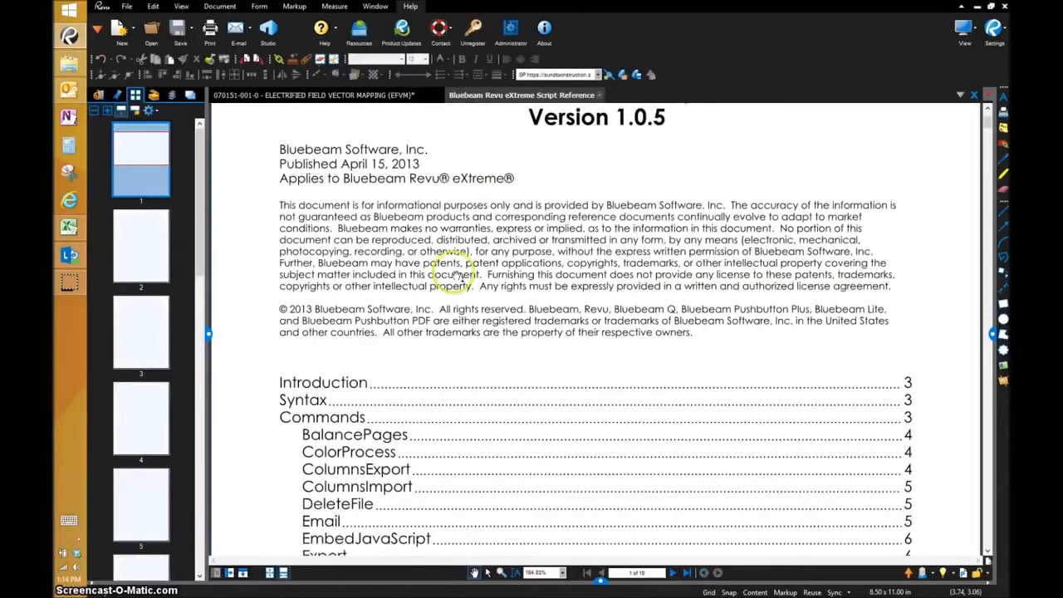
scroll(down, 3)
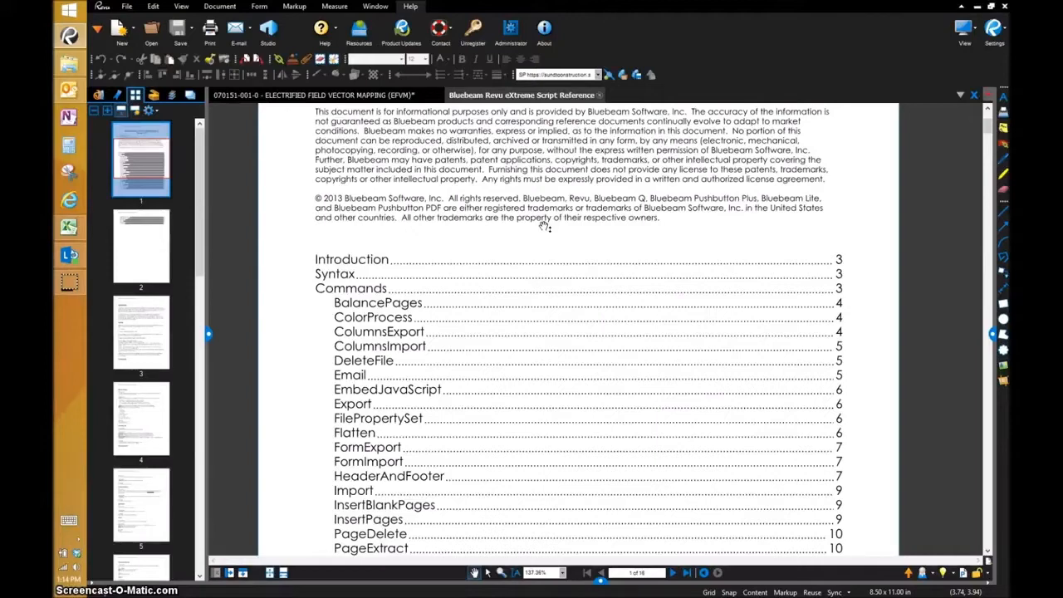
scroll(down, 3)
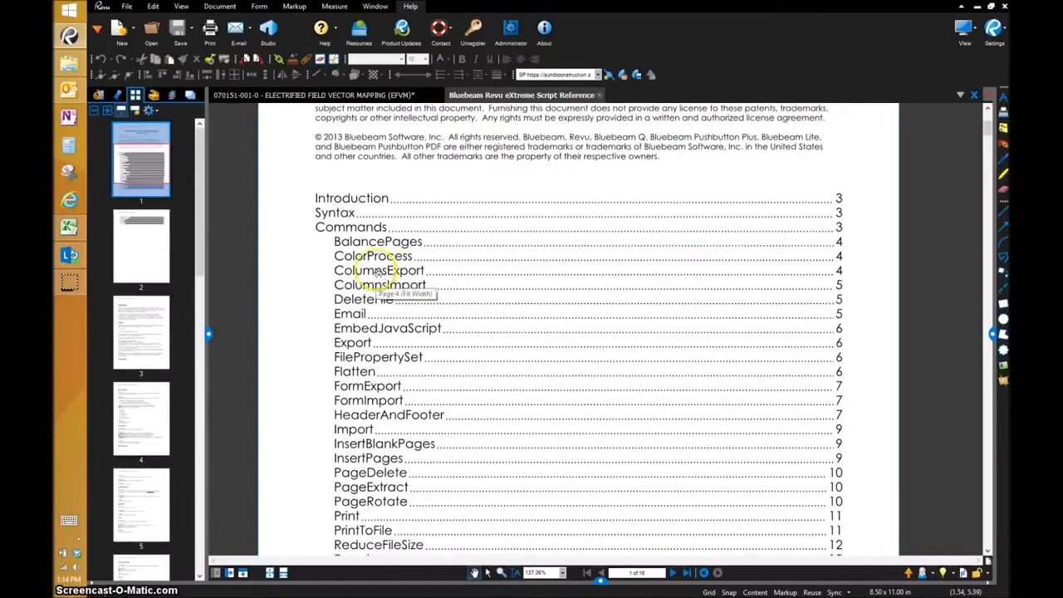
scroll(down, 3)
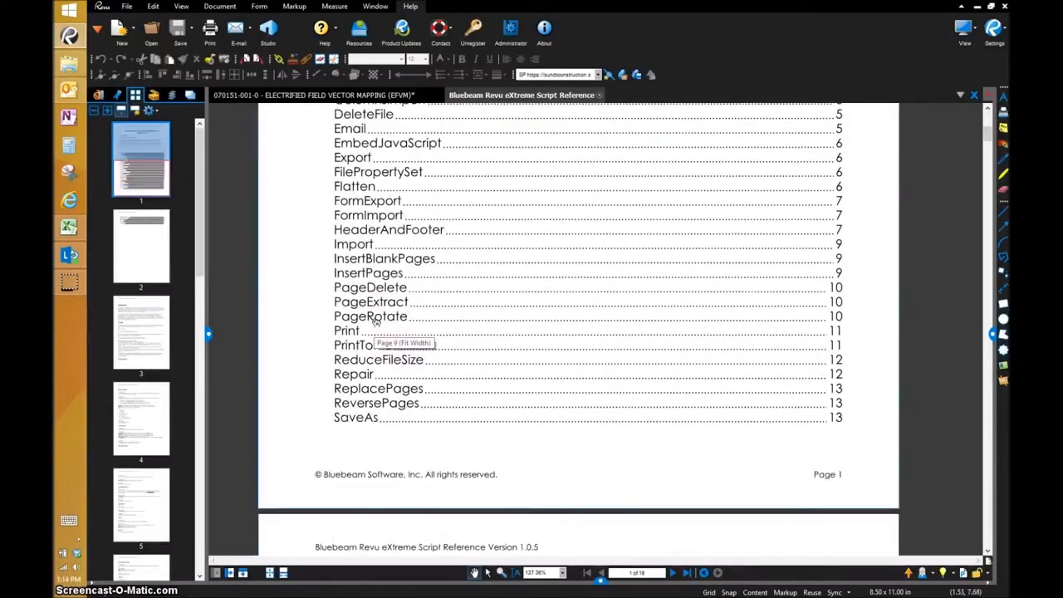
scroll(down, 3)
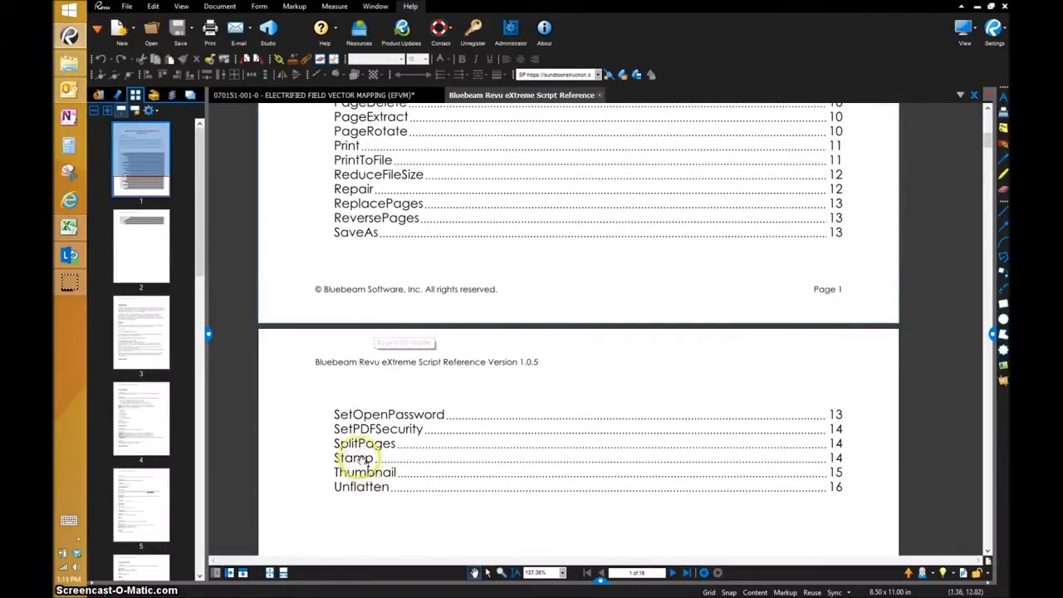
- Jump to the Stamp command's page and read its parameters through the blend mode options
click(140, 247)
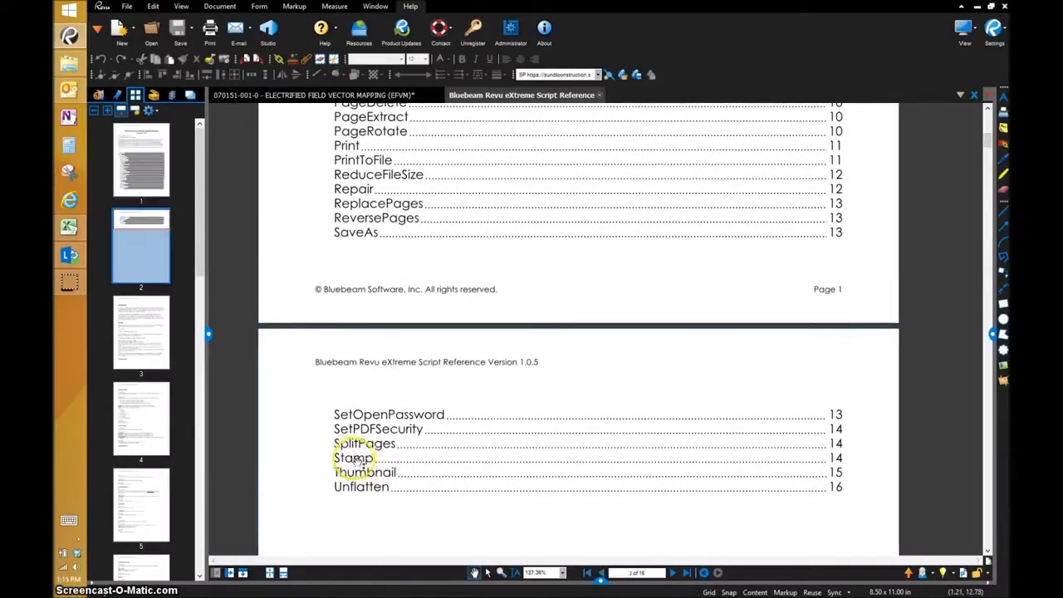
click(350, 457)
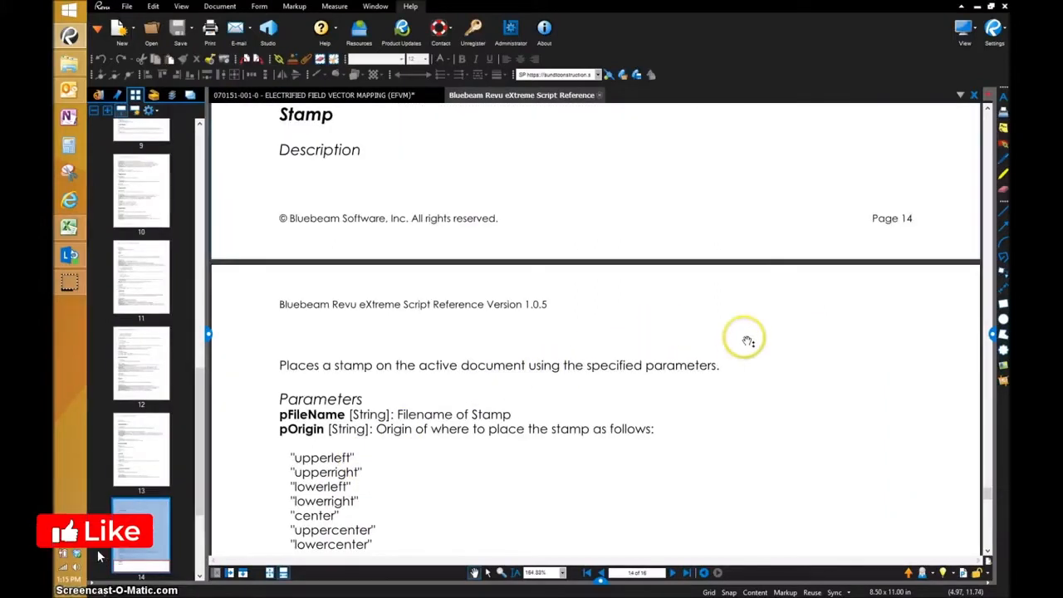
mouse_move(324, 158)
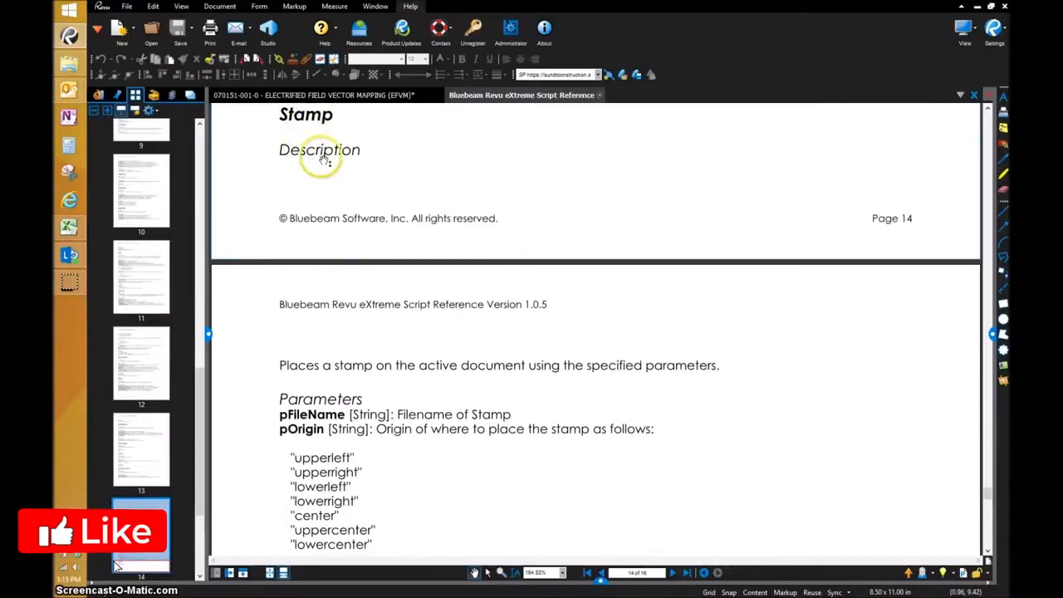
mouse_move(448, 370)
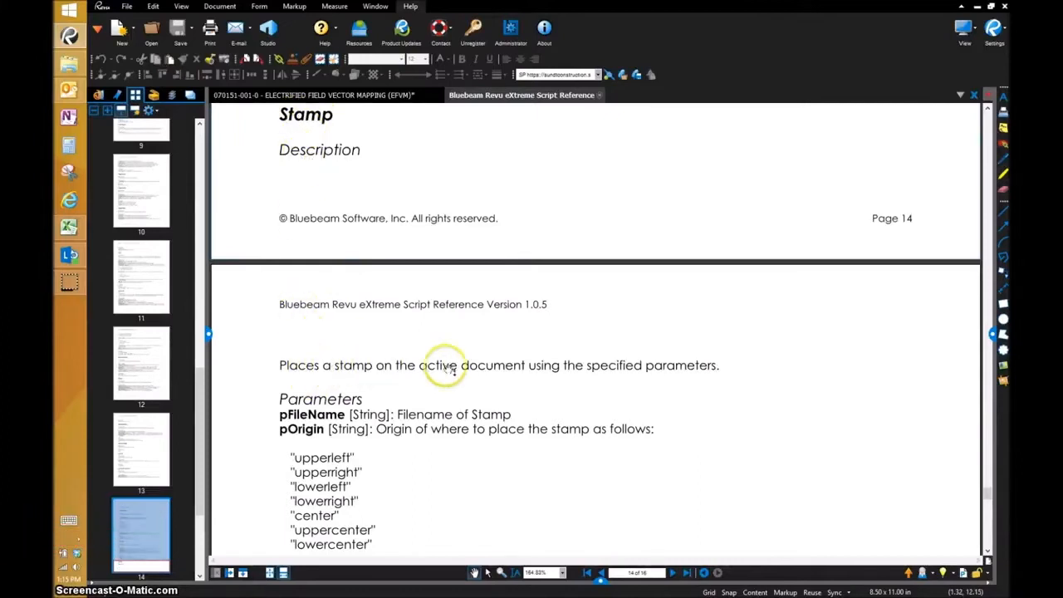
mouse_move(586, 372)
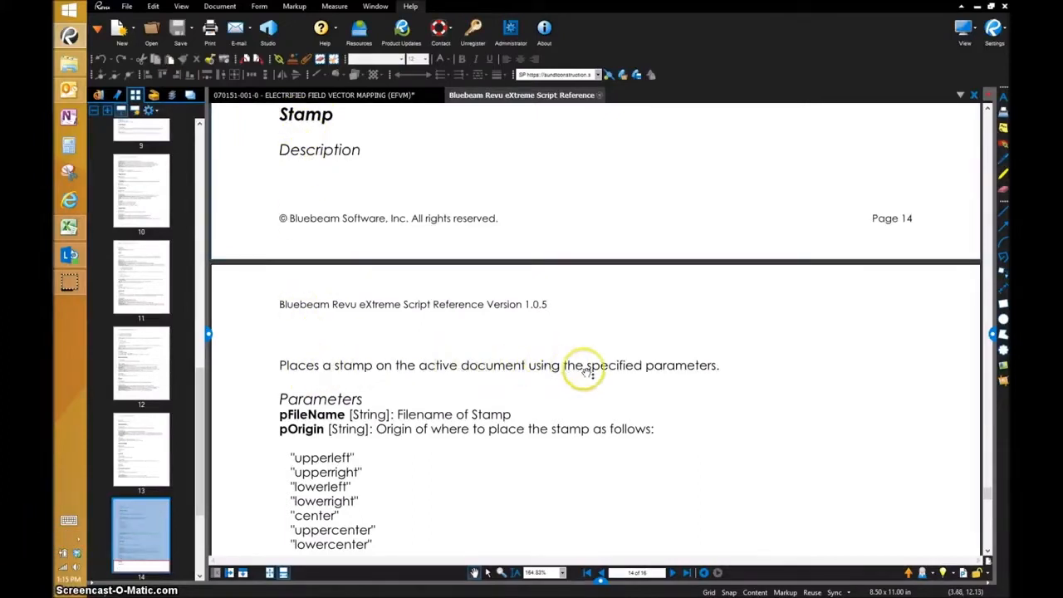
mouse_move(742, 394)
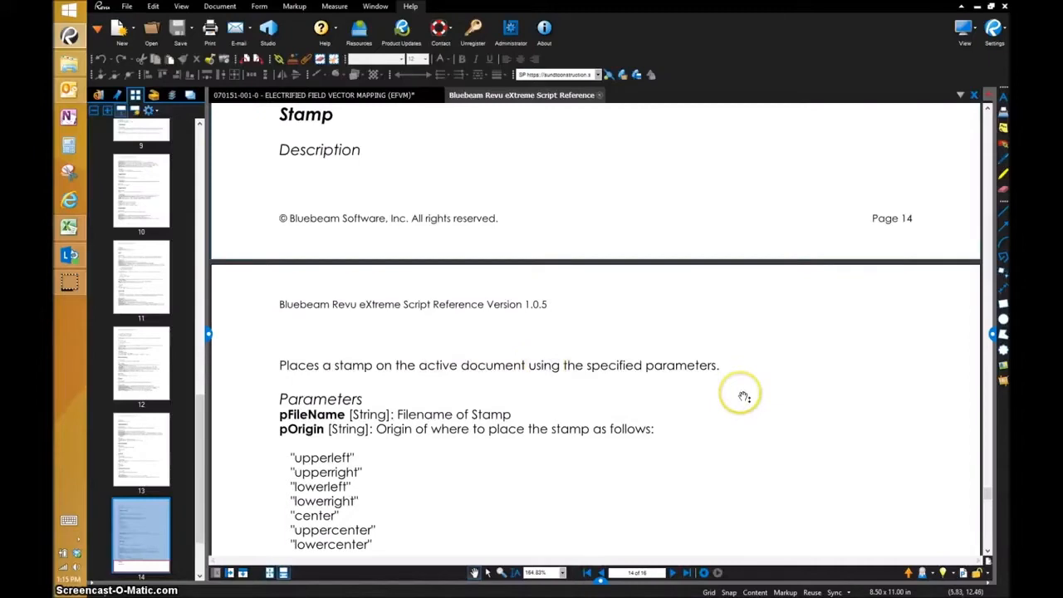
scroll(down, 3)
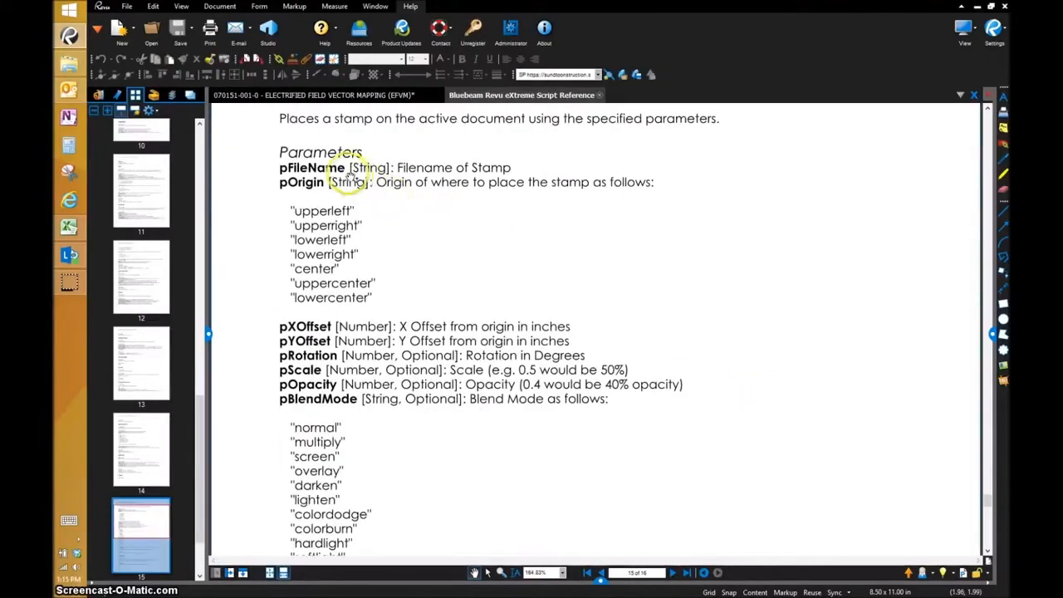
mouse_move(423, 170)
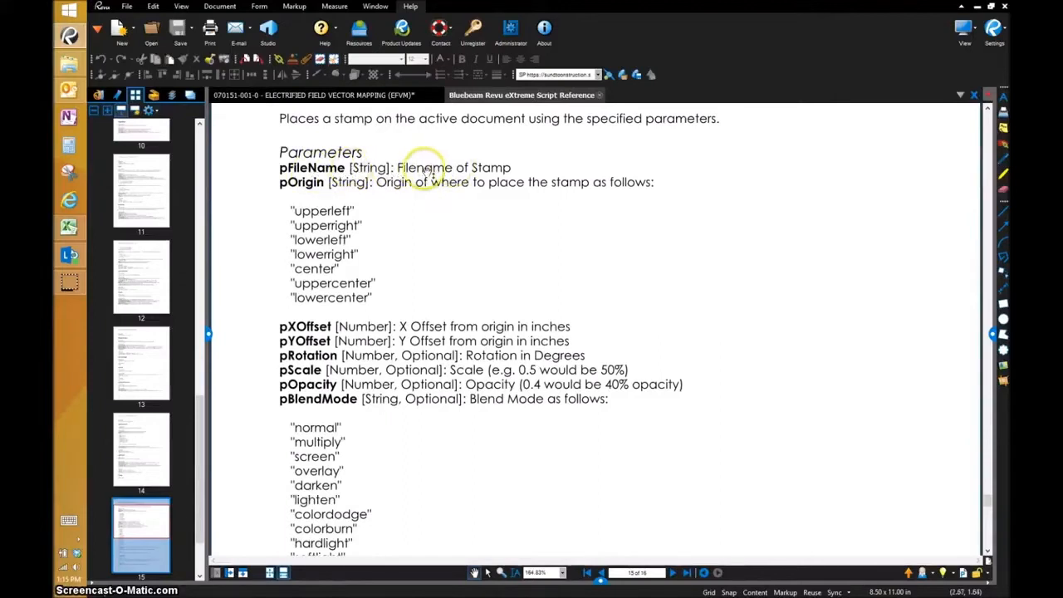
mouse_move(287, 182)
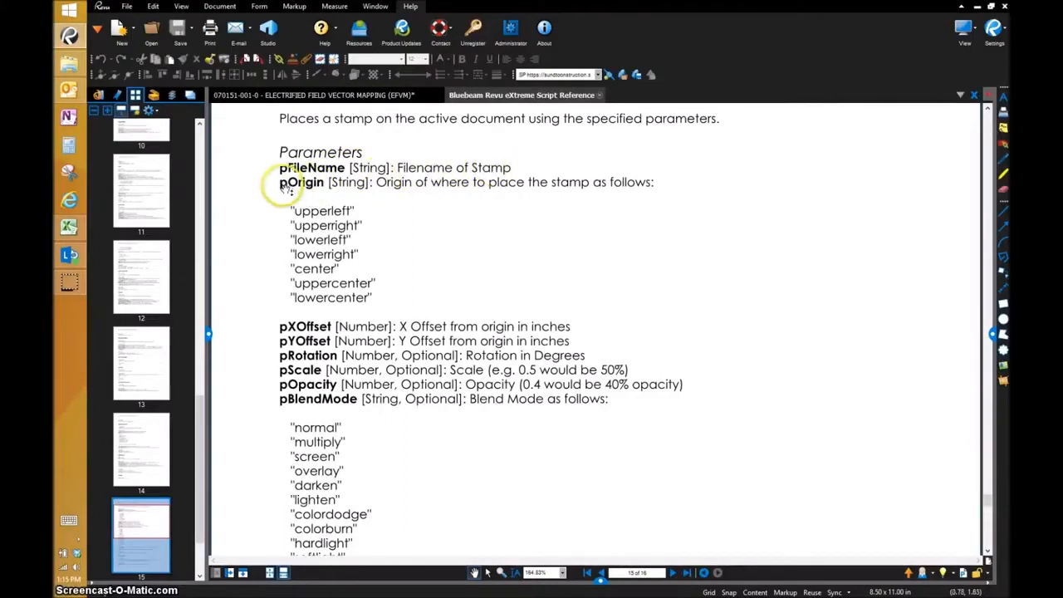
mouse_move(526, 192)
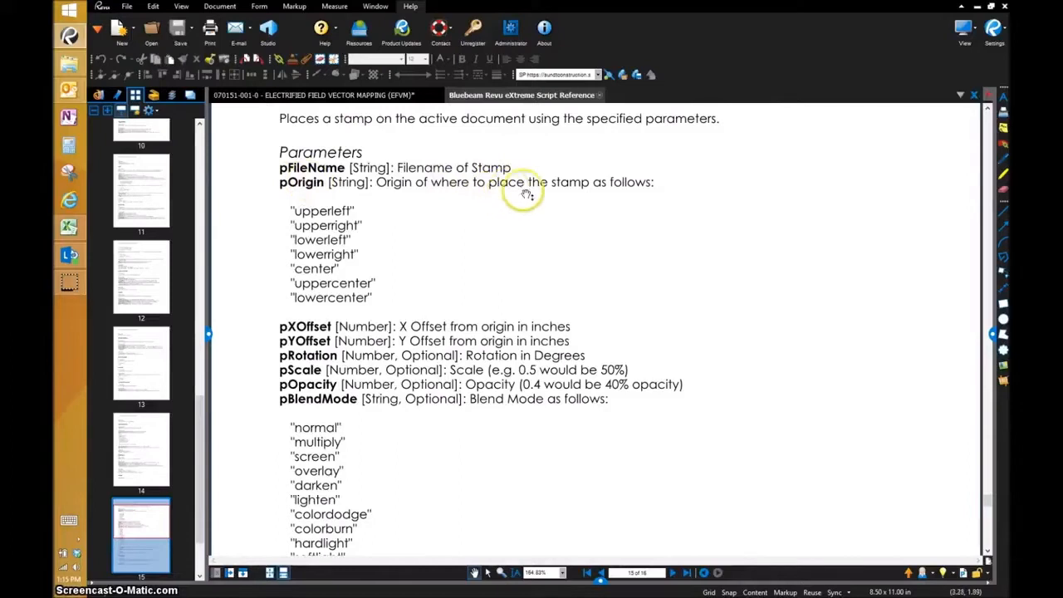
mouse_move(332, 232)
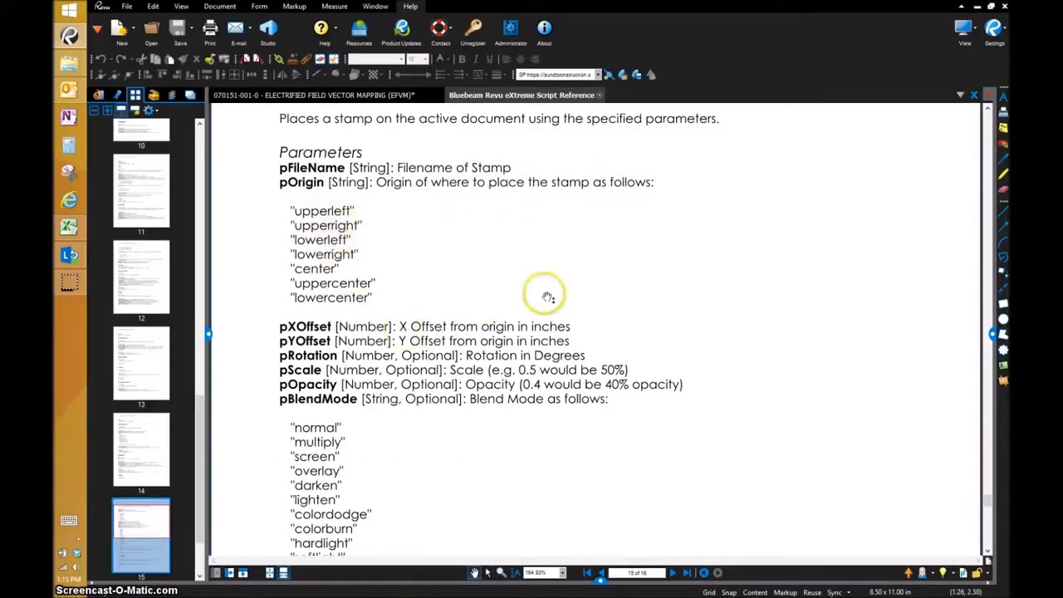
scroll(down, 3)
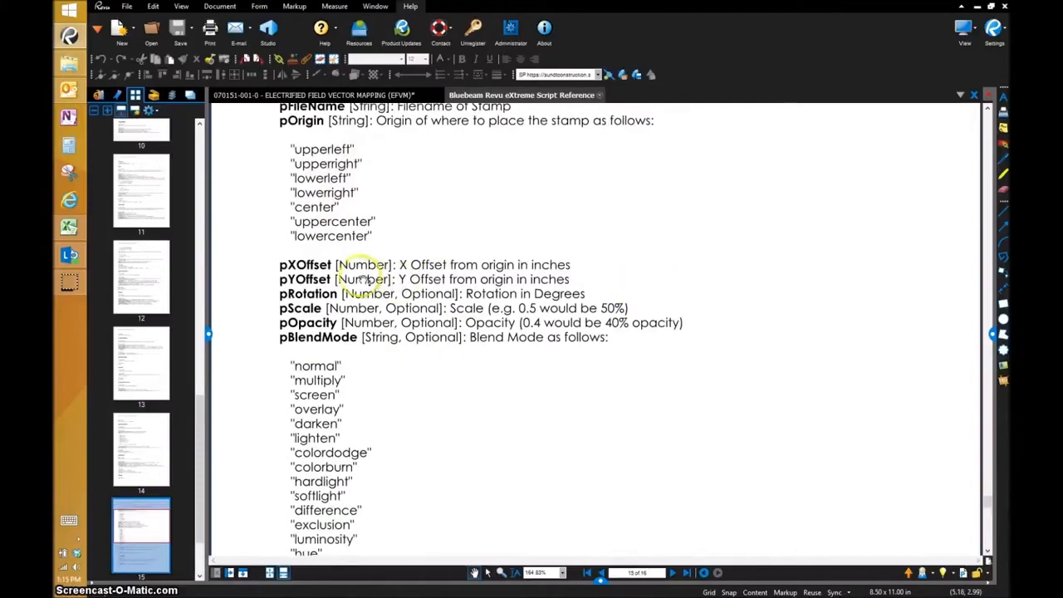
mouse_move(629, 289)
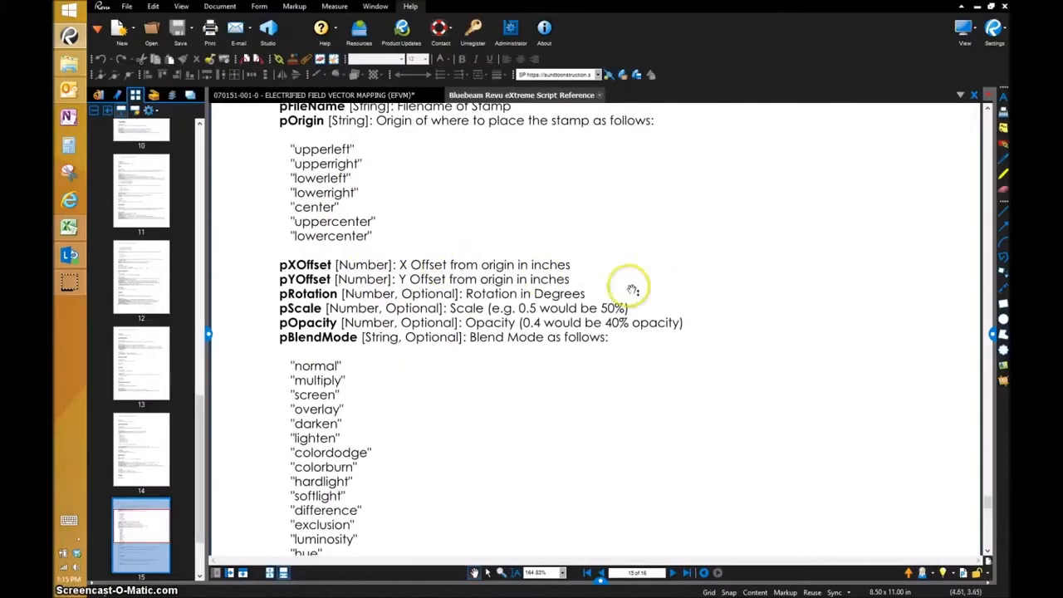
mouse_move(625, 281)
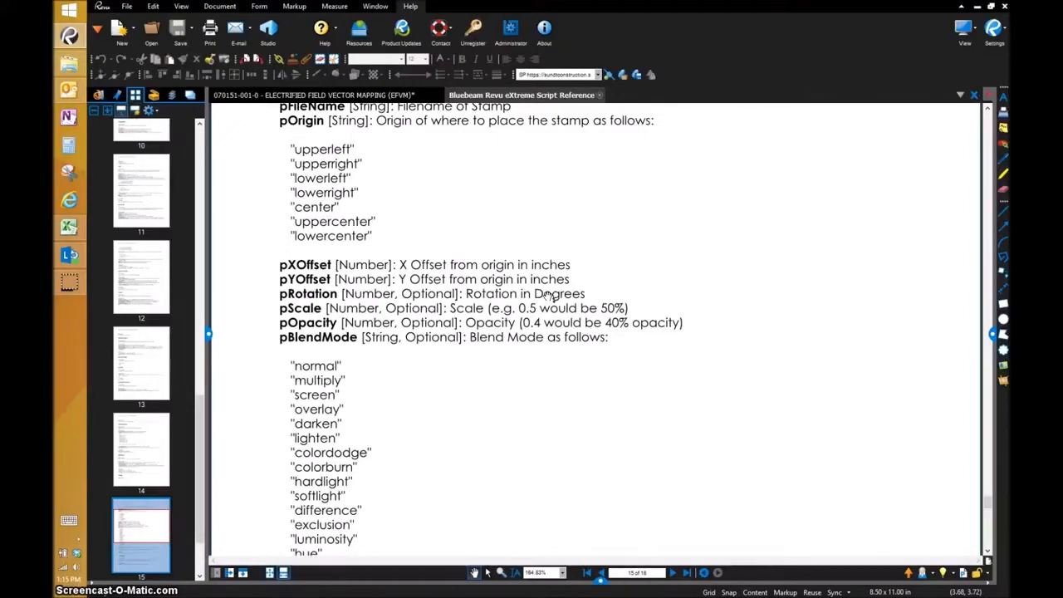
mouse_move(323, 305)
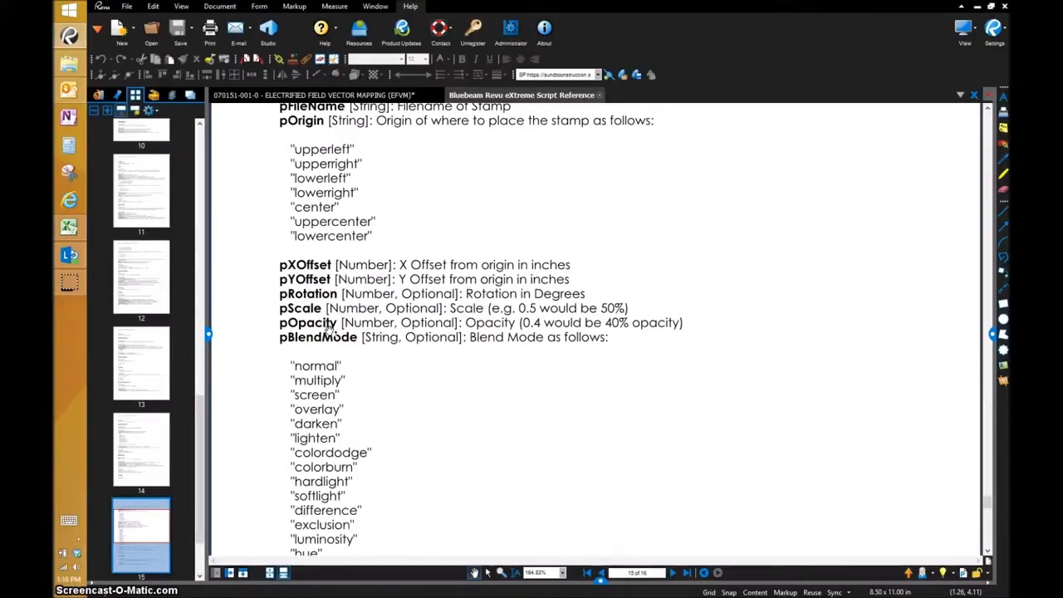
scroll(down, 3)
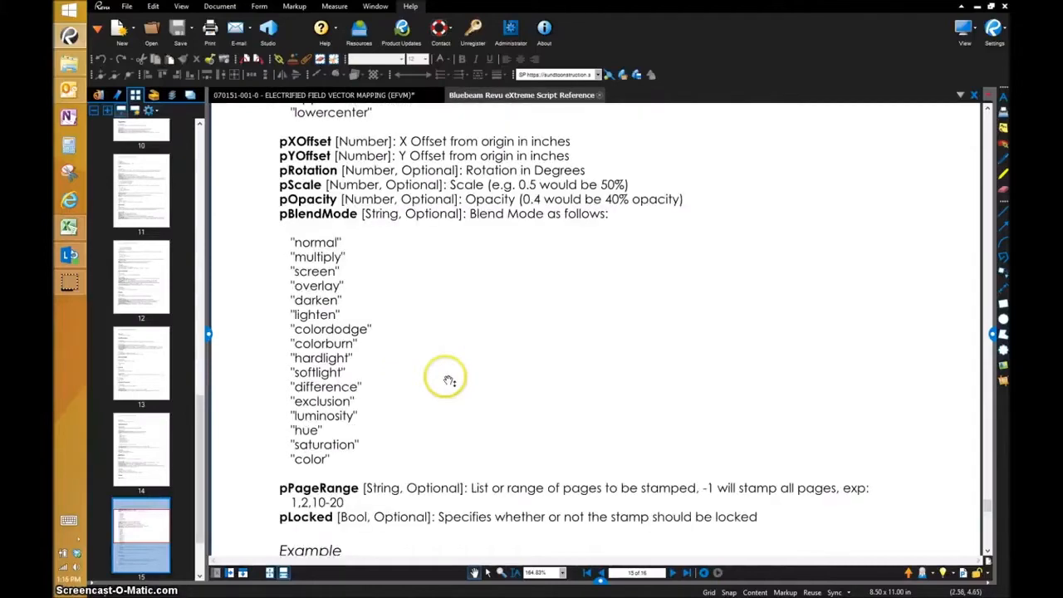
mouse_move(283, 253)
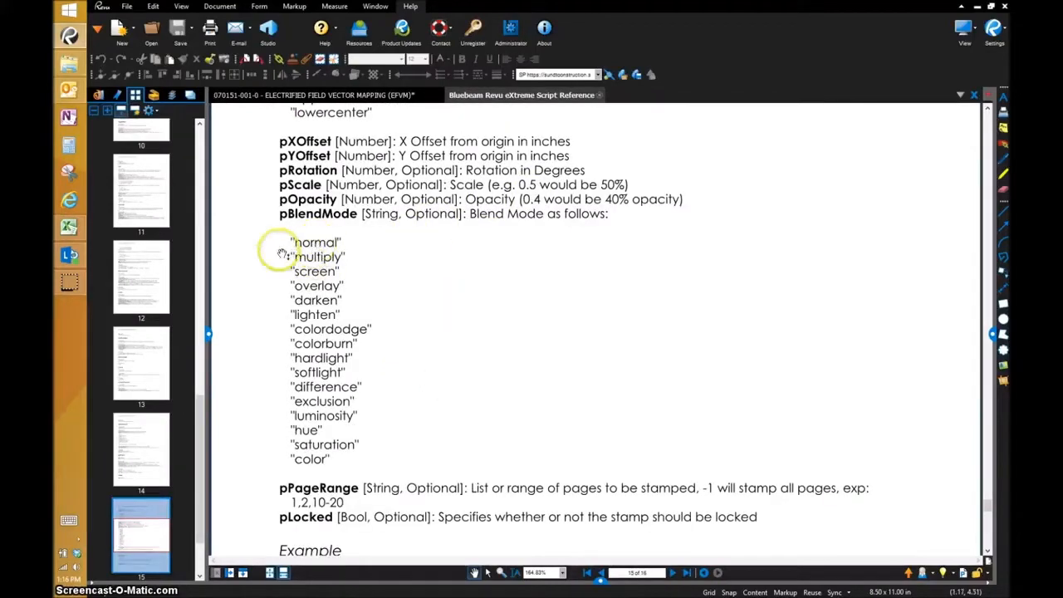
scroll(down, 3)
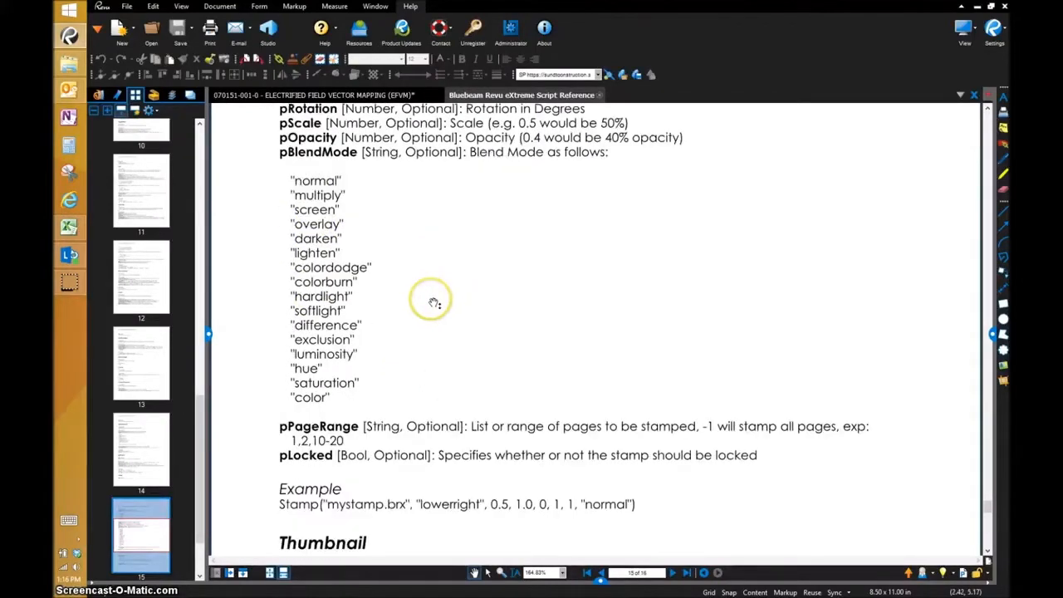
mouse_move(303, 432)
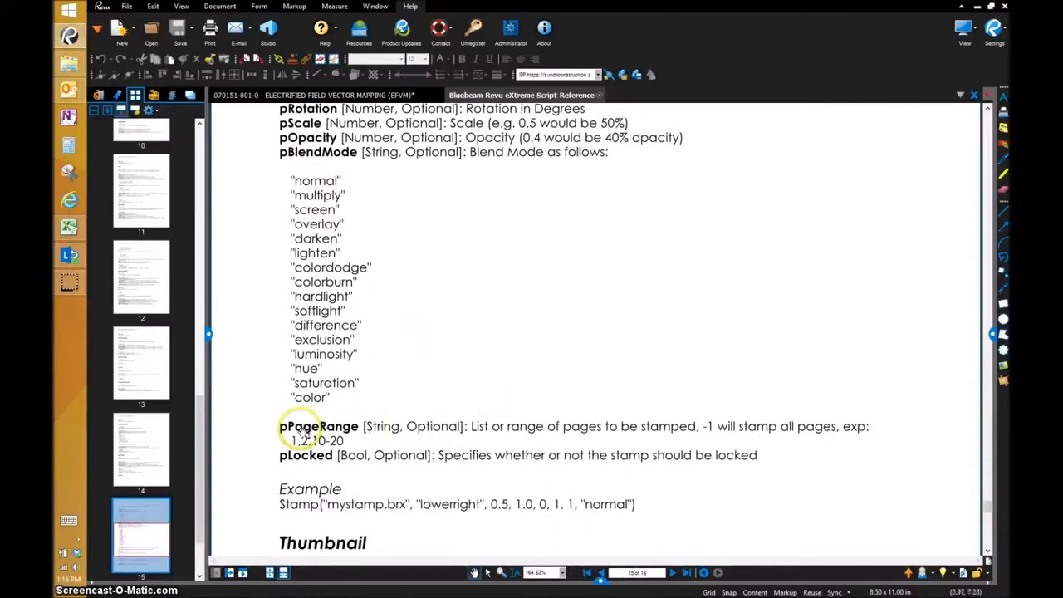
mouse_move(567, 404)
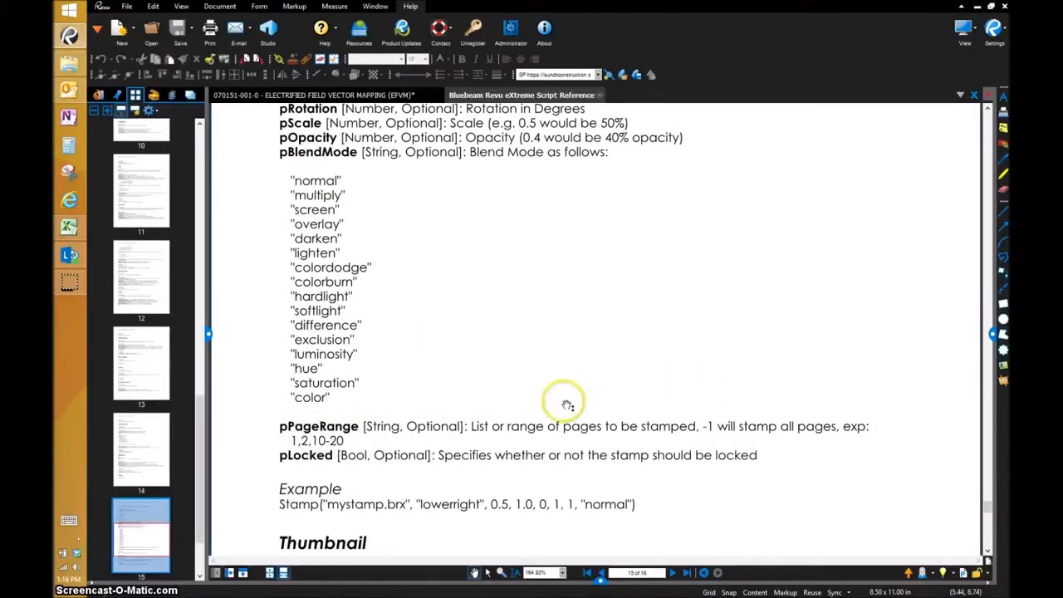
mouse_move(569, 432)
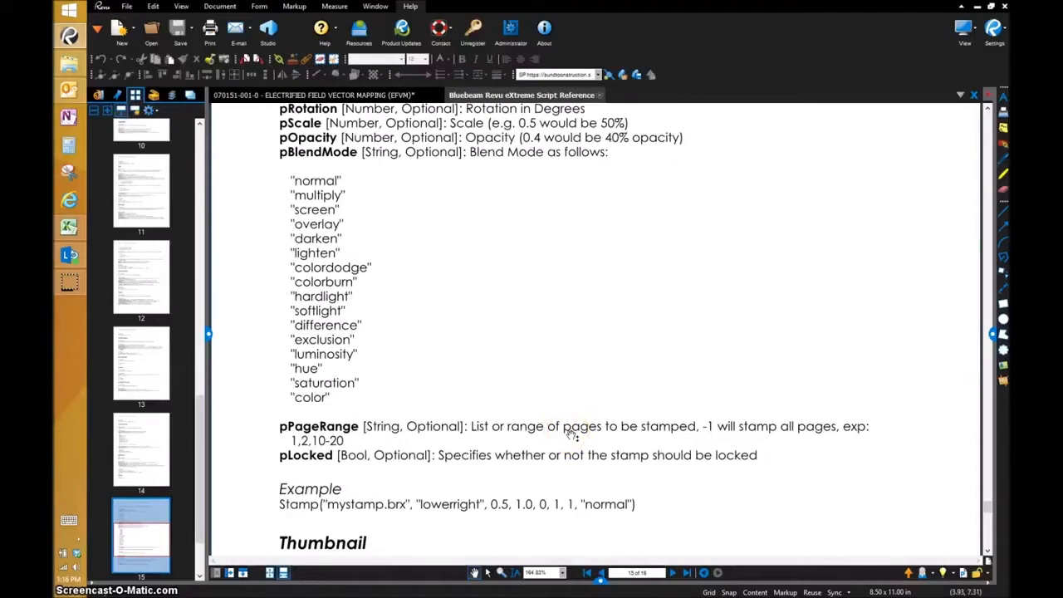
mouse_move(713, 436)
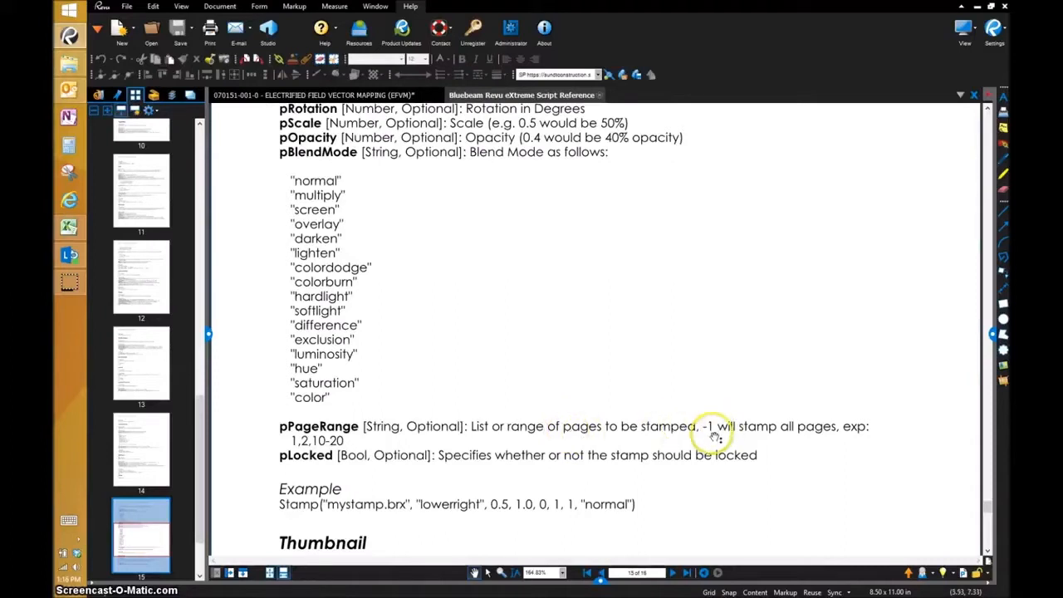
mouse_move(768, 430)
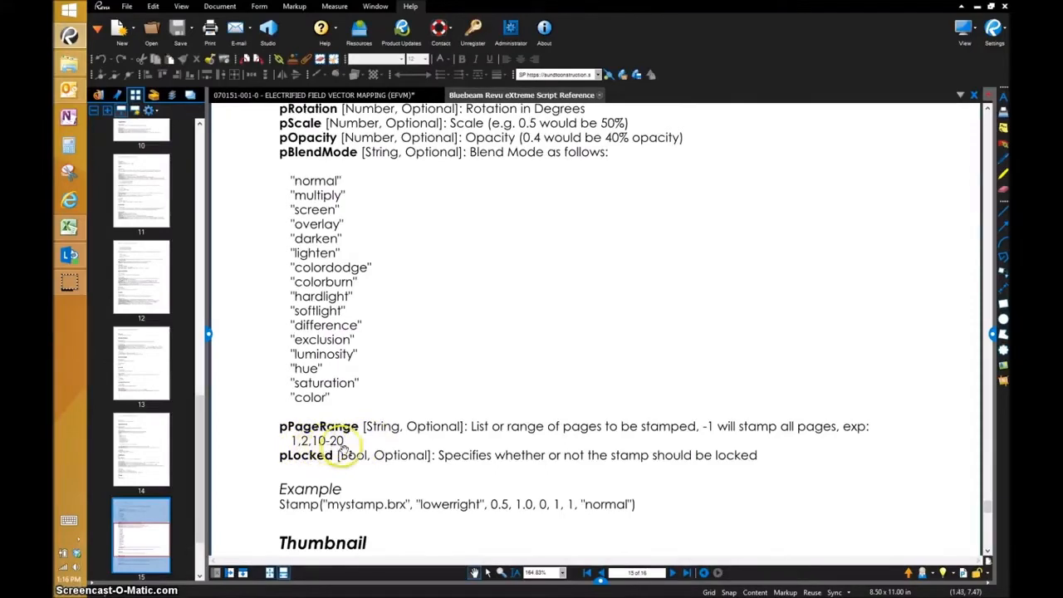
mouse_move(353, 448)
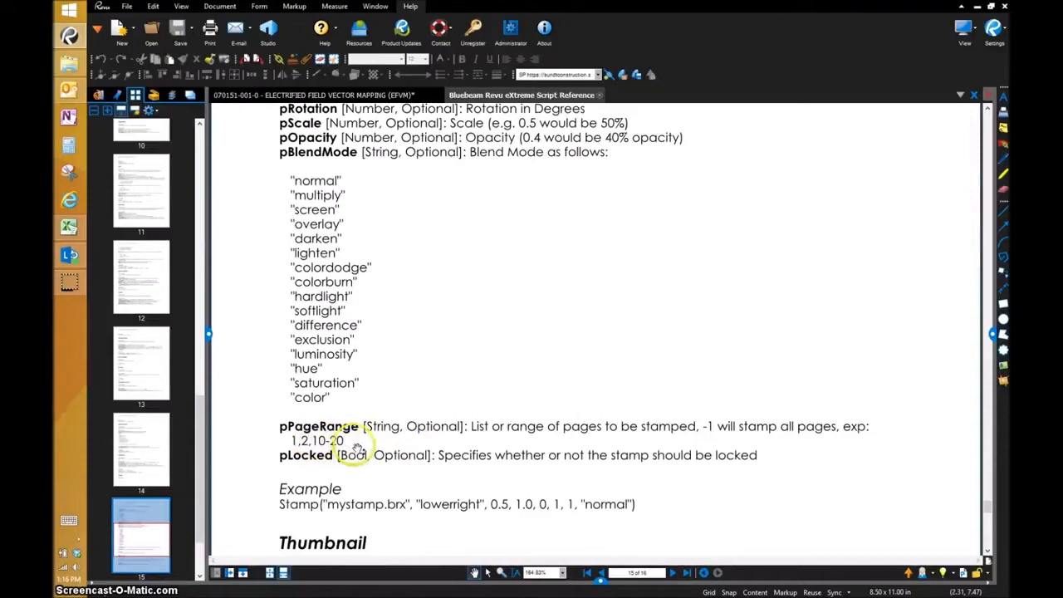
mouse_move(465, 478)
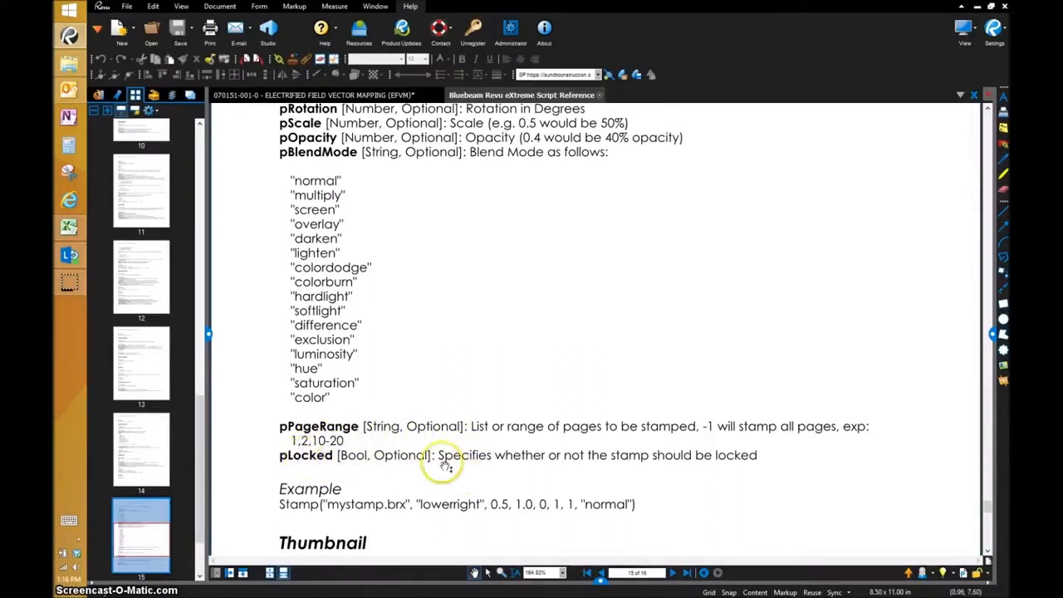
mouse_move(652, 458)
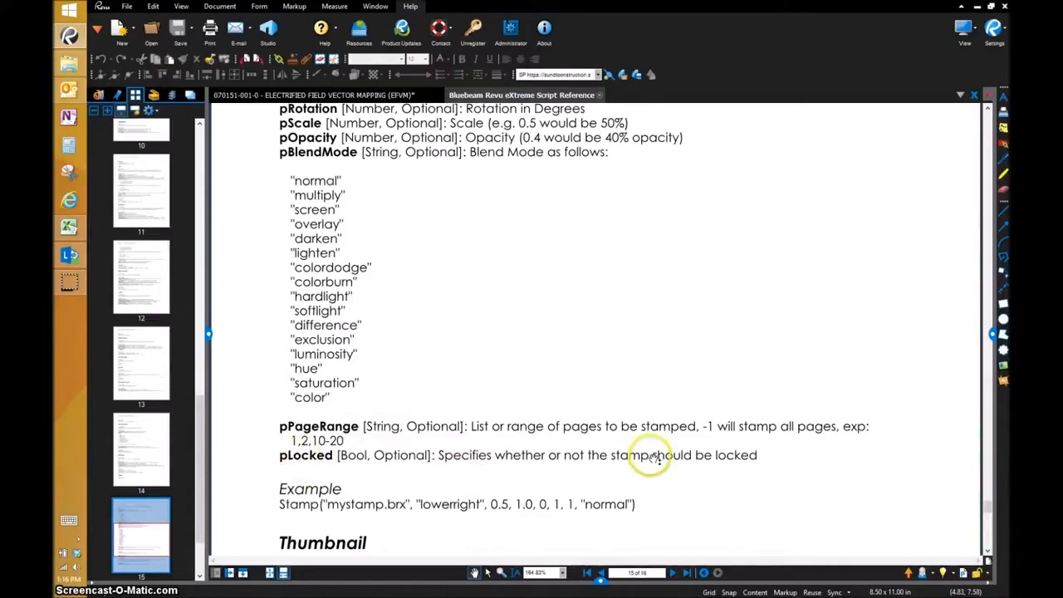
mouse_move(655, 458)
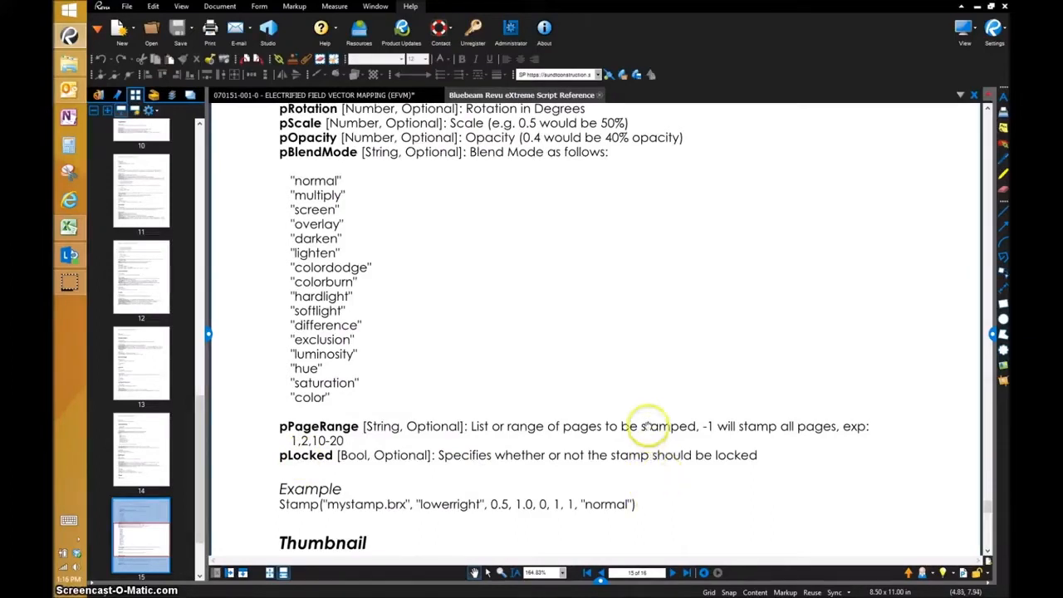
scroll(down, 3)
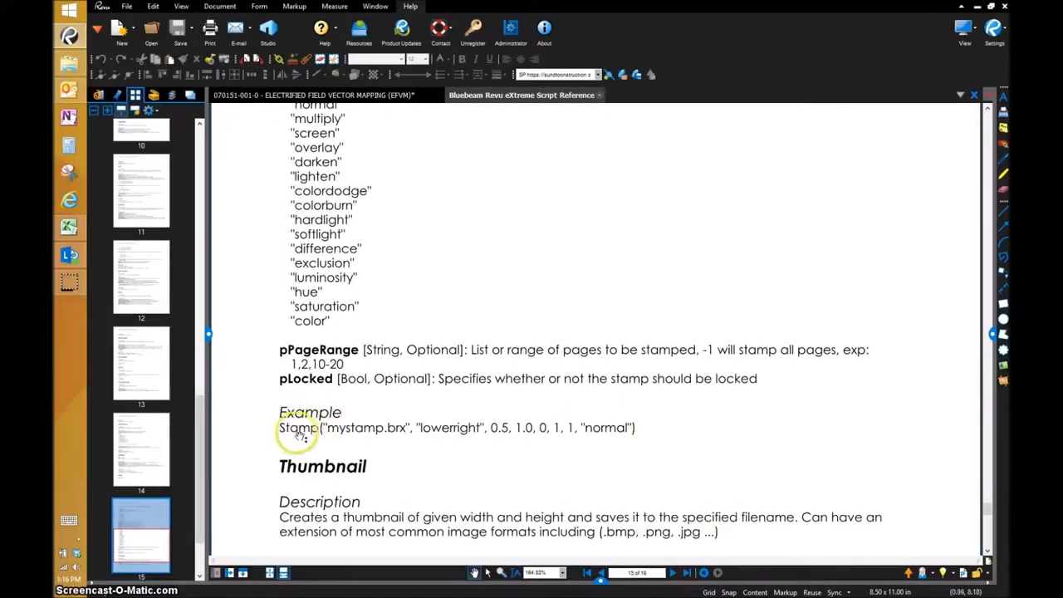
mouse_move(577, 427)
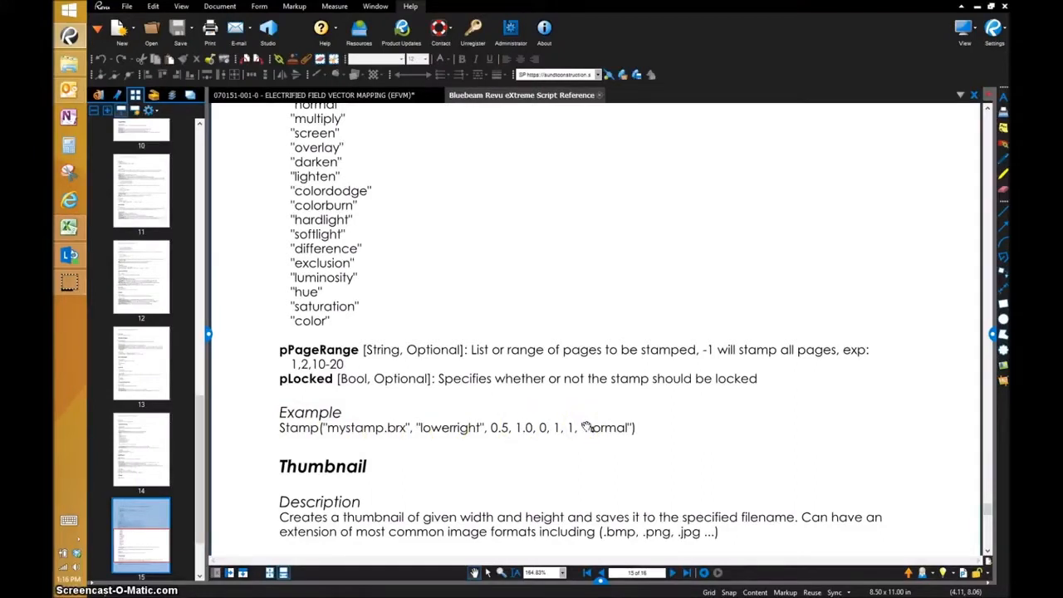
- Return to the transmittal and select the existing Submittal Review stamp on page 1 to delete it
click(324, 94)
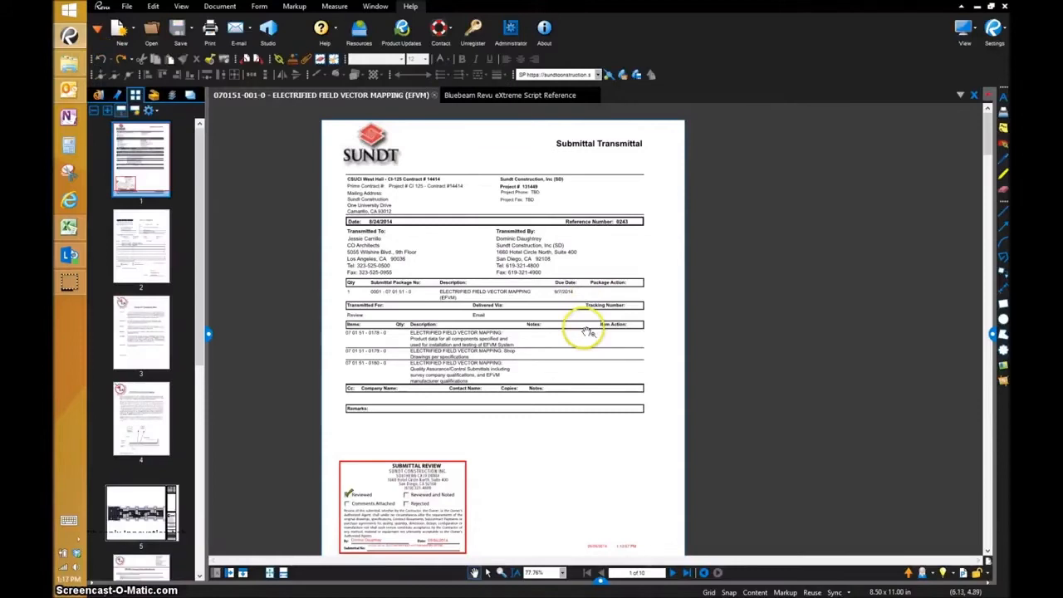
scroll(down, 3)
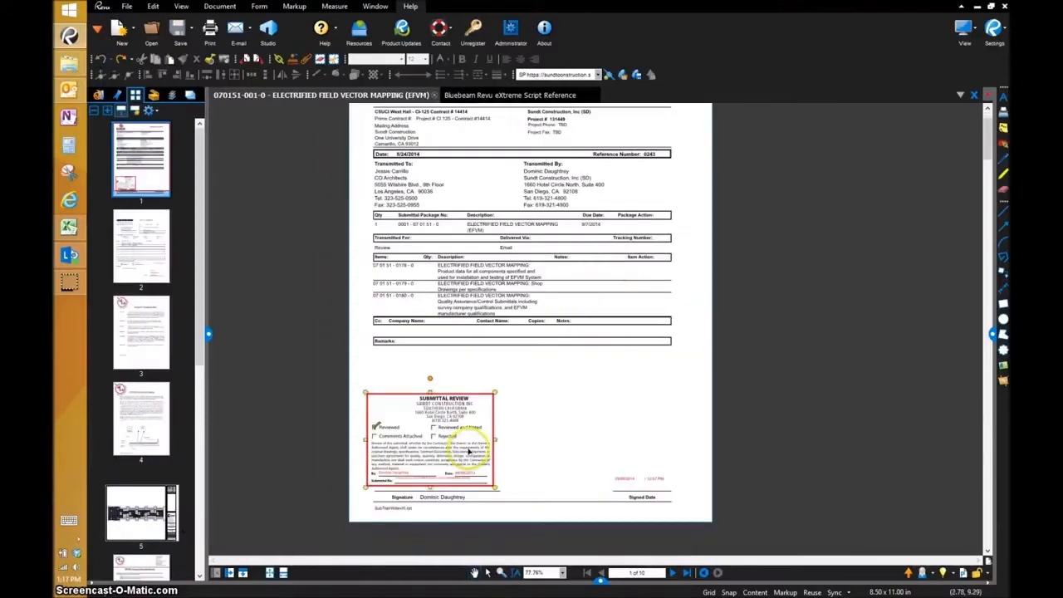
drag(429, 440, 652, 482)
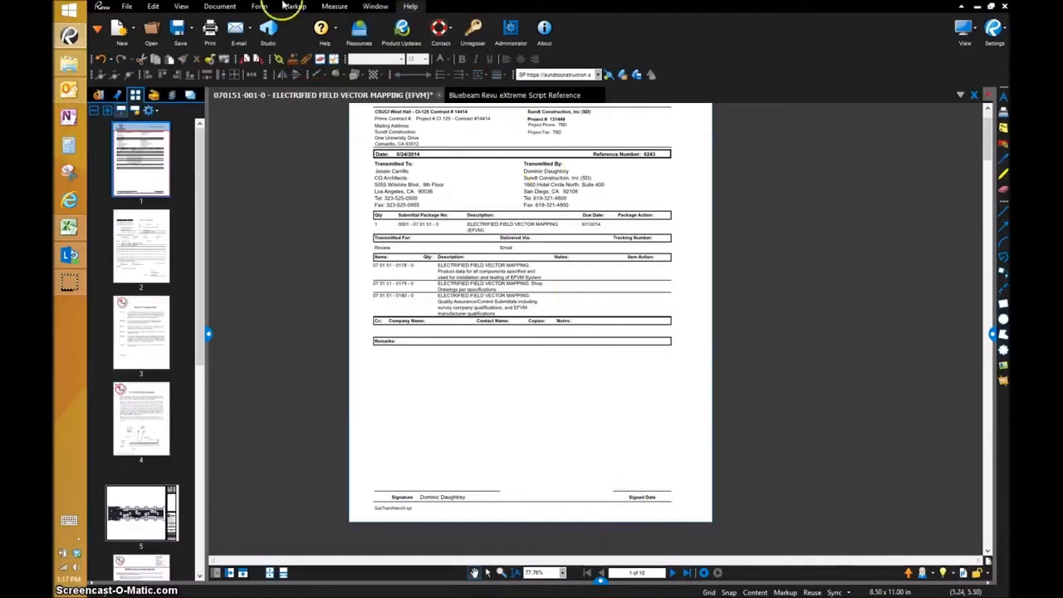
- Open Submittal Cover Script in the script editor from Script Manager
click(219, 6)
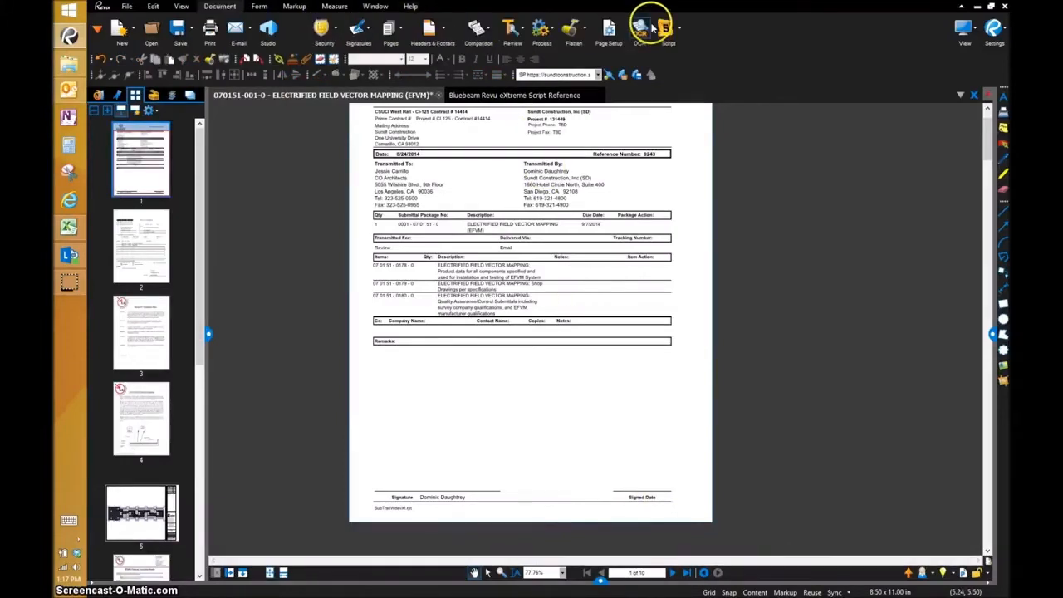
click(668, 31)
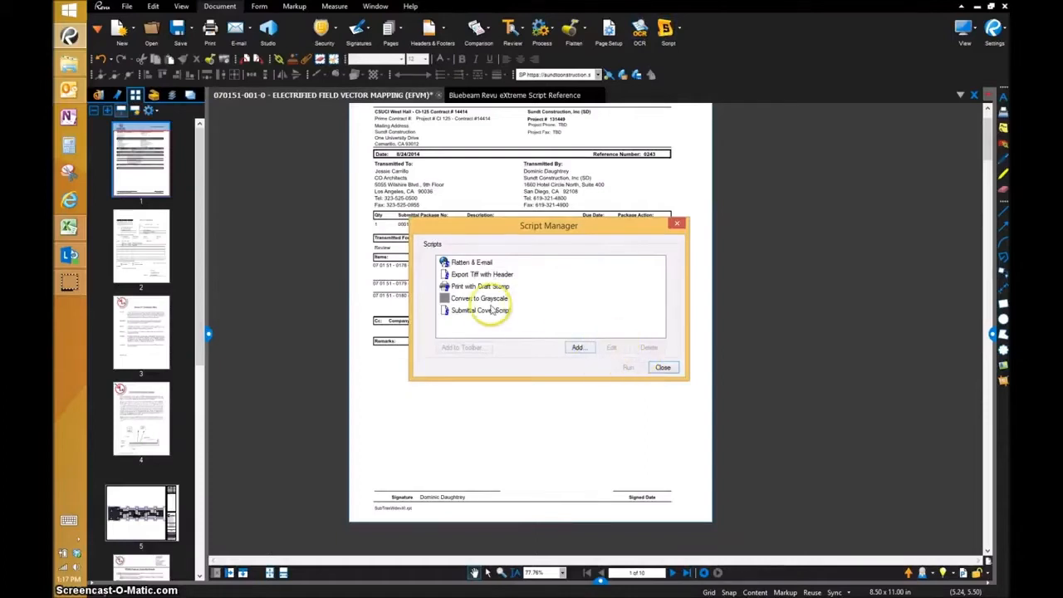
click(480, 310)
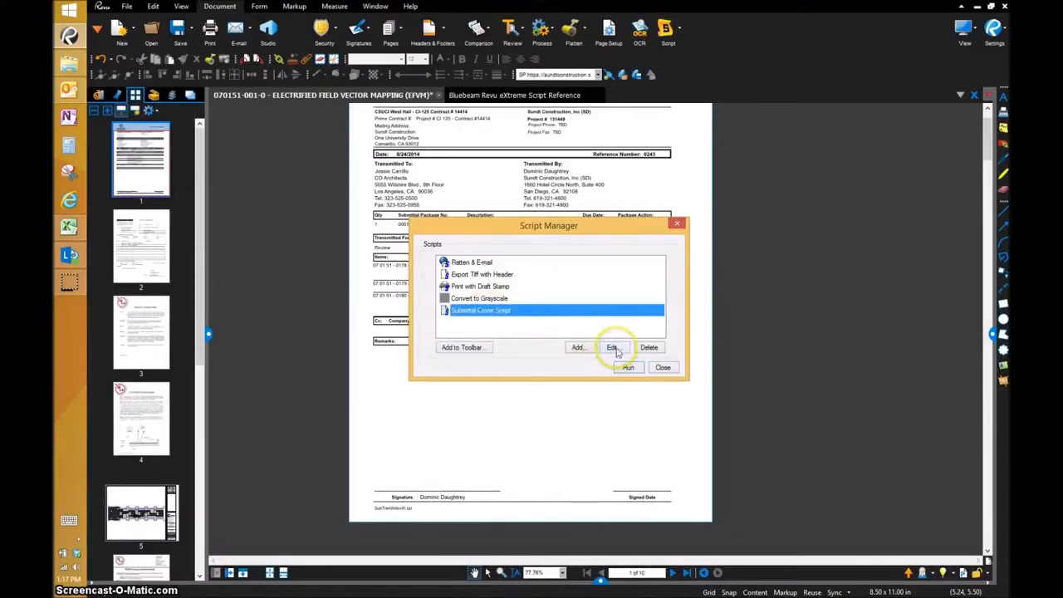
click(613, 347)
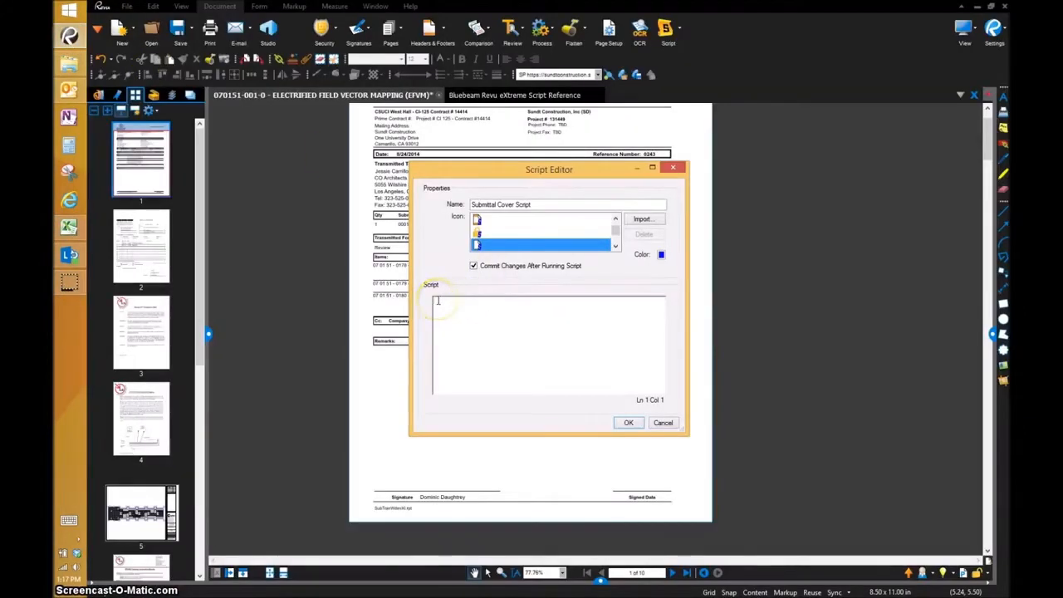
- Type a stamp command for 'Submittal Script Stamp.pdf' at upperleft with offsets .3 and 7.6
text(&amp.pdf","upperleft",.3,7.6,0,1,1,"normal",1,true))
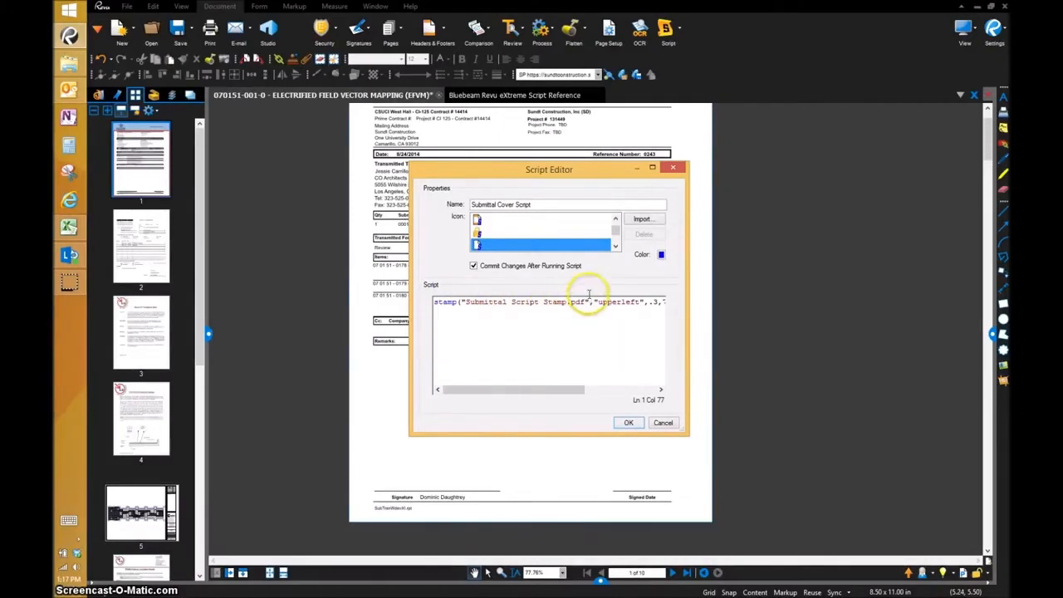
mouse_move(454, 470)
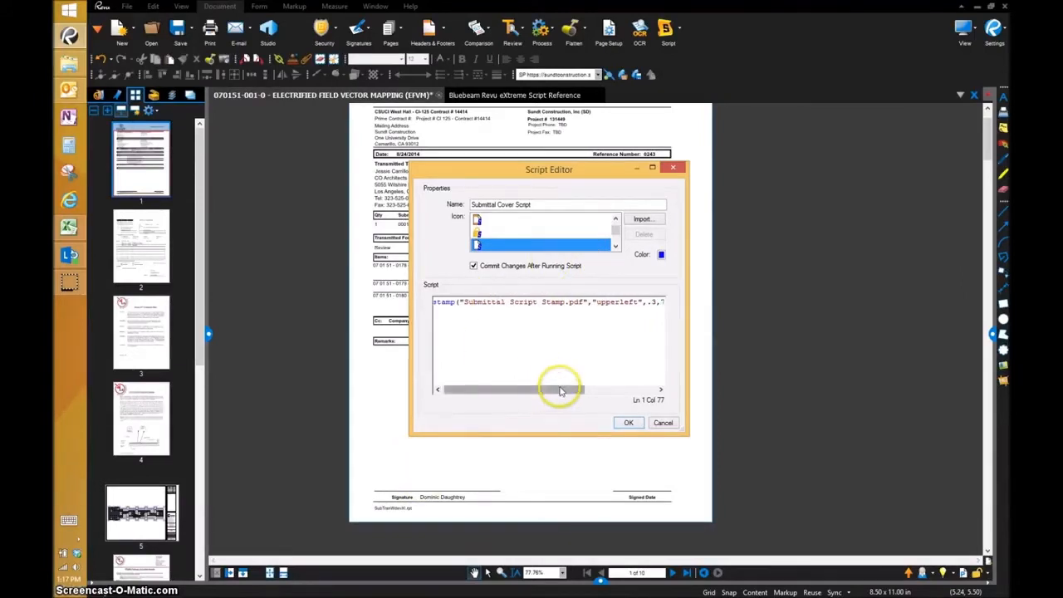
drag(561, 389, 590, 389)
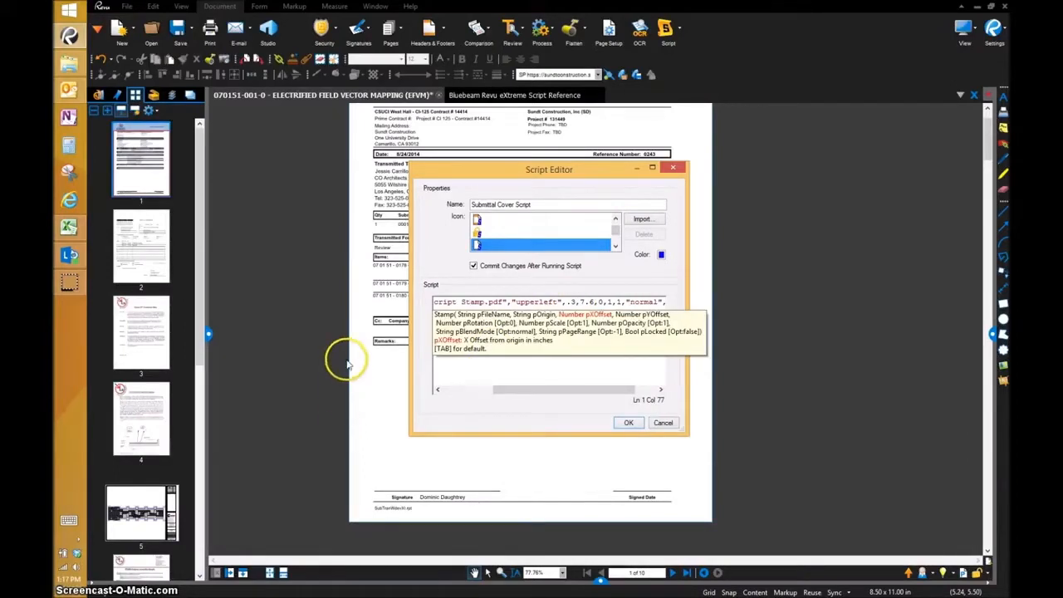
mouse_move(362, 372)
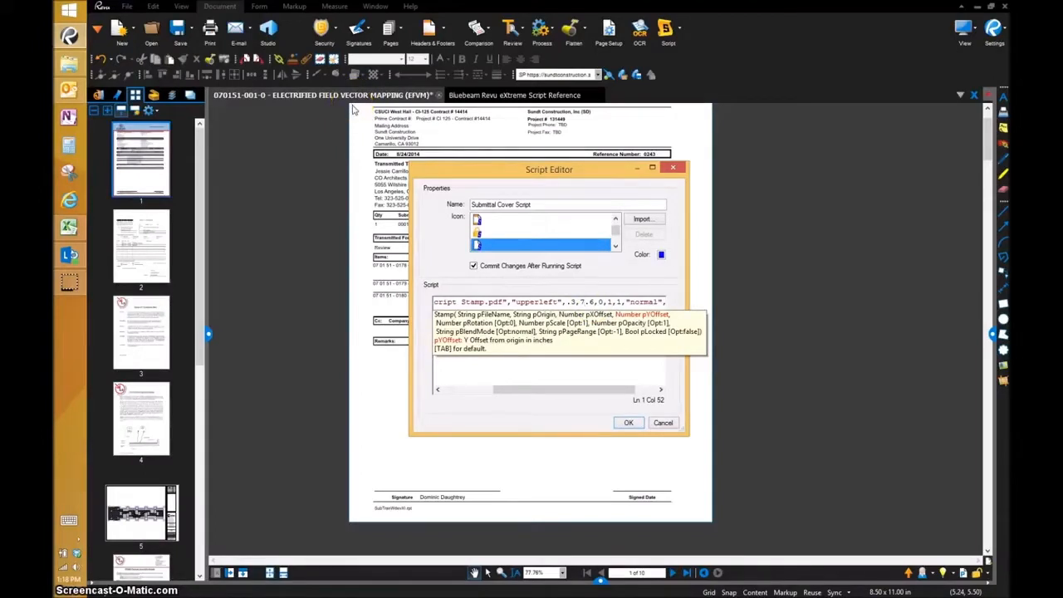
mouse_move(363, 221)
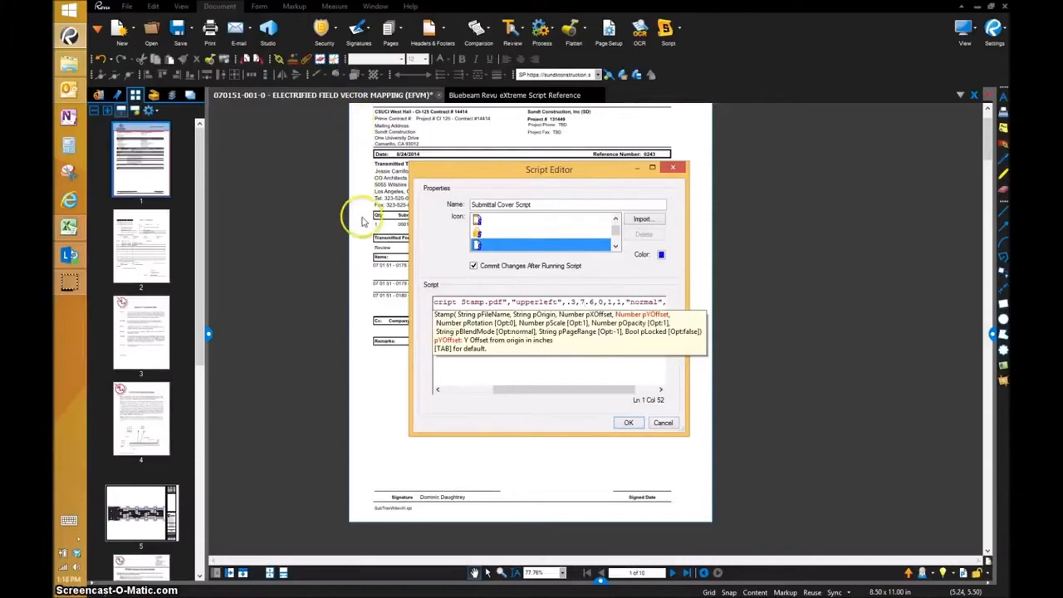
mouse_move(353, 116)
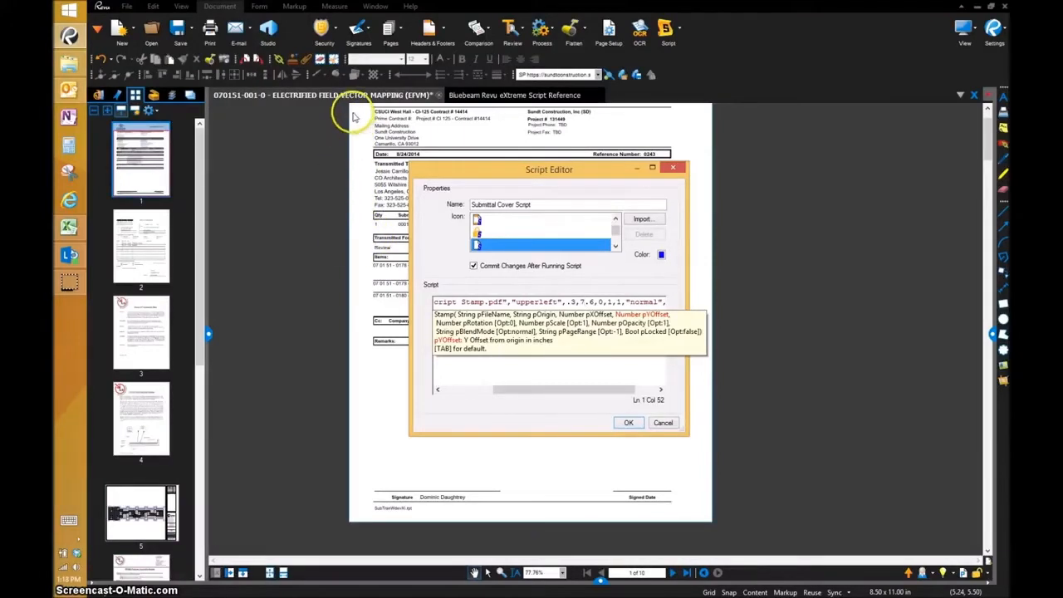
mouse_move(371, 386)
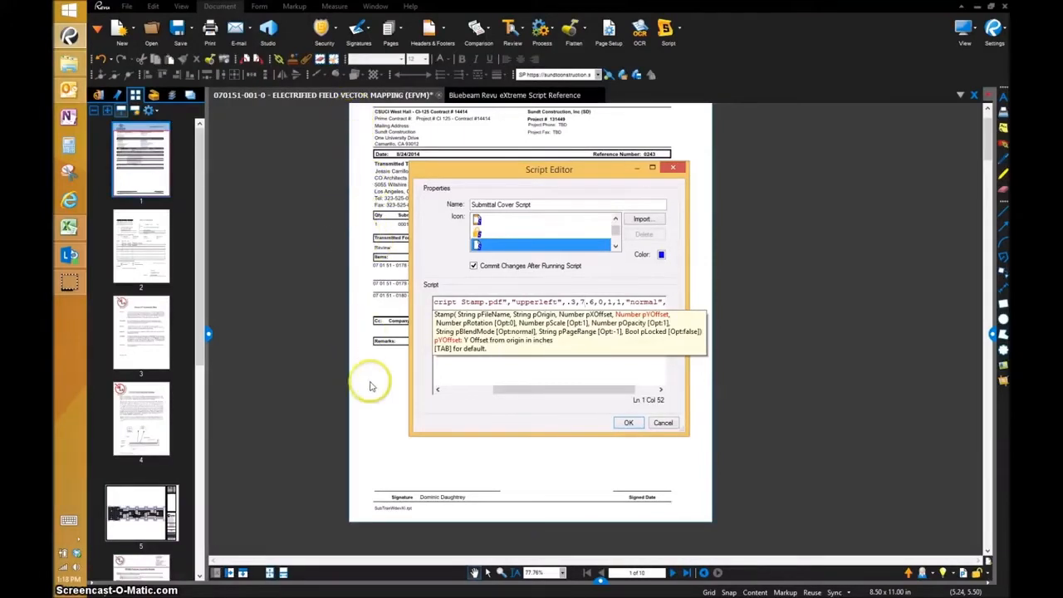
mouse_move(363, 161)
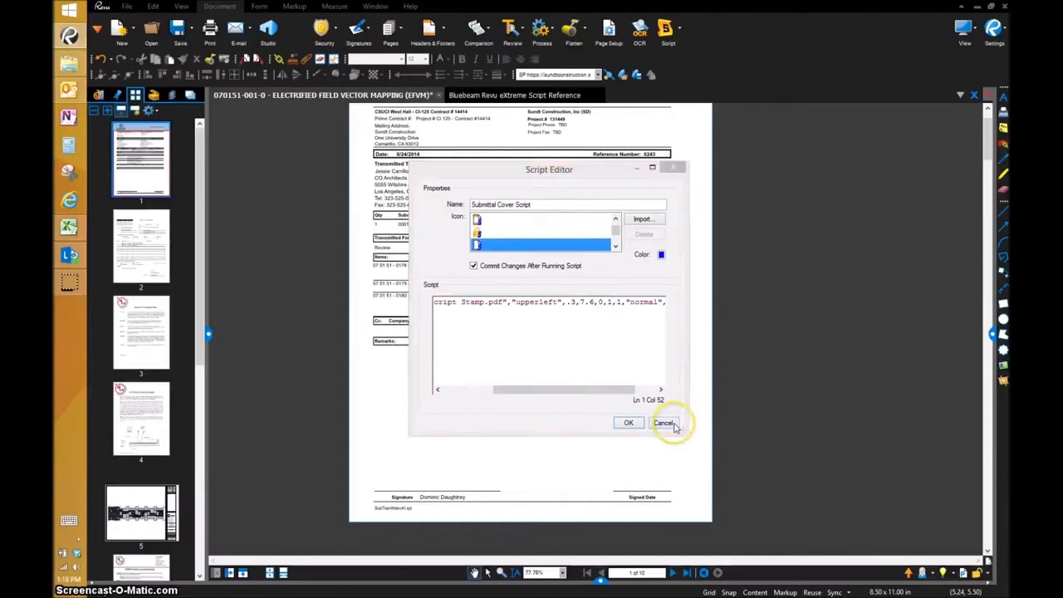
- Cancel the script editor without saving and scroll the transmittal page
click(664, 422)
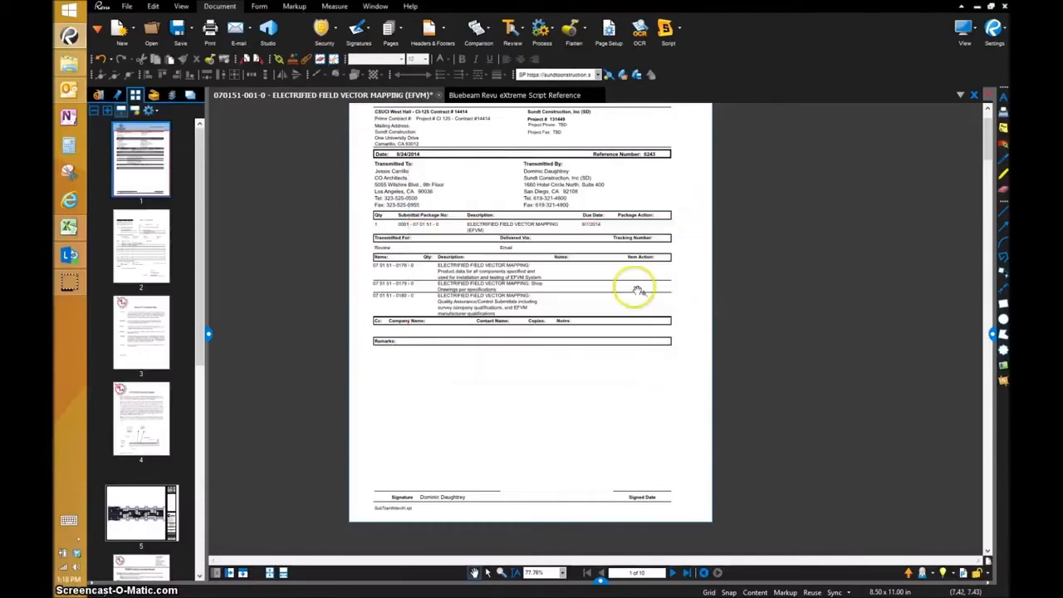
mouse_move(525, 372)
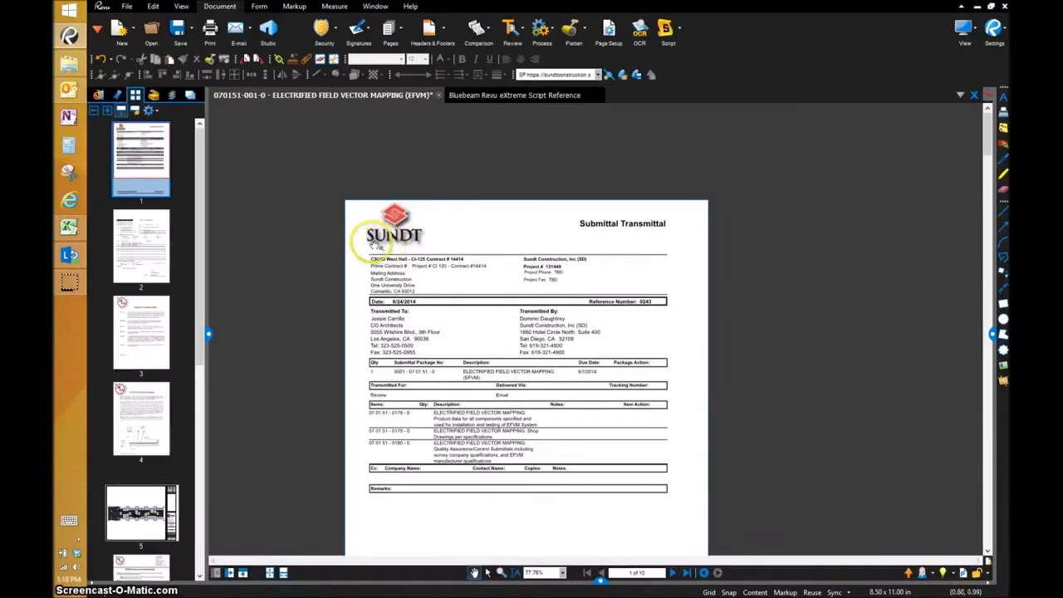
mouse_move(902, 555)
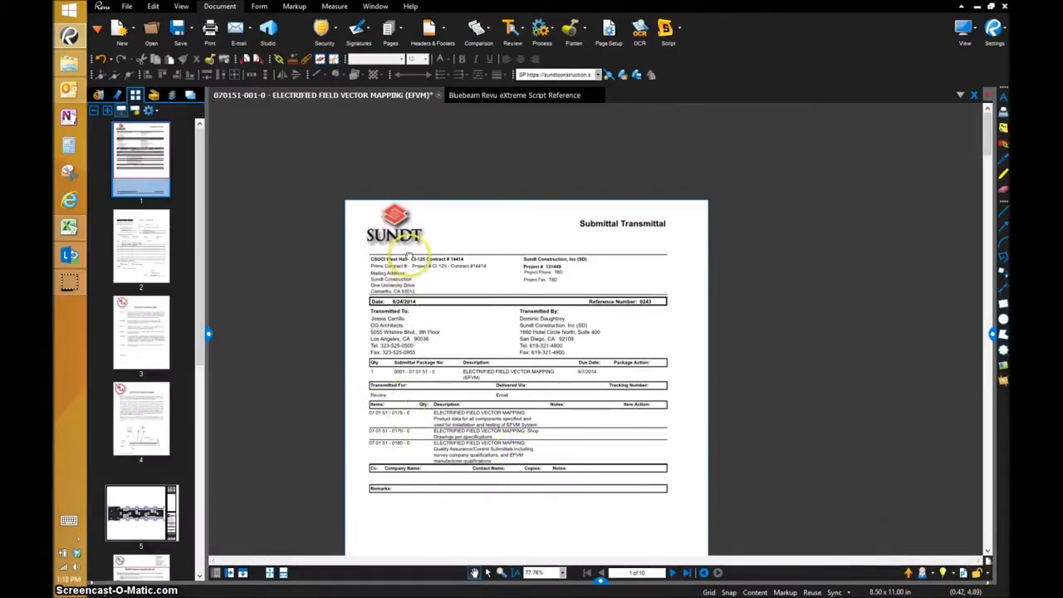
scroll(down, 3)
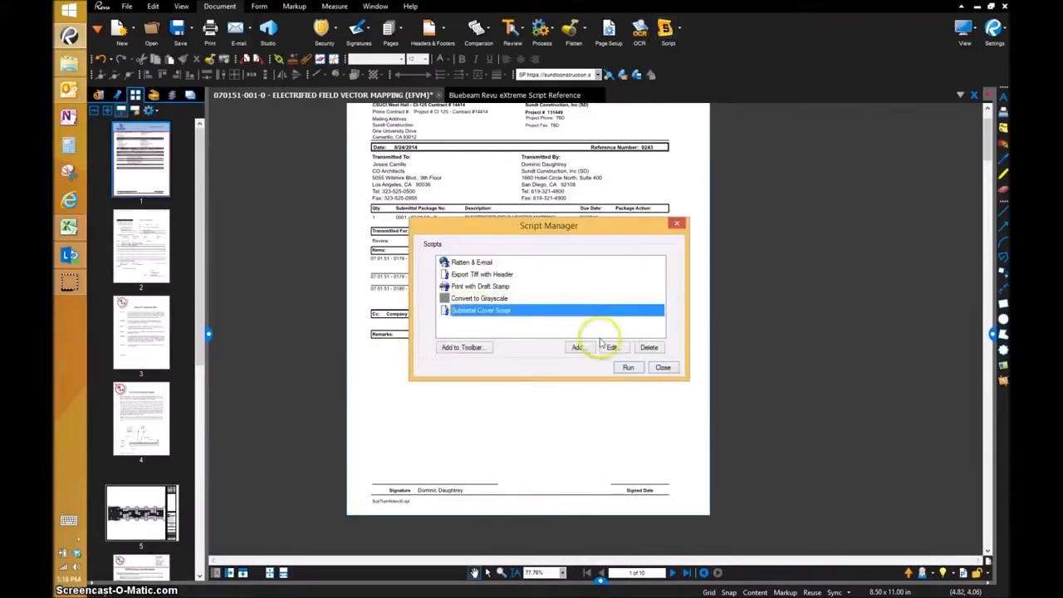
- Enter the Stamp line "upperleft", .3, 7.6, 0, 1, 1, "normal", 1, true in the script
click(611, 347)
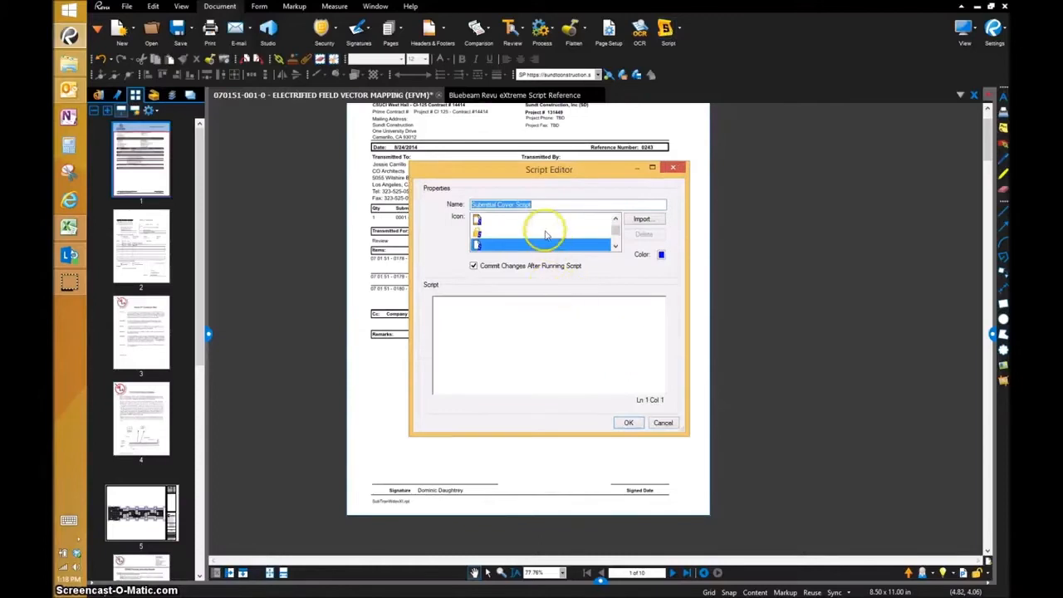
mouse_move(604, 323)
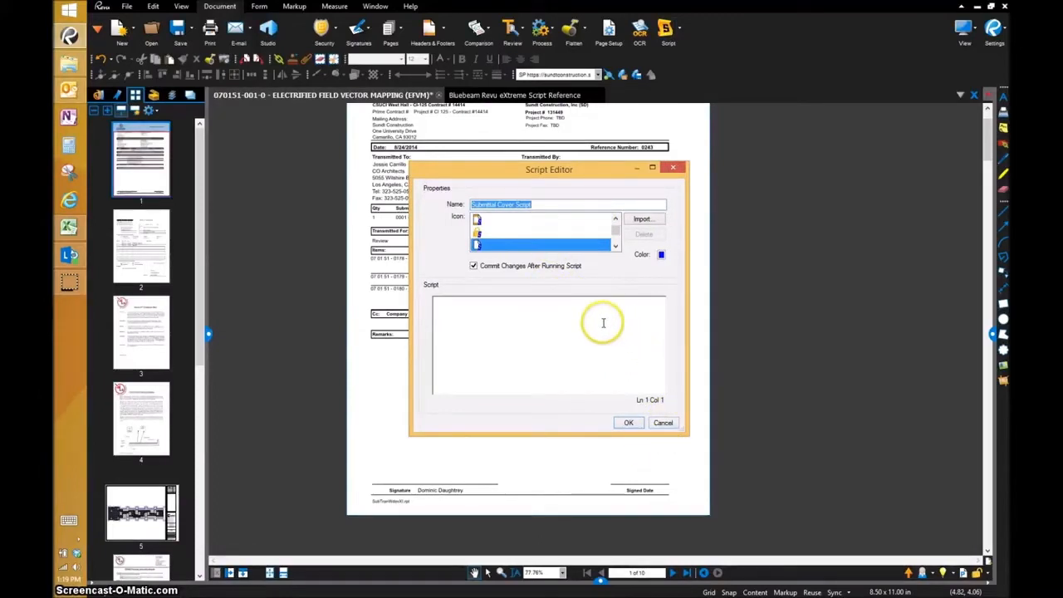
click(554, 342)
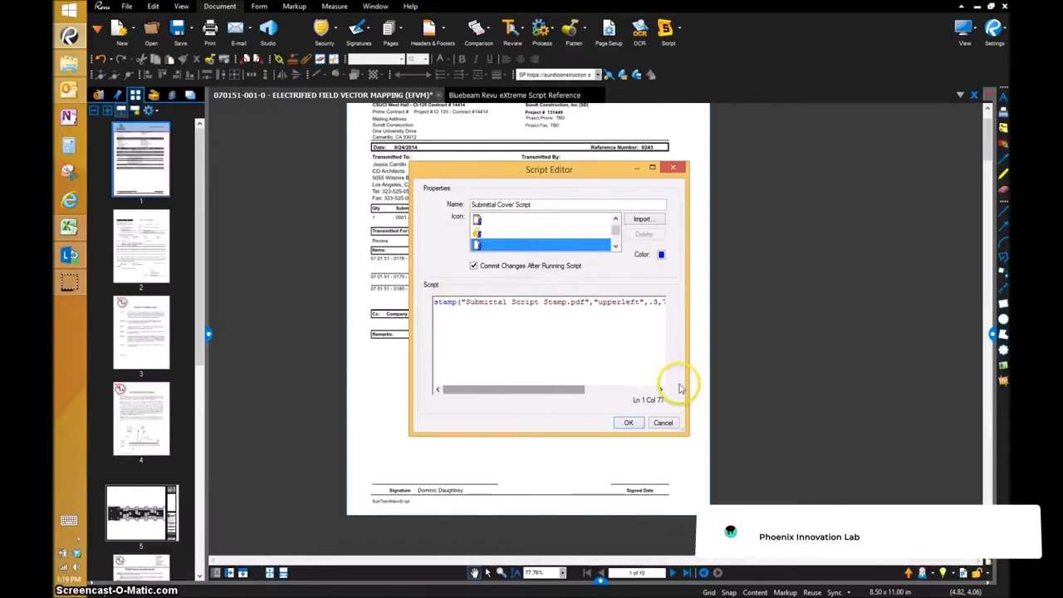
scroll(right, 3)
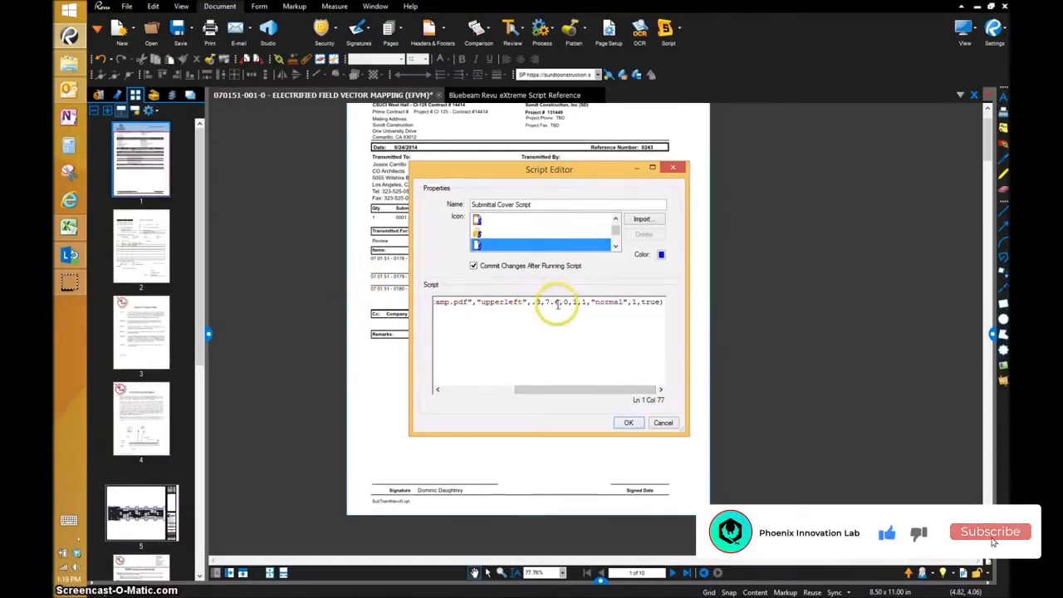
mouse_move(357, 140)
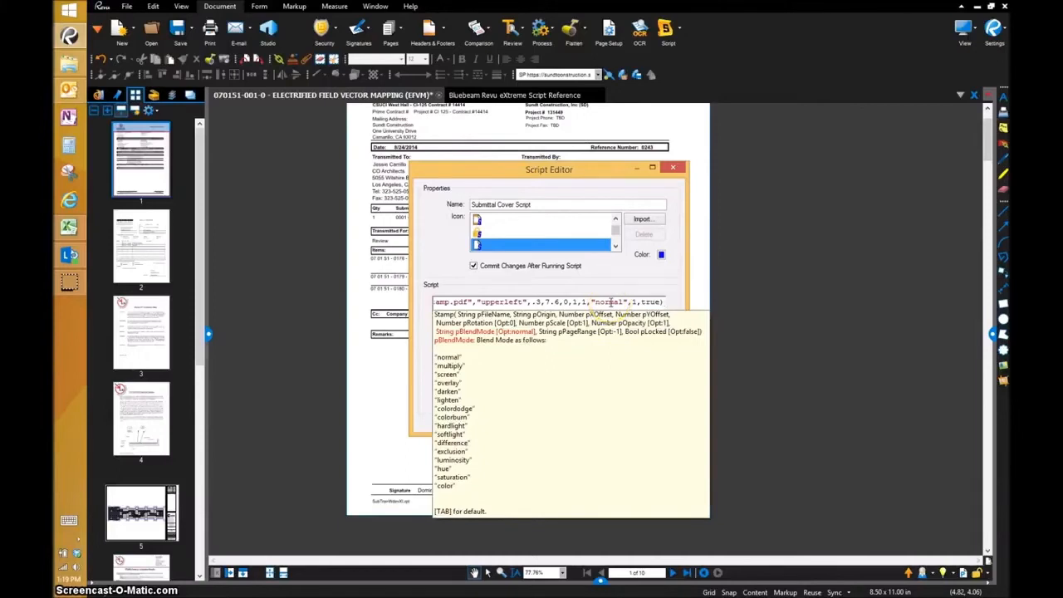
click(635, 301)
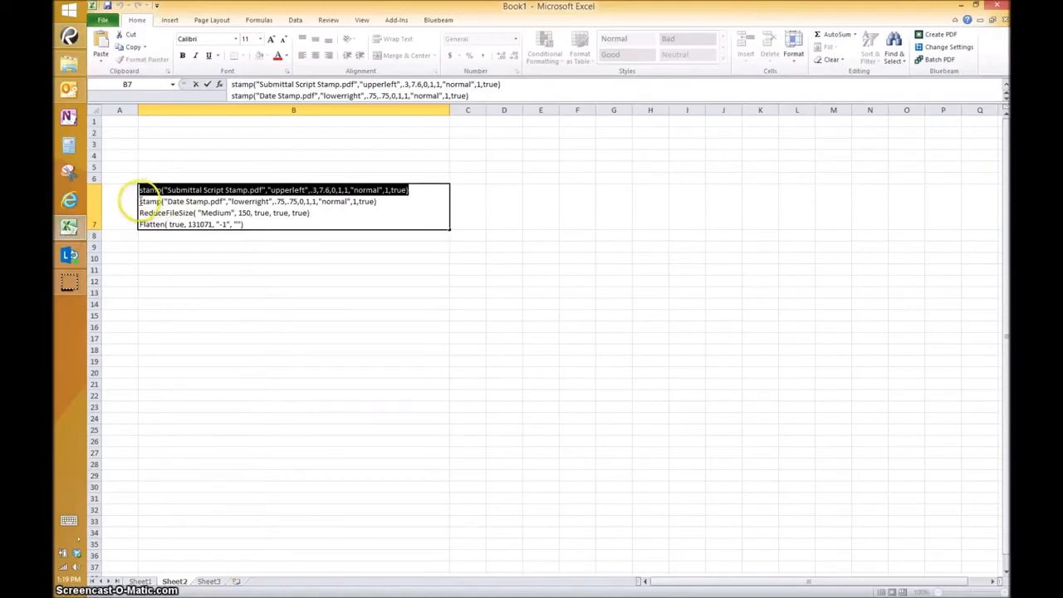
- Select and copy the Date Stamp command line from Excel cell B7
click(388, 201)
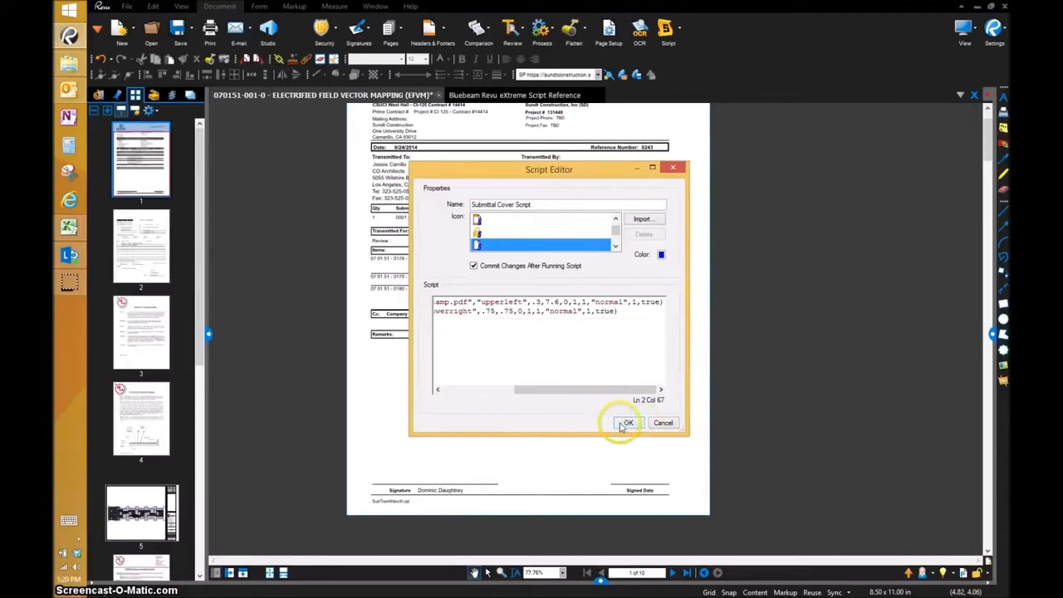
- Save the two-stamp Submittal Cover Script and run it from Script Manager
click(628, 423)
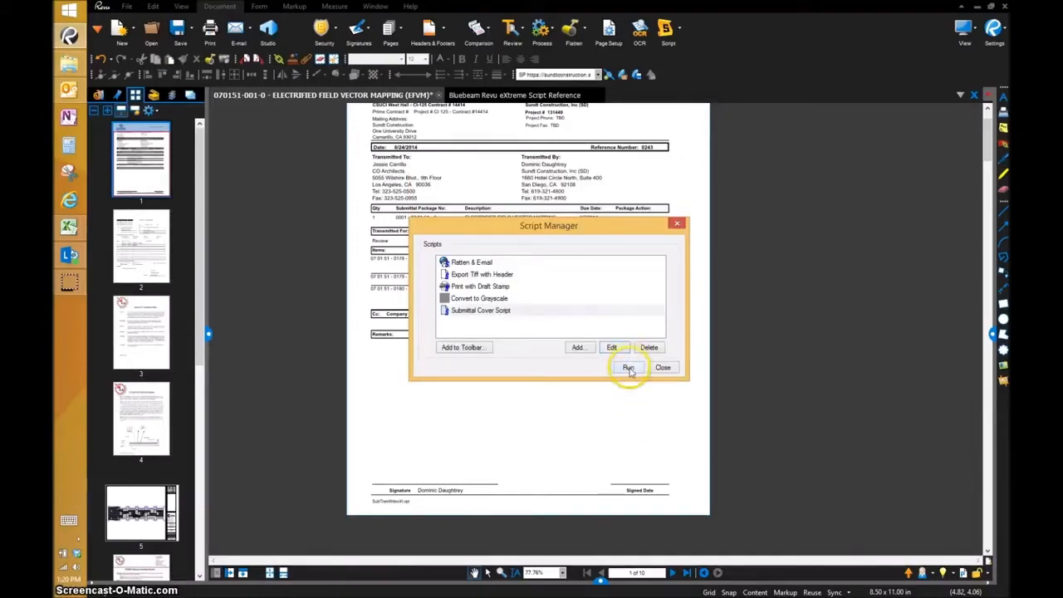
click(628, 368)
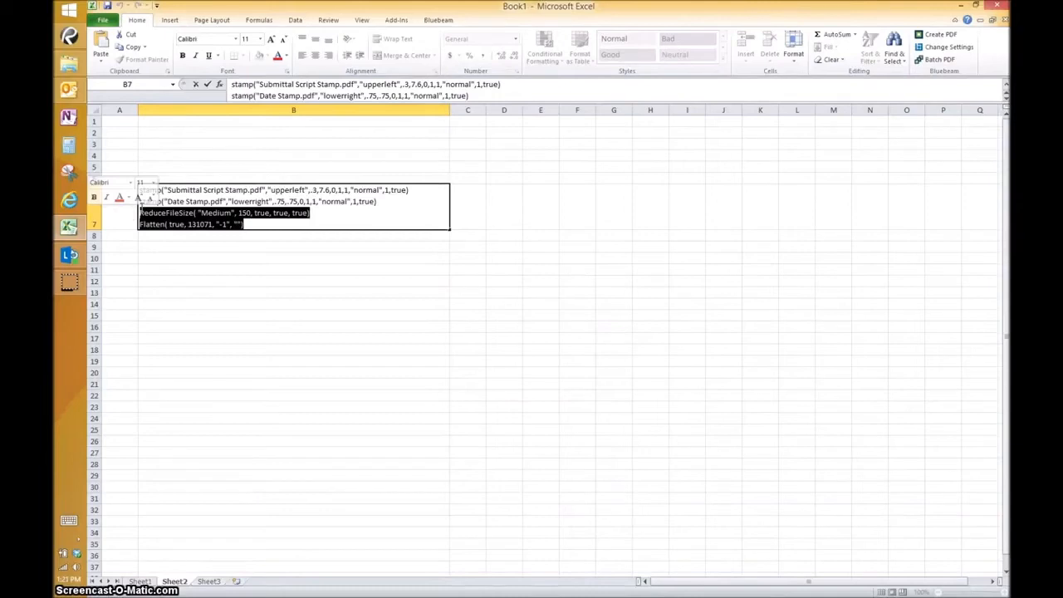
- Select and copy the ReduceFileSize and Flatten lines in cell B7
click(69, 253)
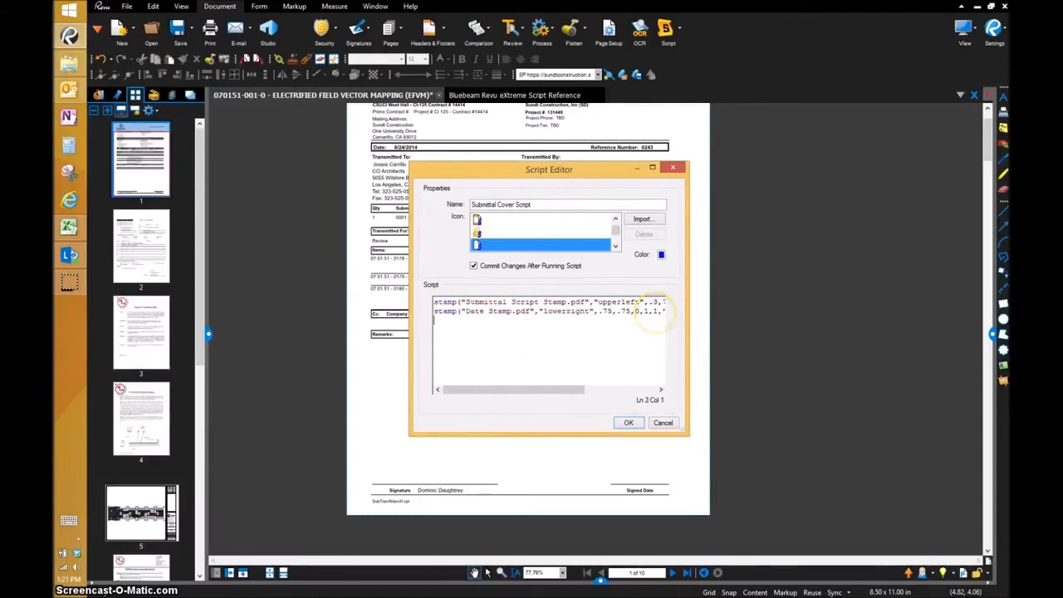
- Paste ReduceFileSize("Medium", 150, true, true, true) and Flatten as lines 3 and 4
text(ReduceFileSize( "Medium", 150, true, true, true))
text(Flatten( true, 131071, "-1", ""))
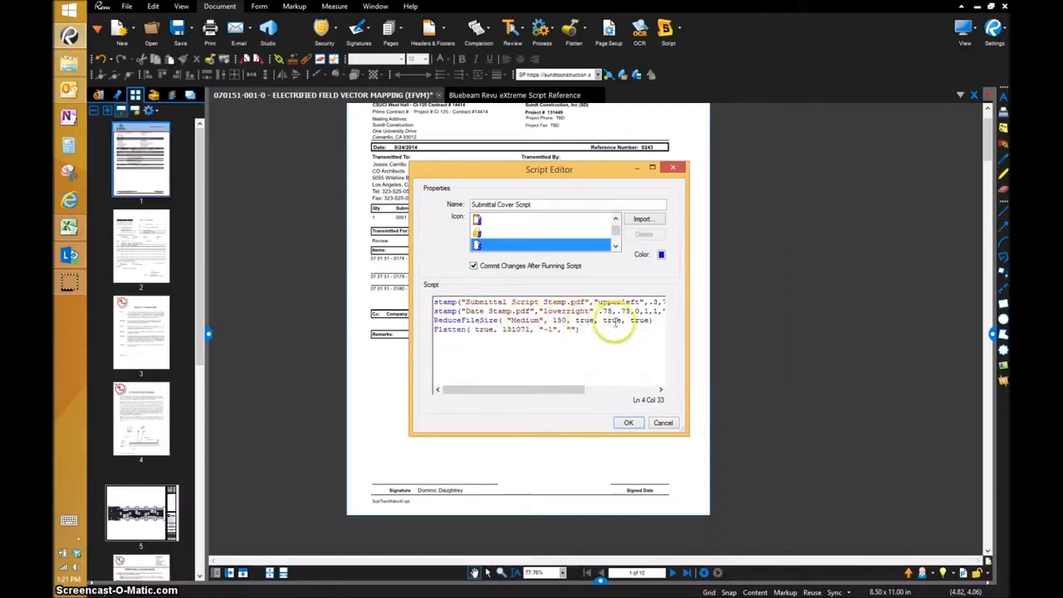
- Save the four-line script, close Script Manager, and browse the Script Reference to ReduceFileSize
click(628, 423)
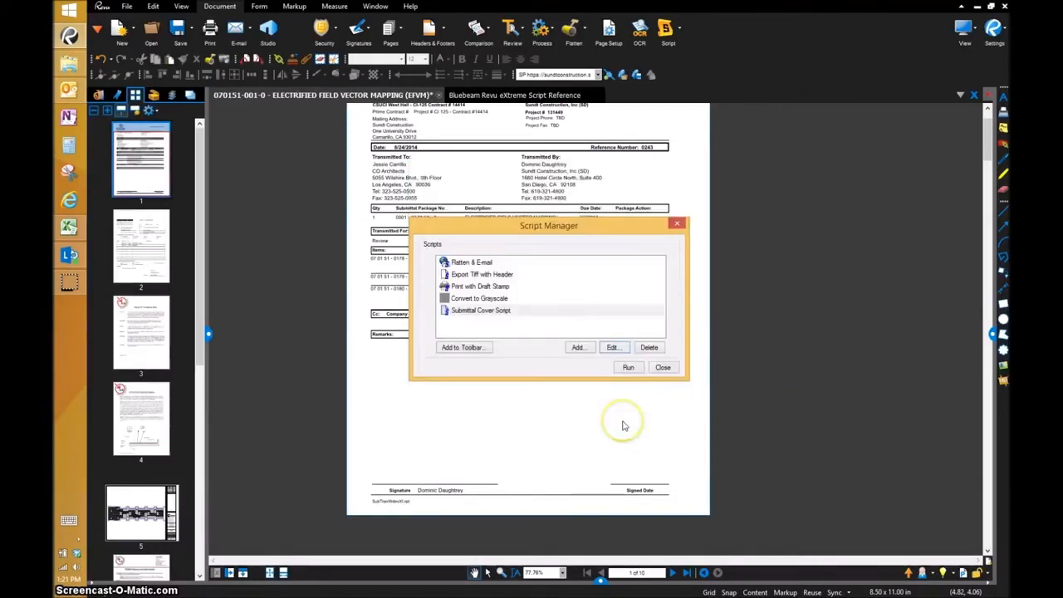
click(662, 367)
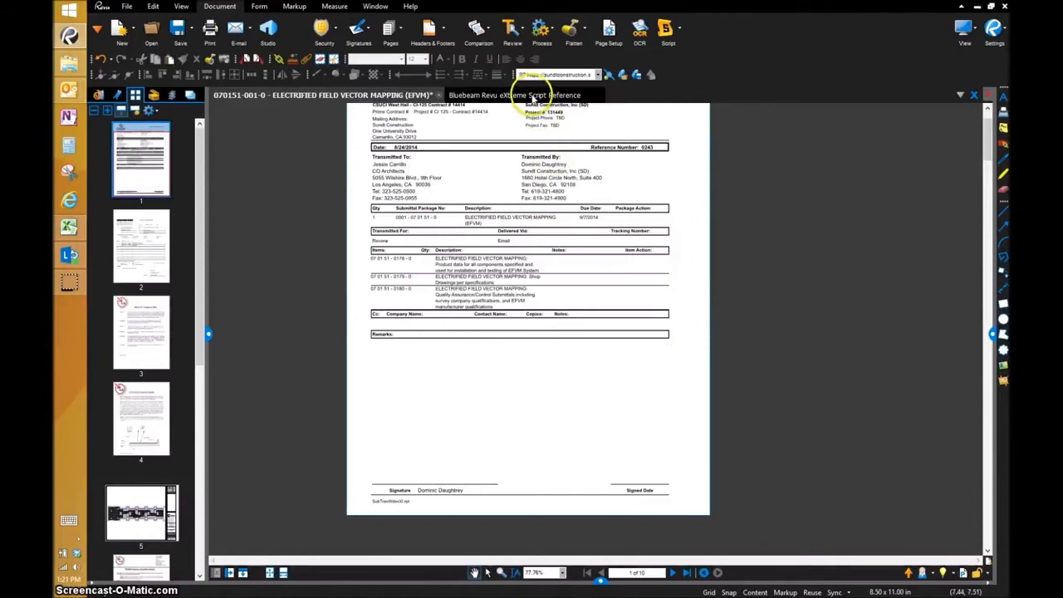
click(522, 94)
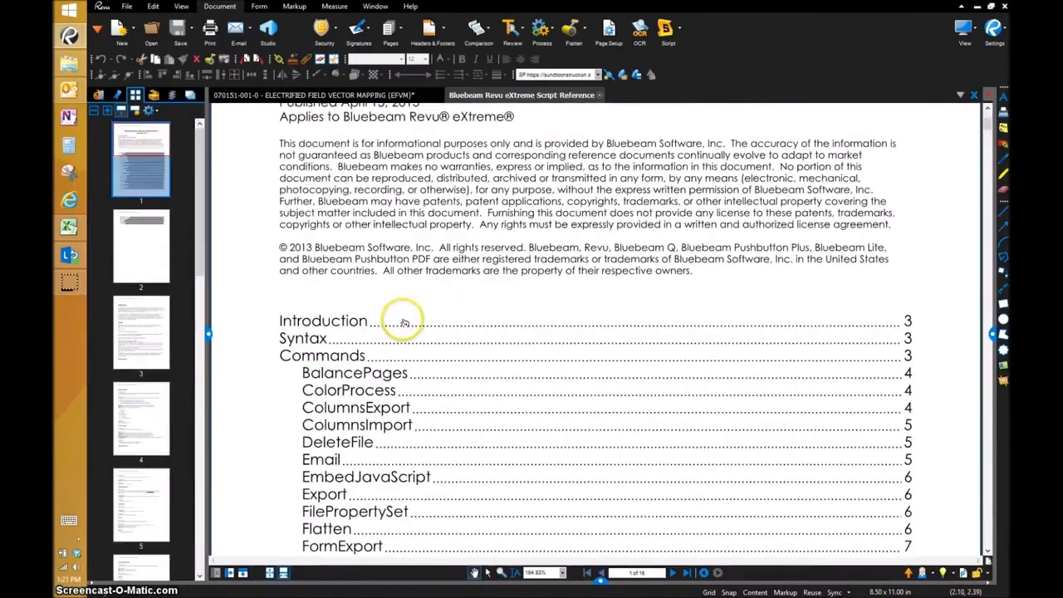
scroll(down, 3)
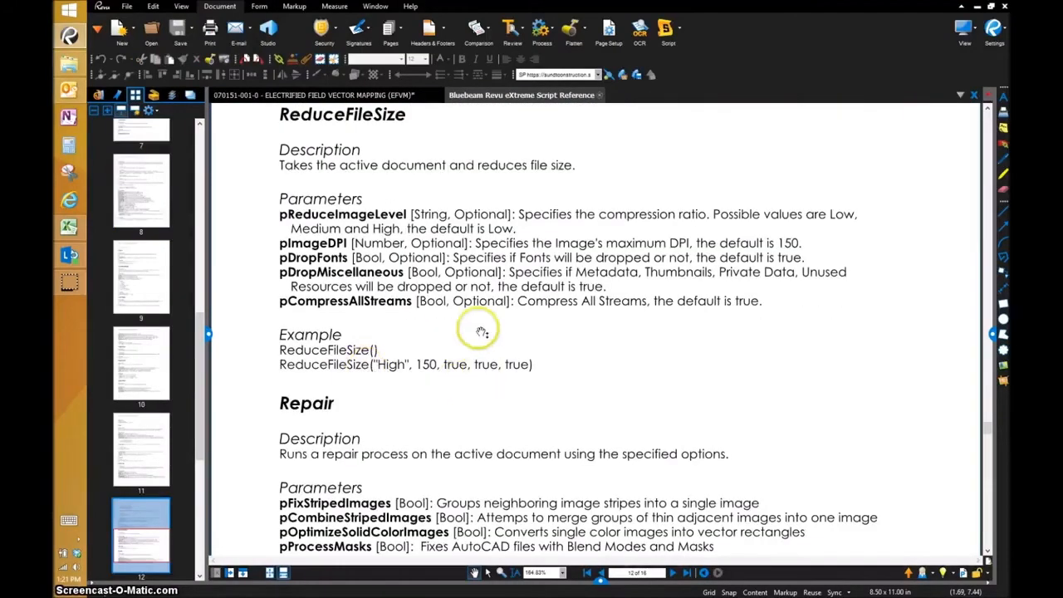
mouse_move(329, 216)
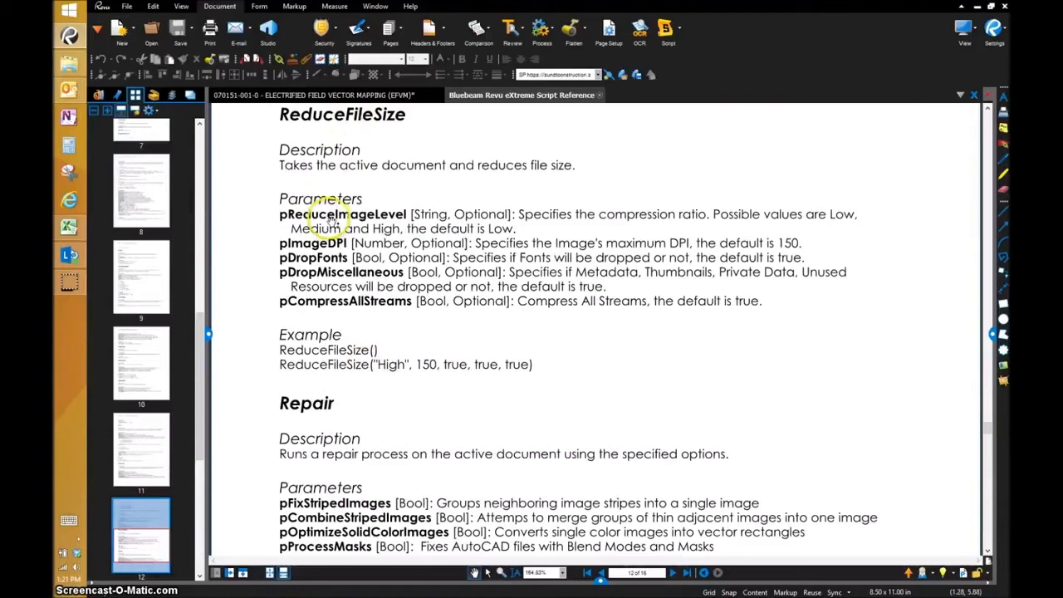
mouse_move(502, 220)
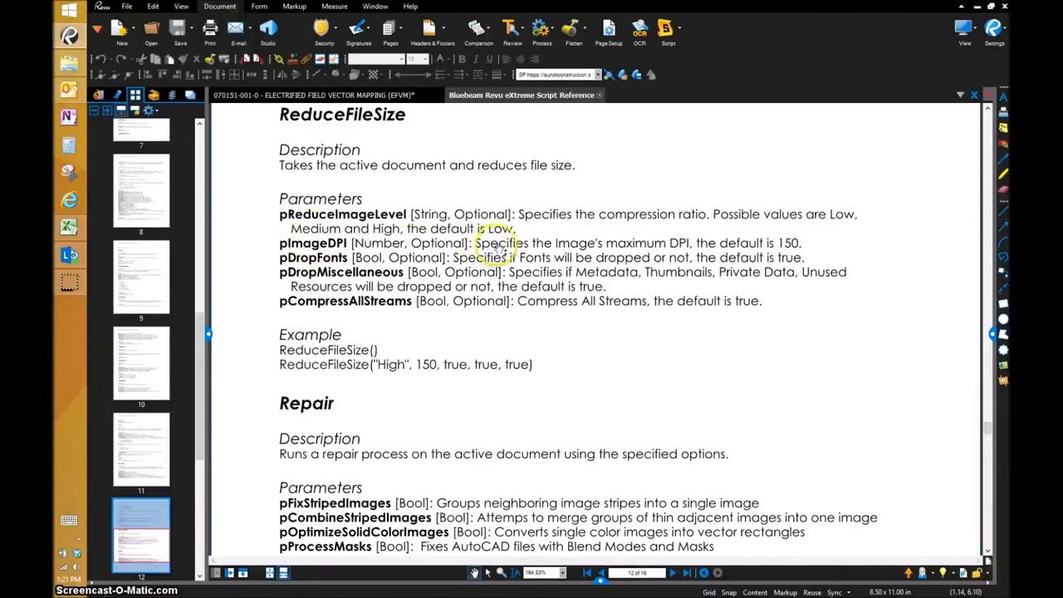
mouse_move(702, 249)
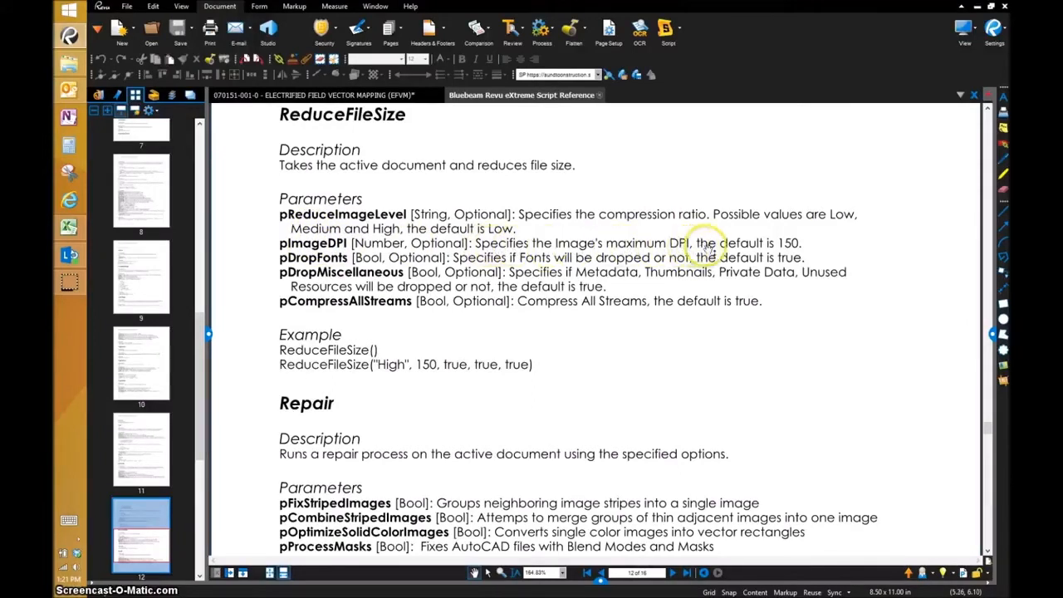
mouse_move(318, 258)
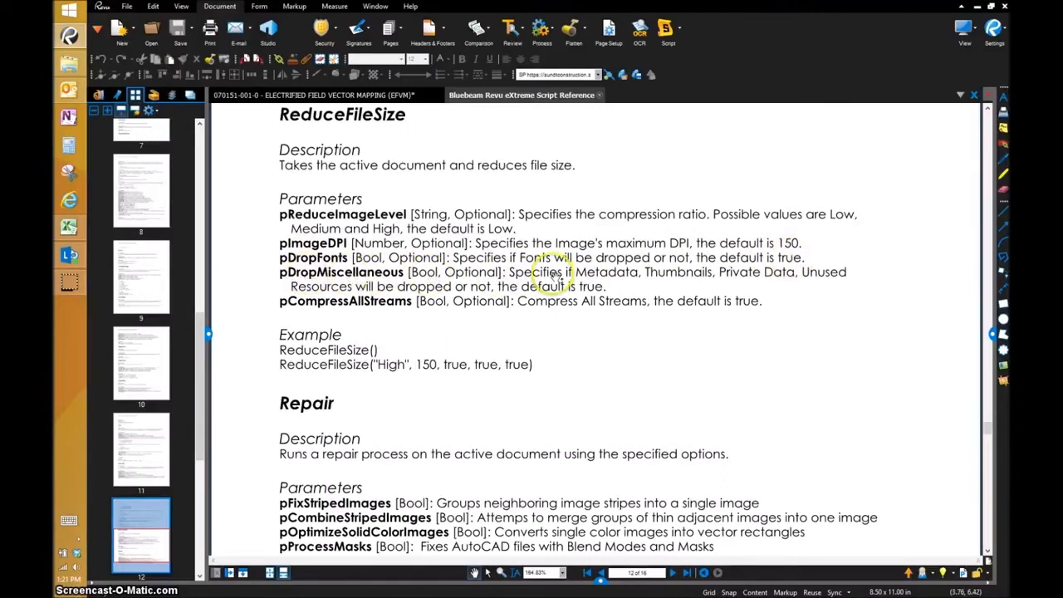
mouse_move(798, 274)
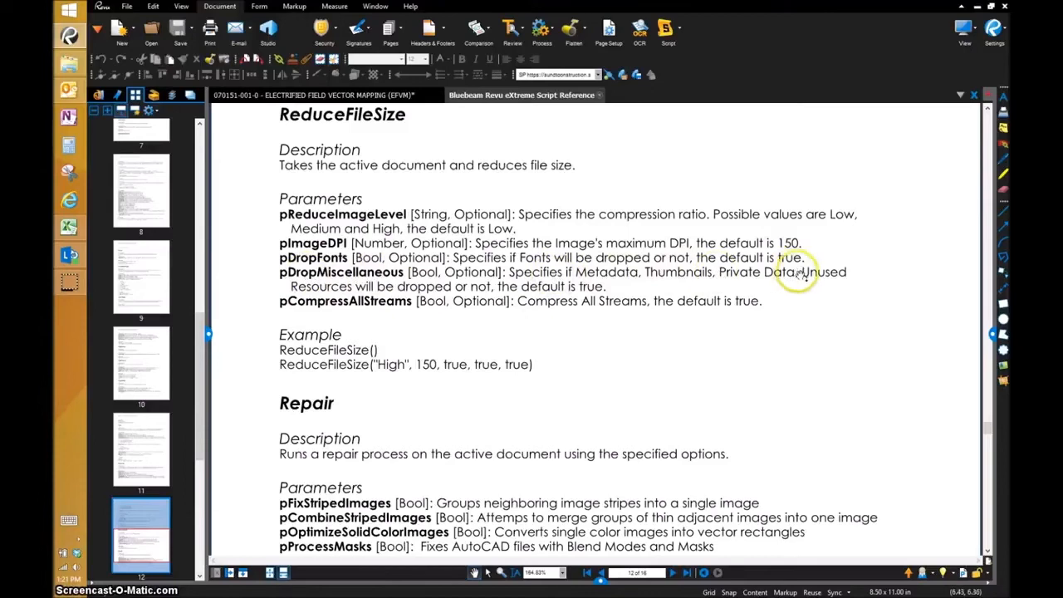
mouse_move(397, 300)
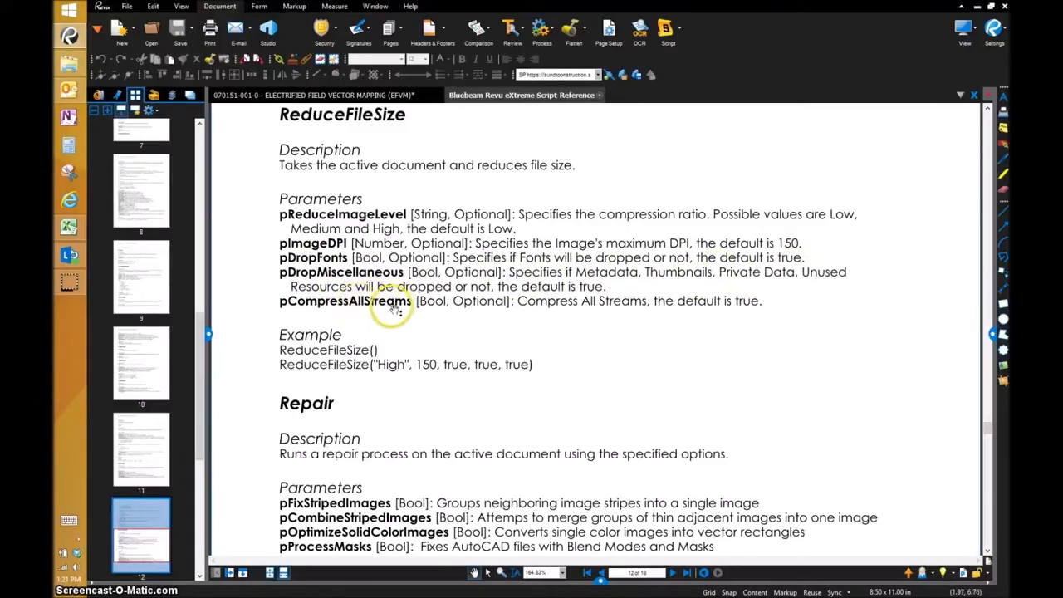
mouse_move(407, 395)
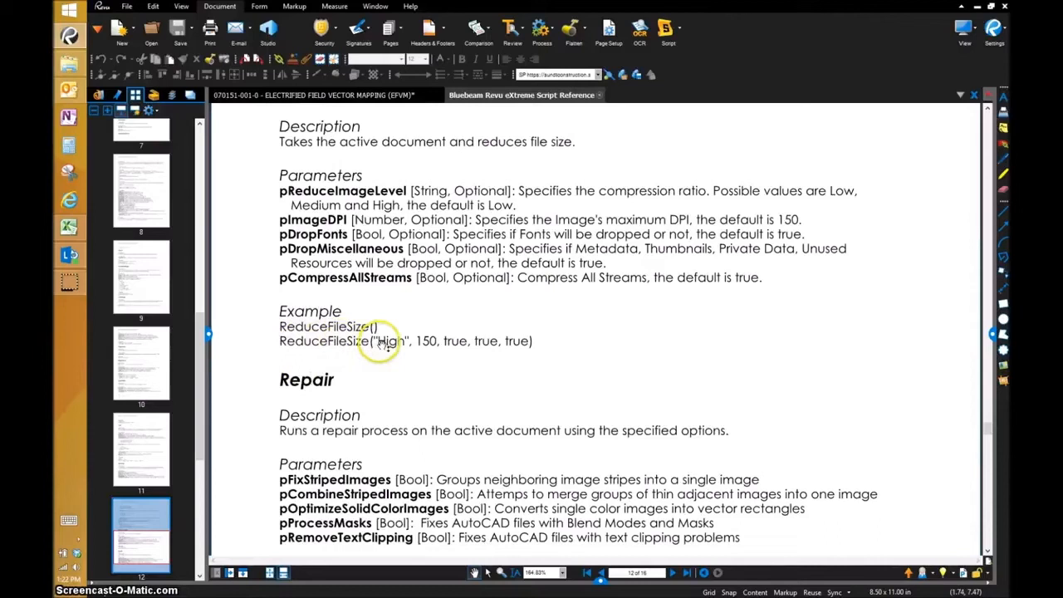
mouse_move(523, 344)
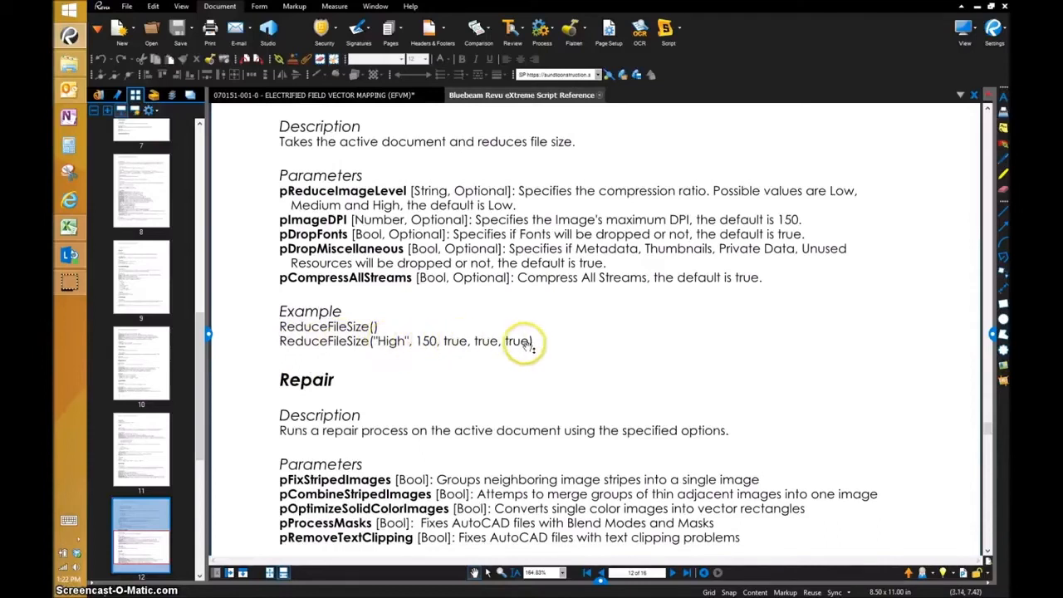
mouse_move(502, 349)
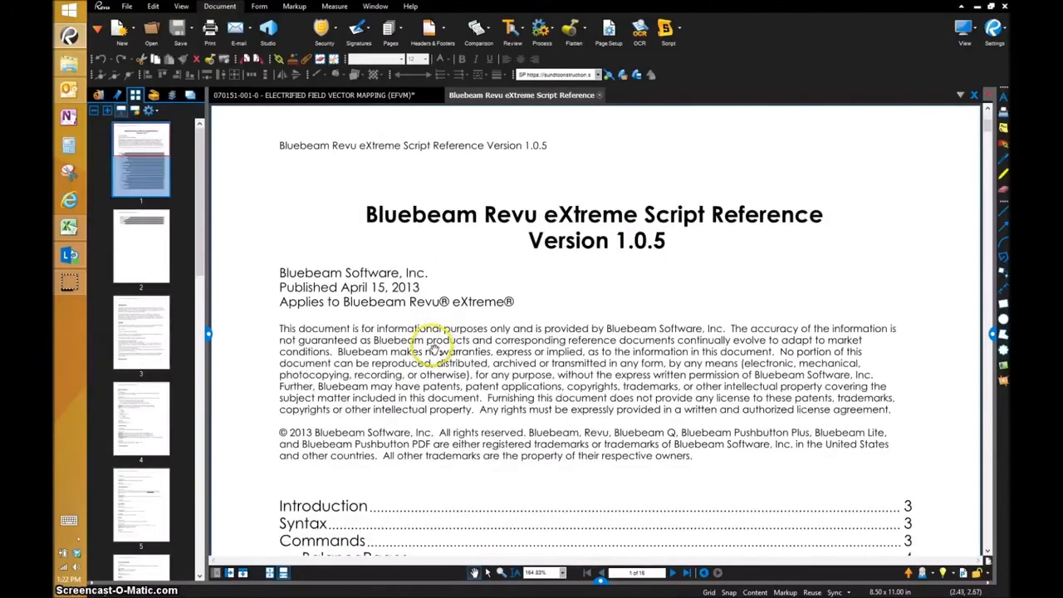
- Jump to the Flatten entry and scroll to its pFlags values, Ellipse through Form Fields
scroll(down, 3)
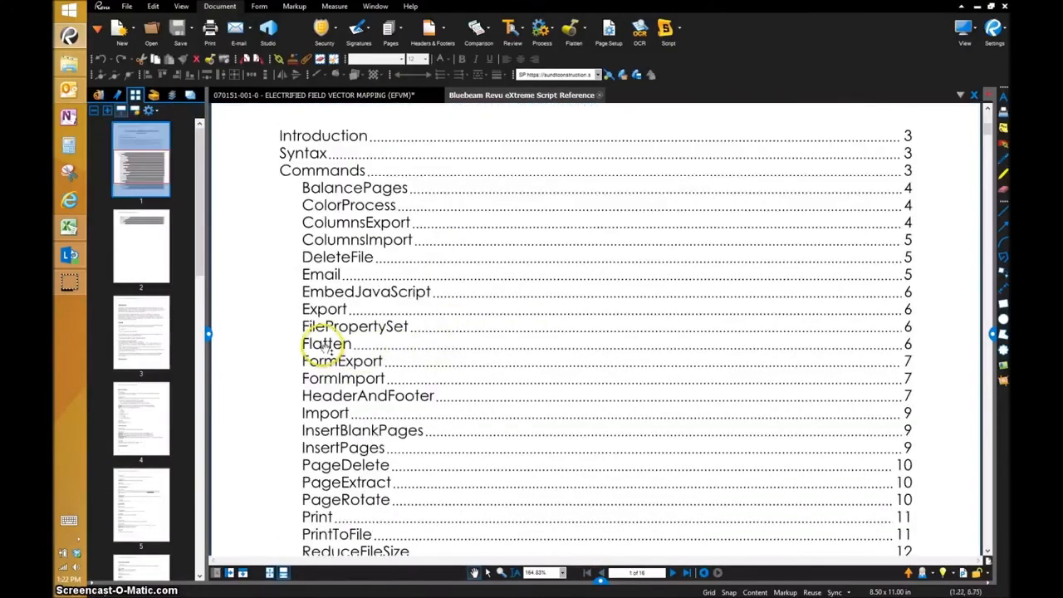
click(325, 344)
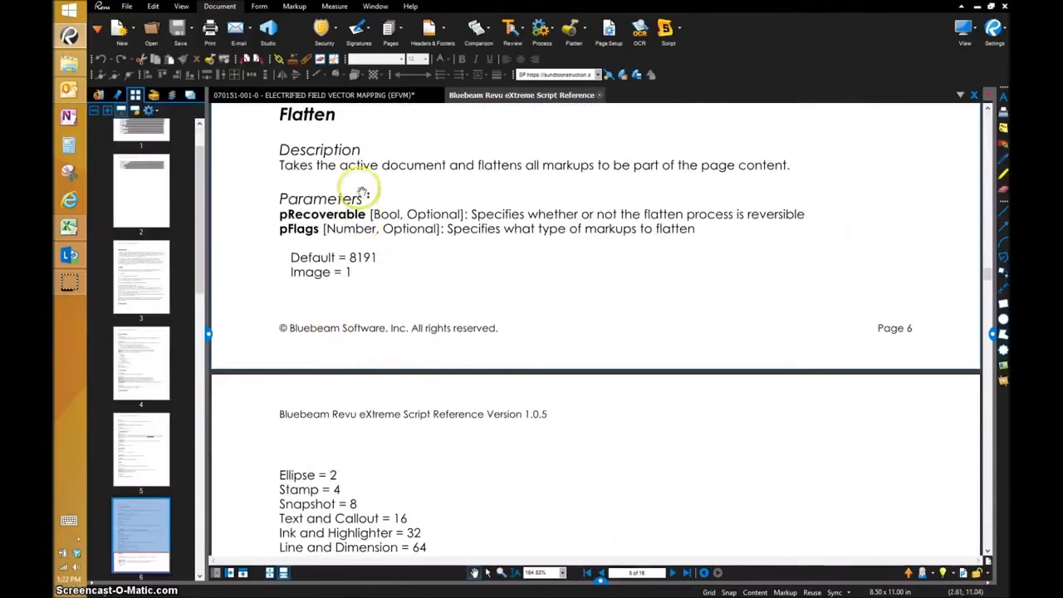
mouse_move(514, 214)
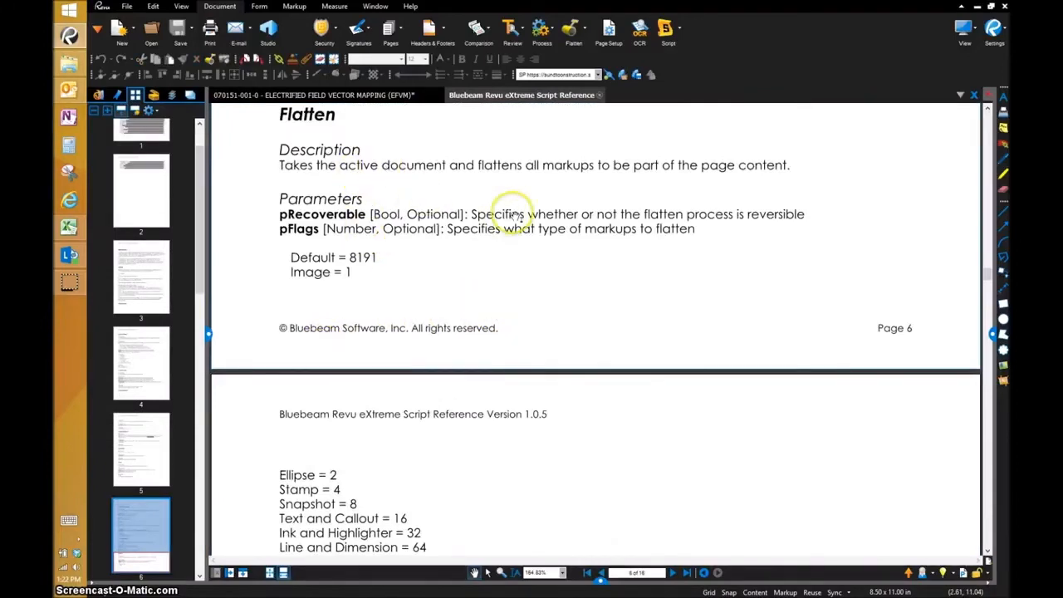
mouse_move(383, 214)
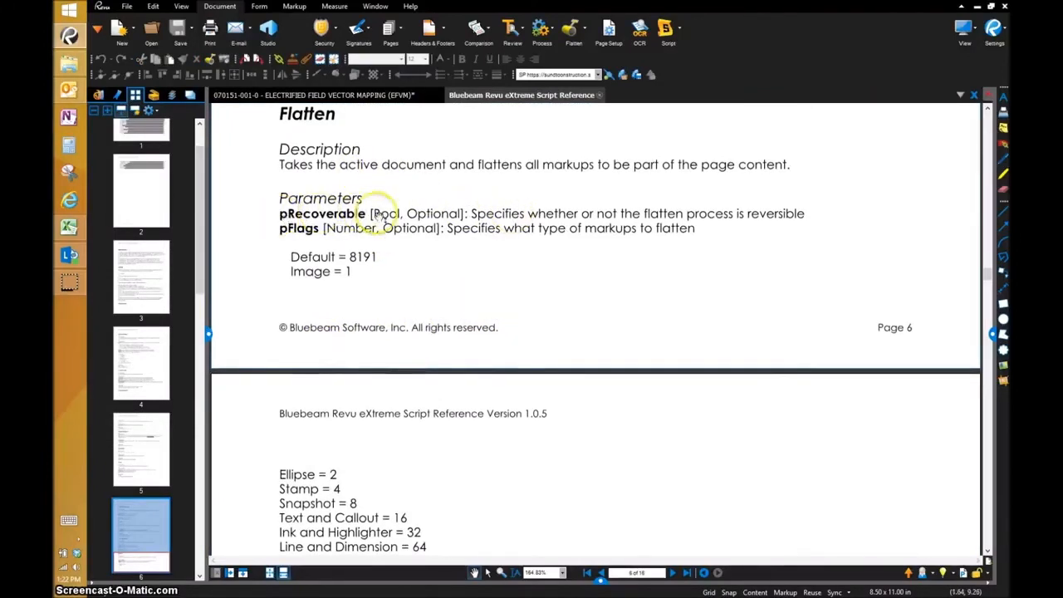
mouse_move(698, 224)
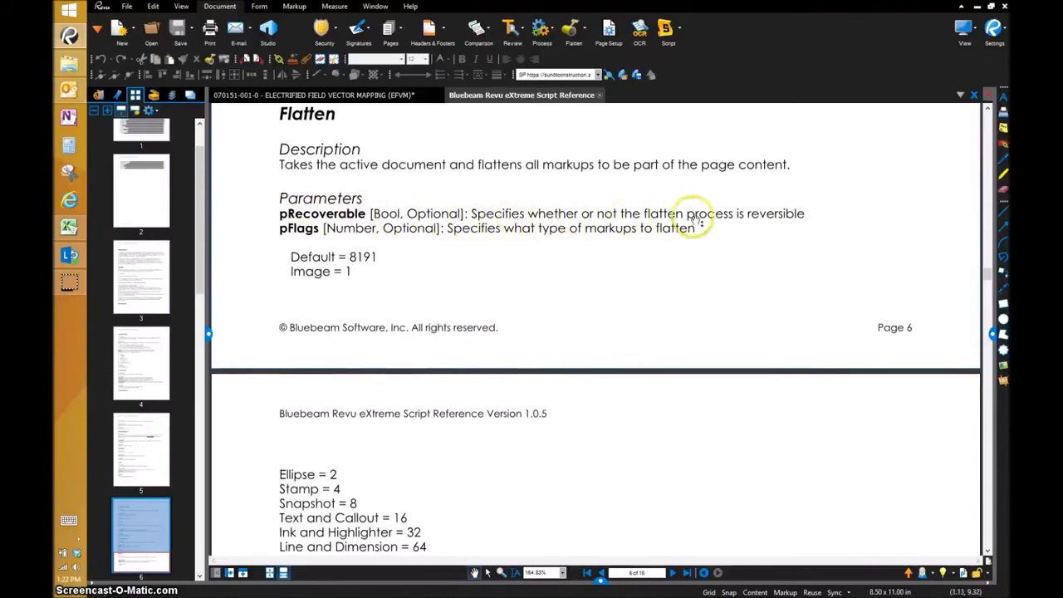
mouse_move(299, 228)
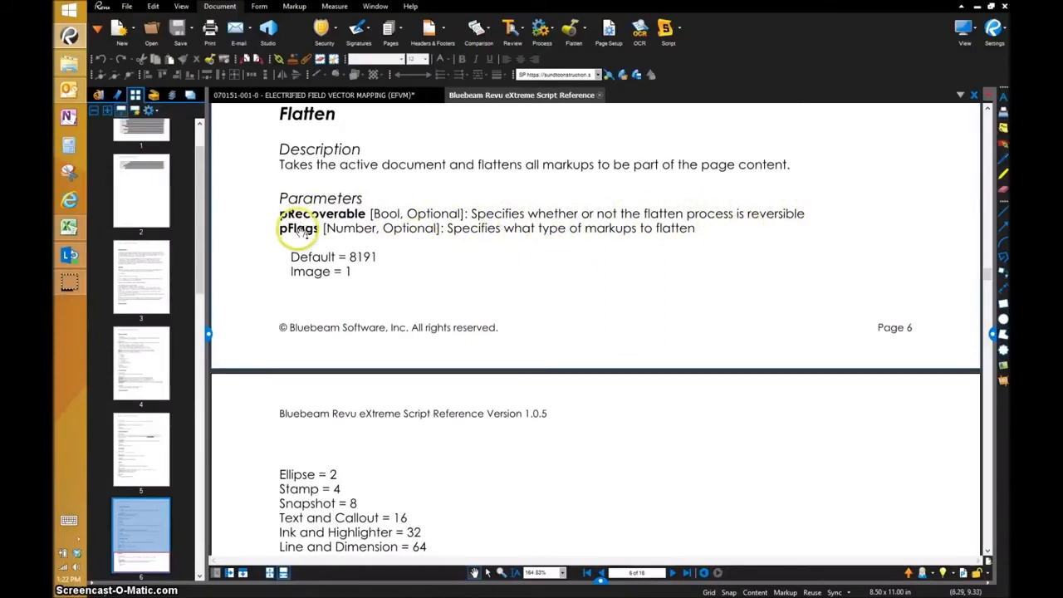
mouse_move(677, 234)
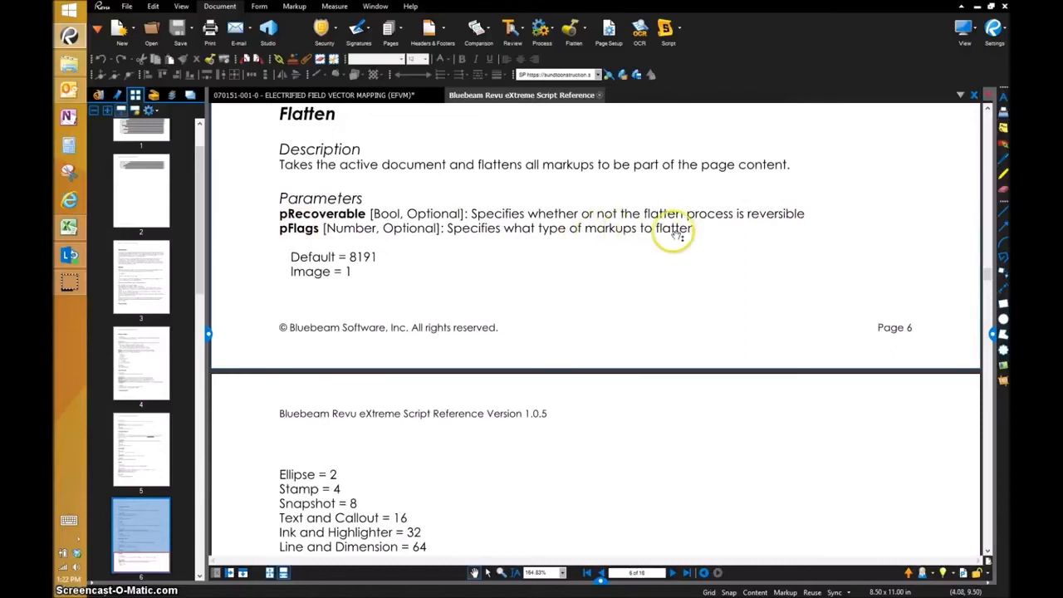
mouse_move(349, 262)
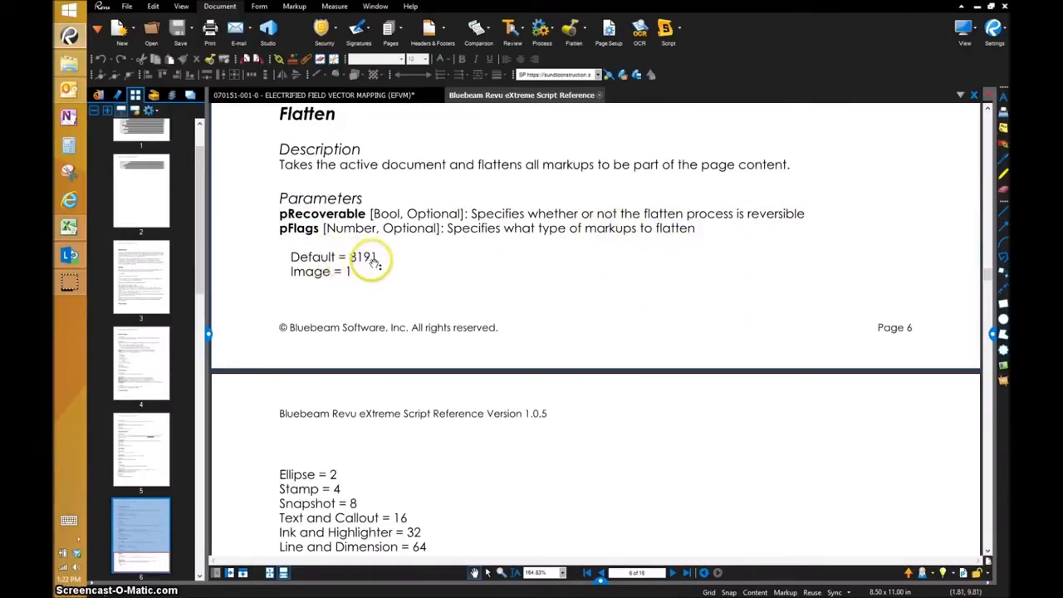
mouse_move(320, 279)
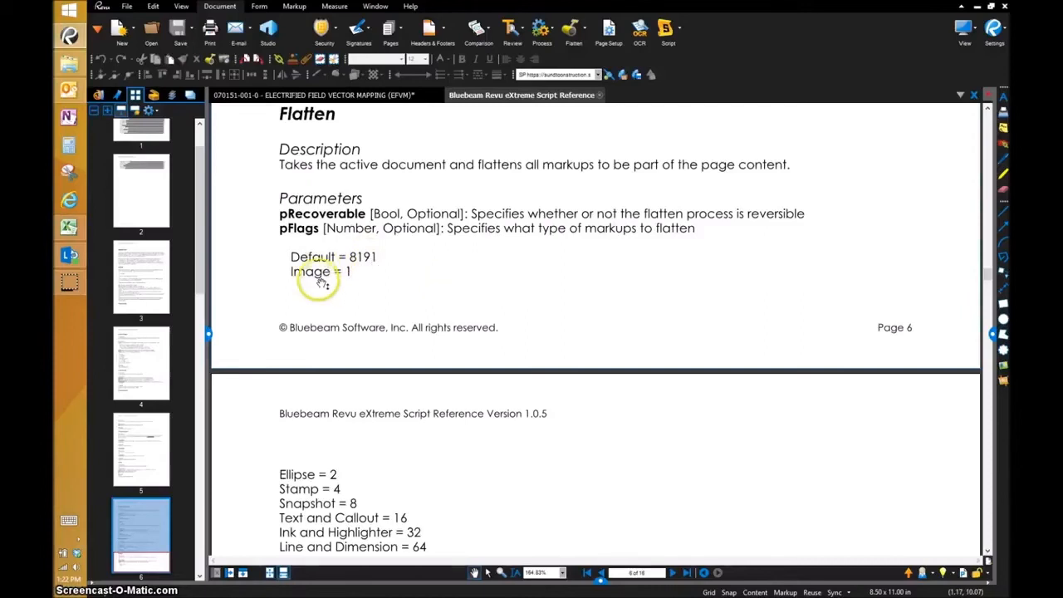
scroll(down, 3)
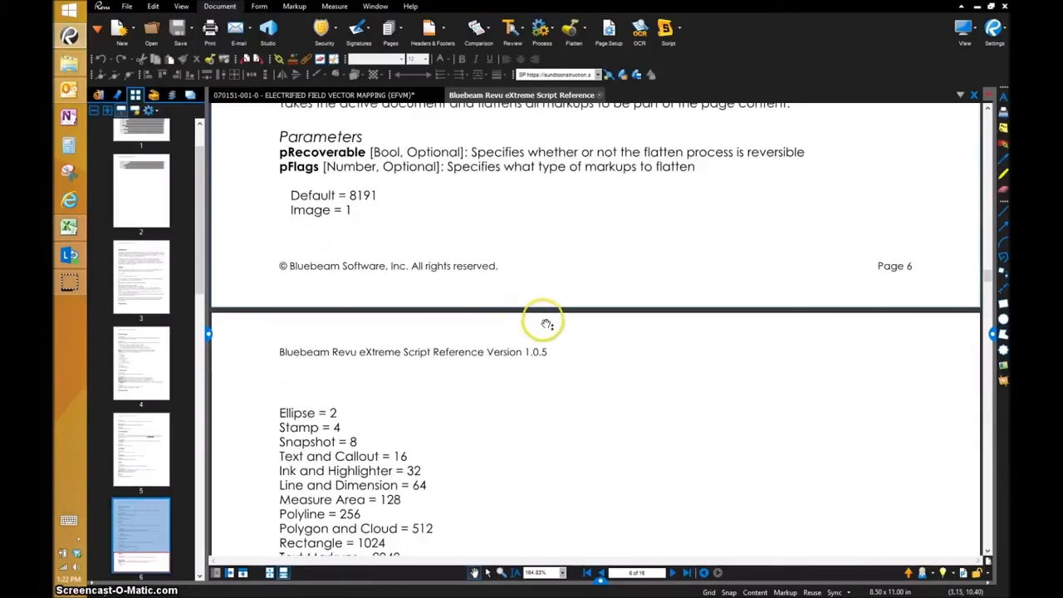
mouse_move(295, 415)
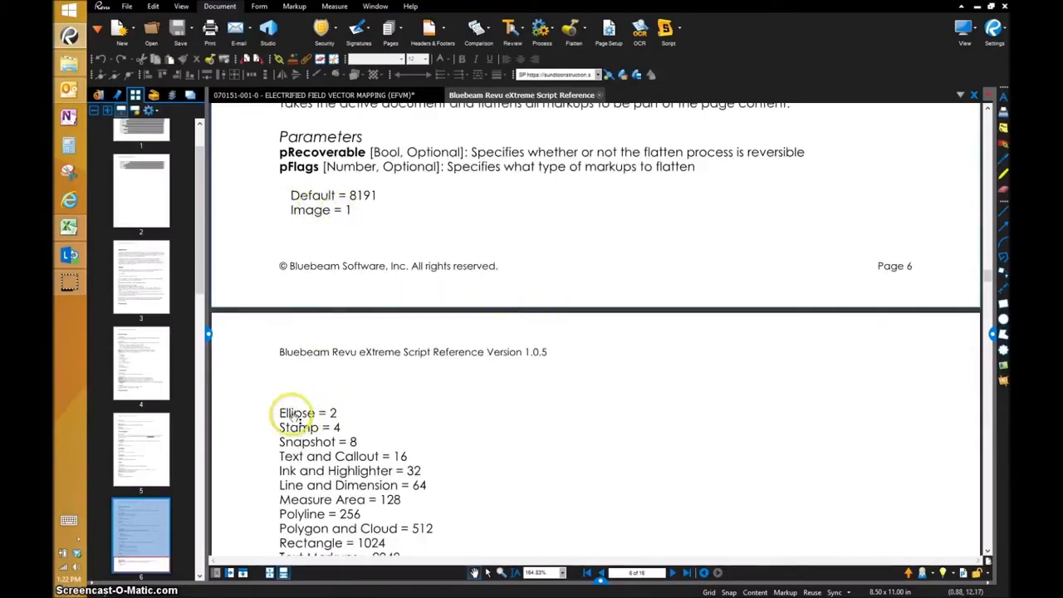
mouse_move(503, 430)
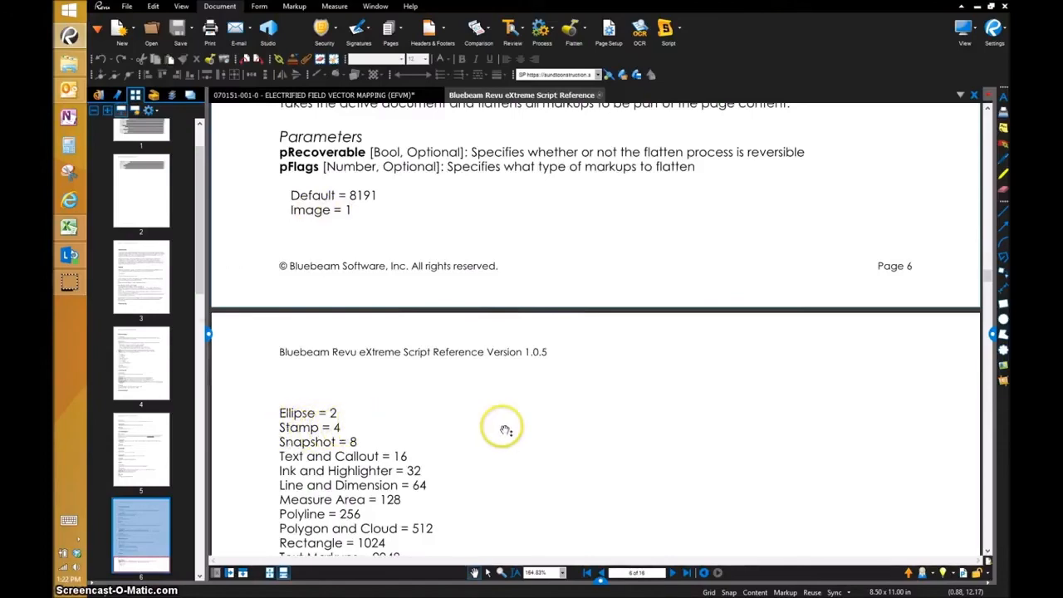
scroll(down, 3)
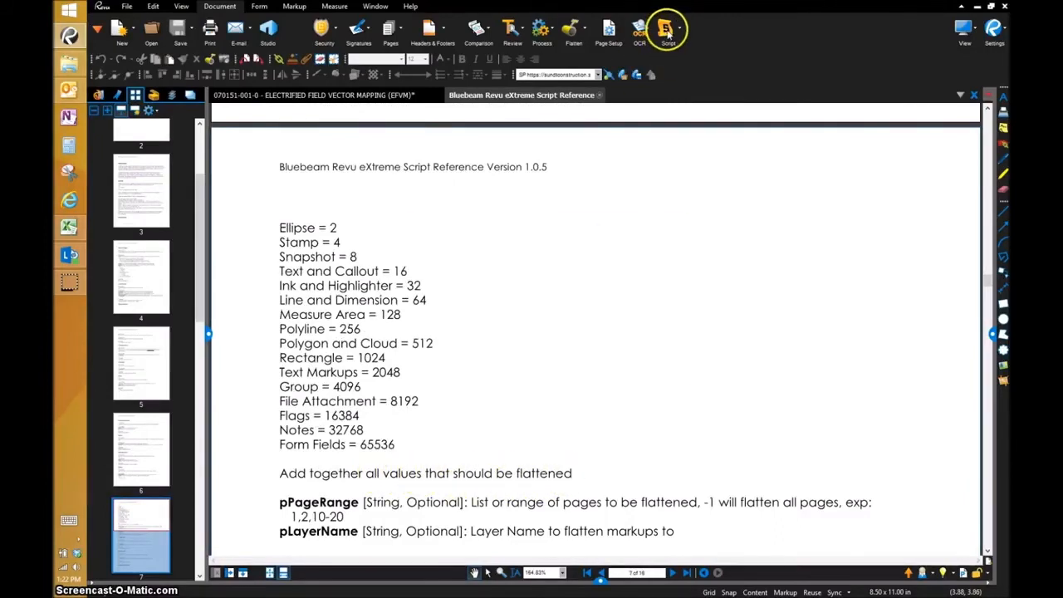
- Reopen Submittal Cover Script, check Flatten(true, 131071, "-1", ""), and save it
click(668, 30)
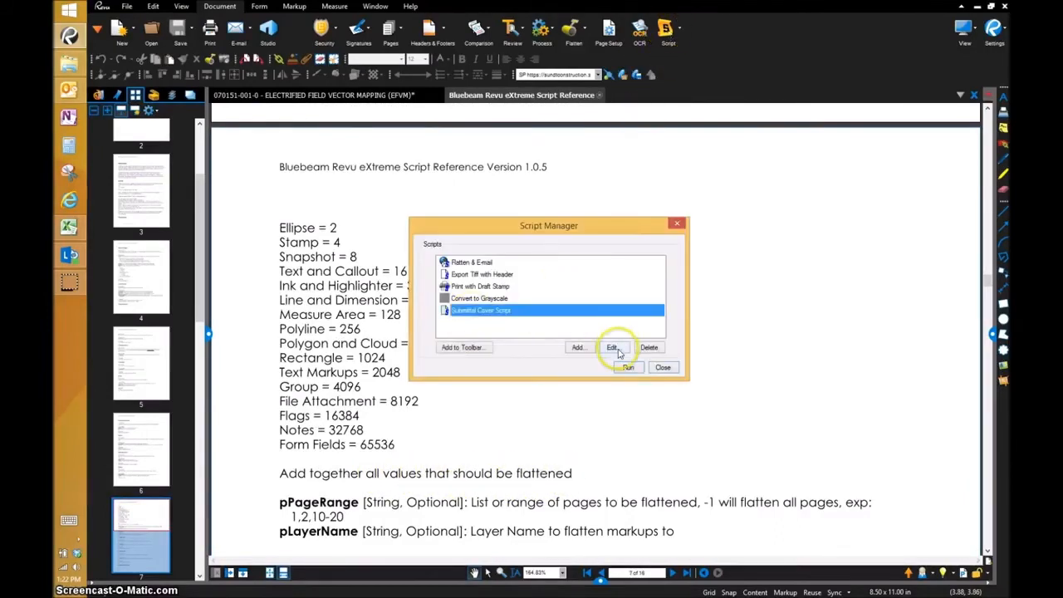
click(611, 348)
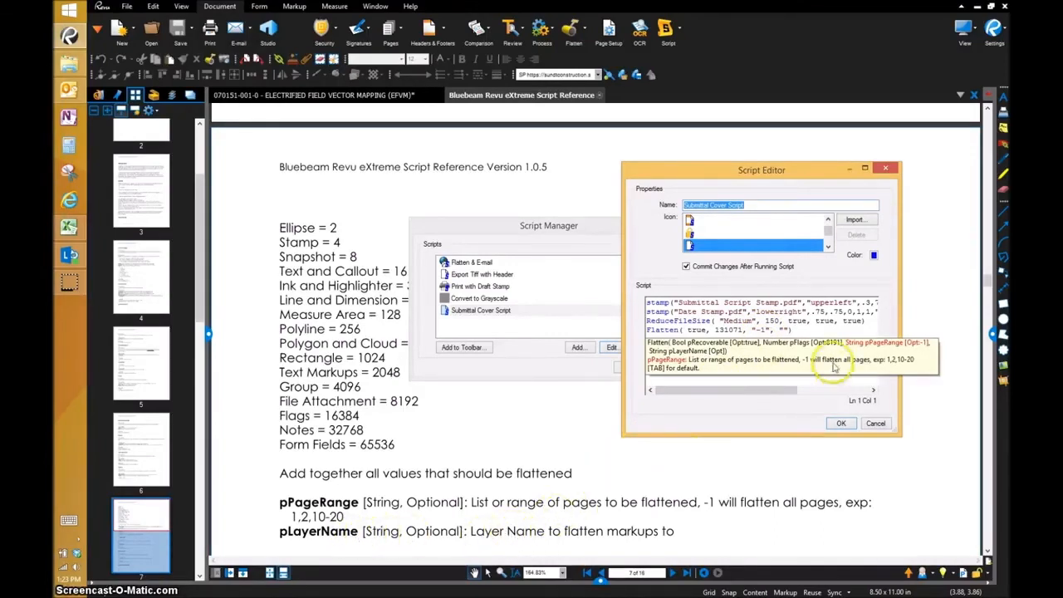
mouse_move(311, 540)
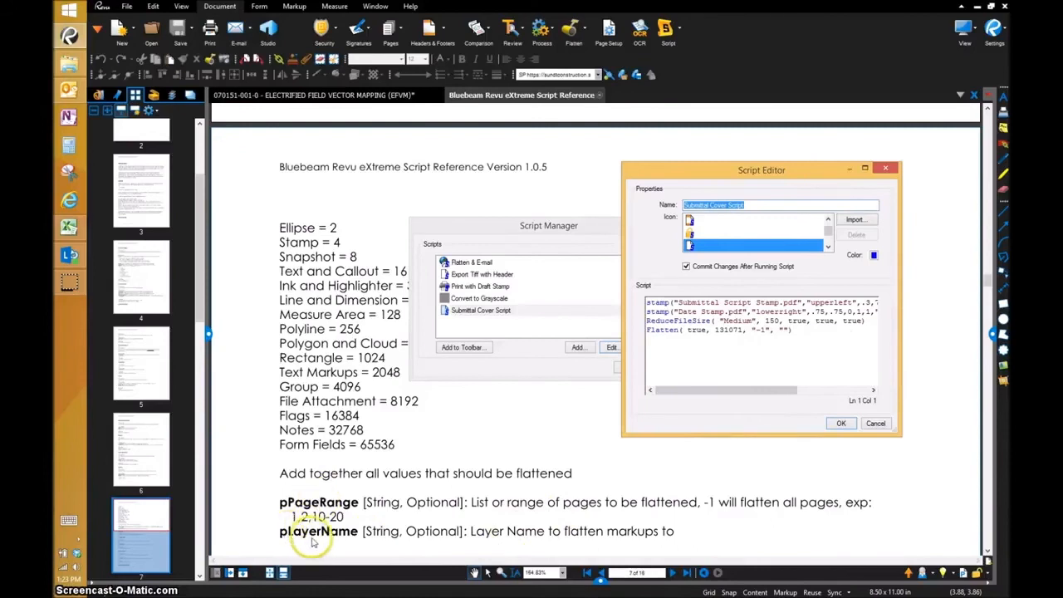
mouse_move(515, 536)
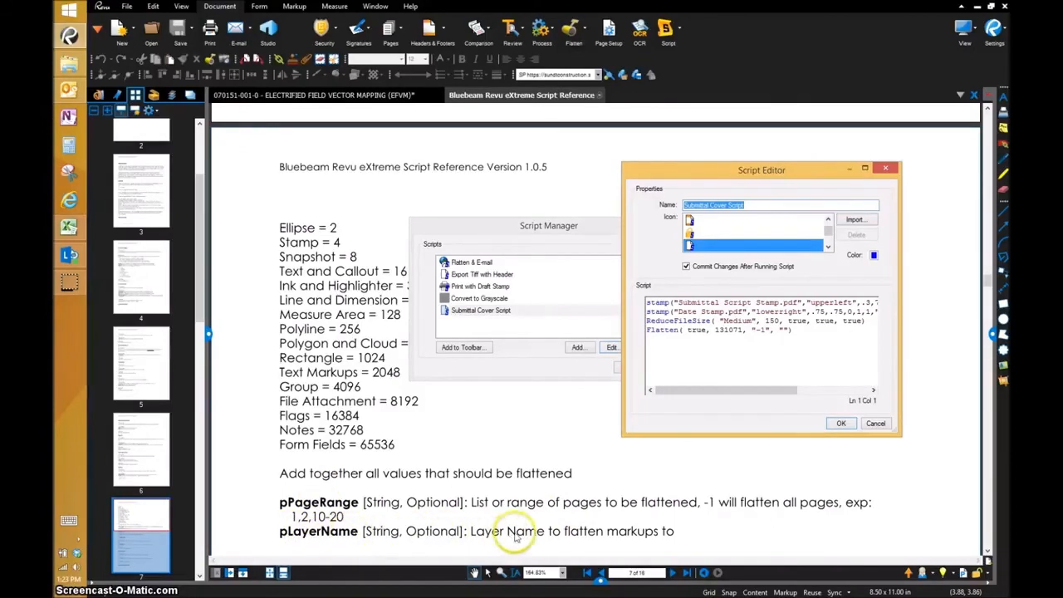
mouse_move(692, 511)
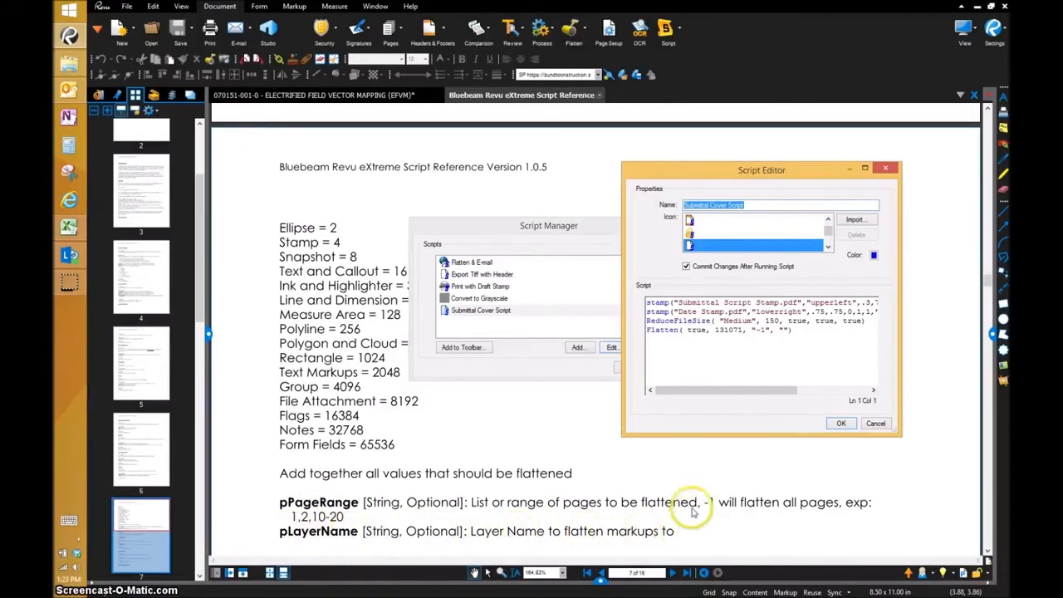
mouse_move(694, 507)
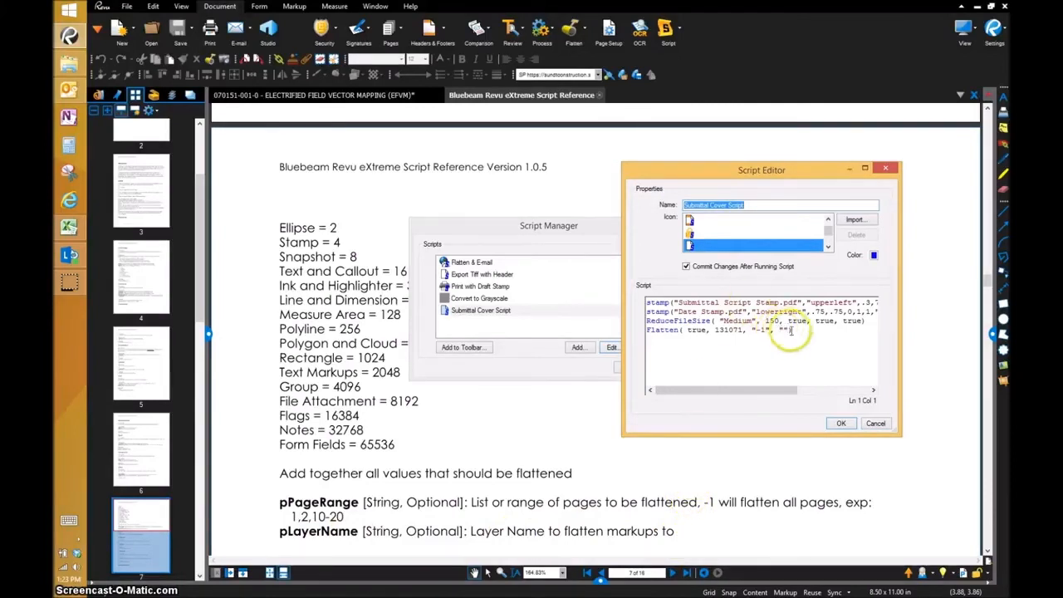
mouse_move(840, 423)
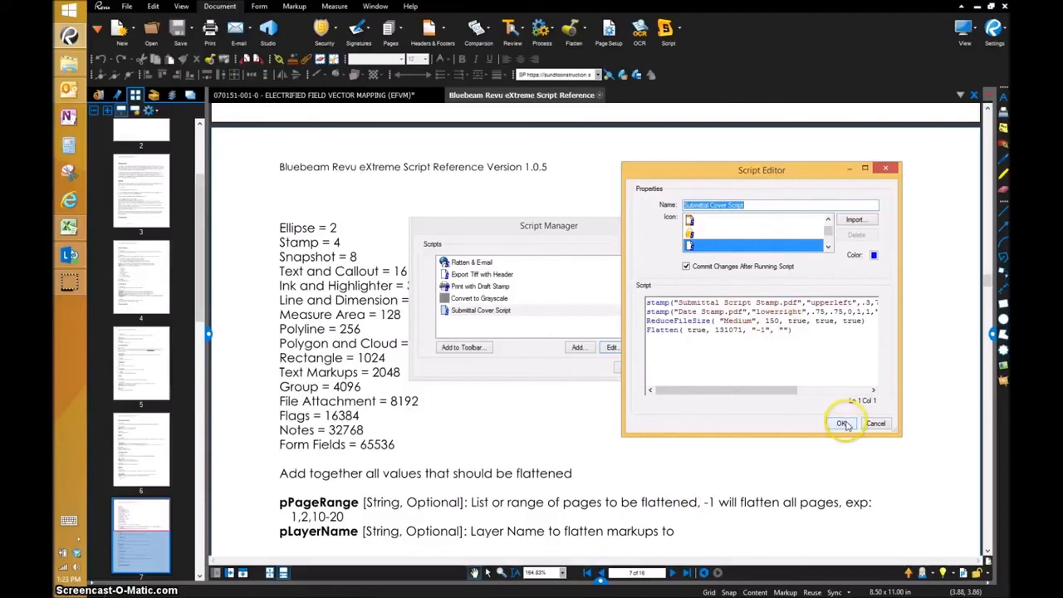
click(842, 424)
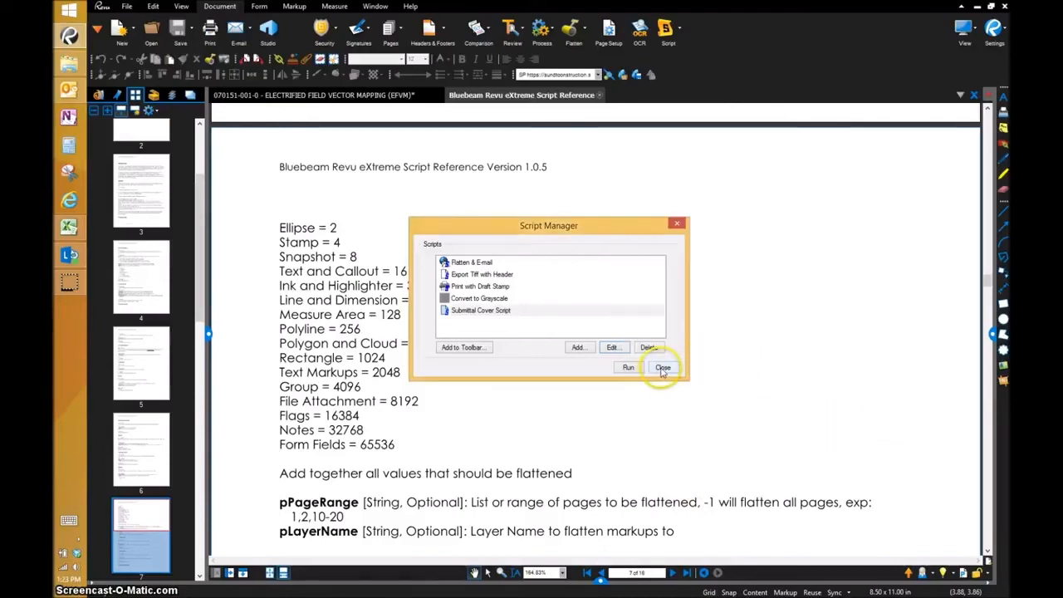
- Reopen Script Manager on the transmittal and add Submittal Cover Script to the Advanced toolbar
click(663, 367)
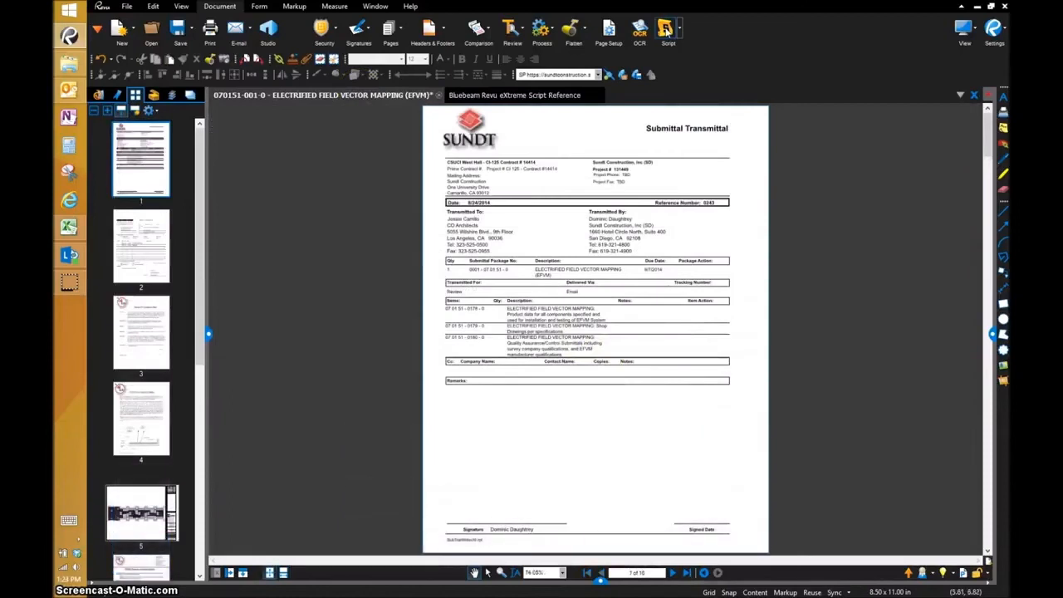
click(668, 30)
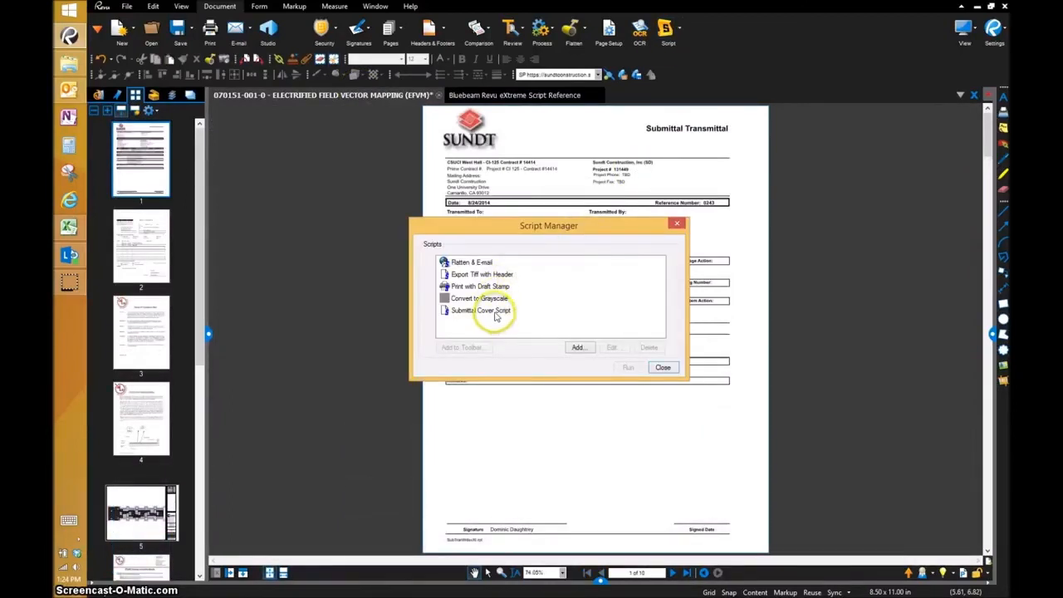
click(462, 348)
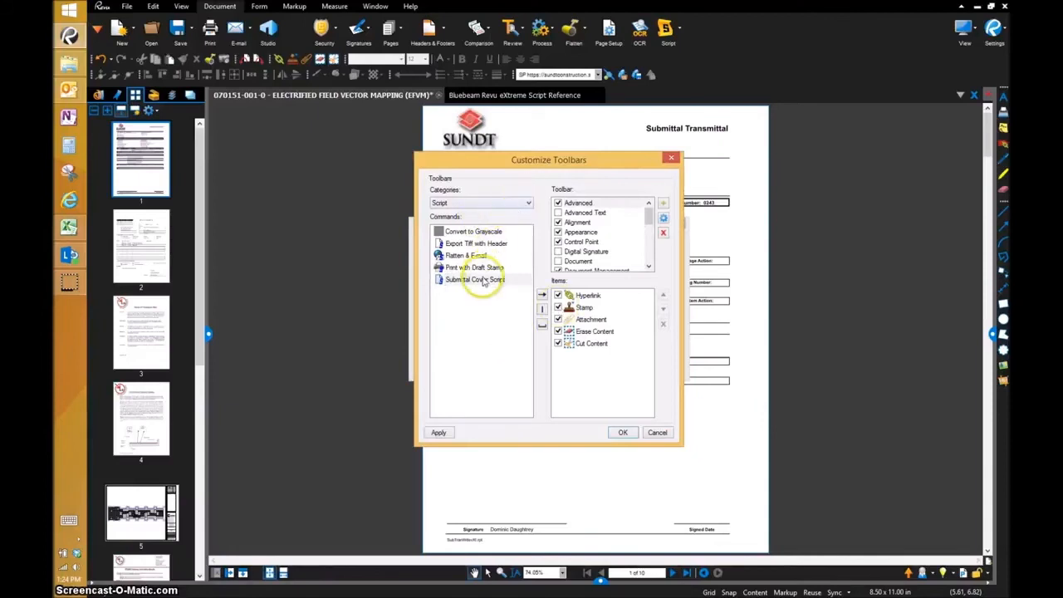
click(475, 279)
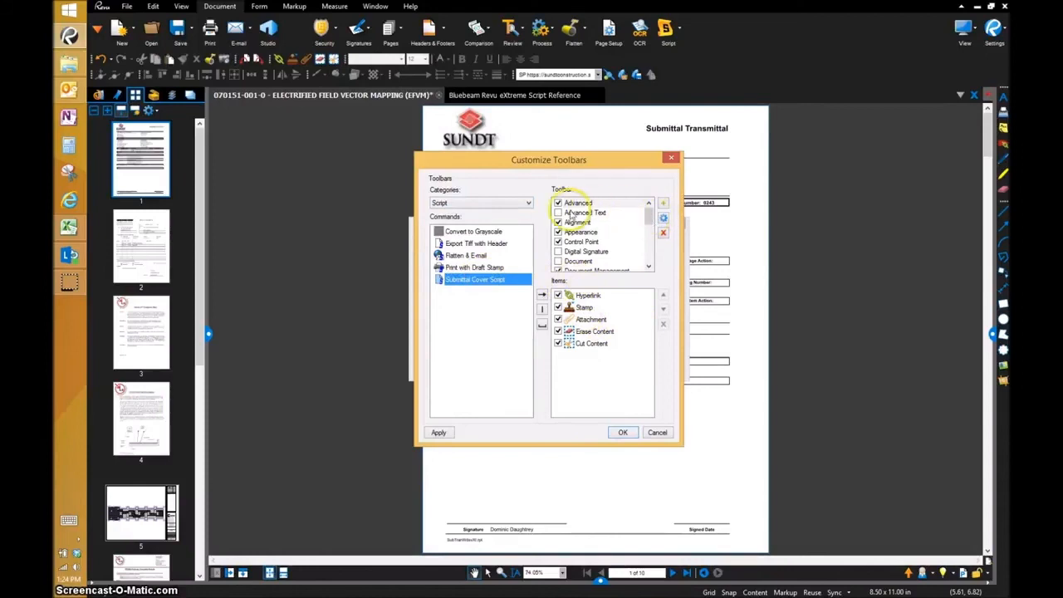
click(578, 203)
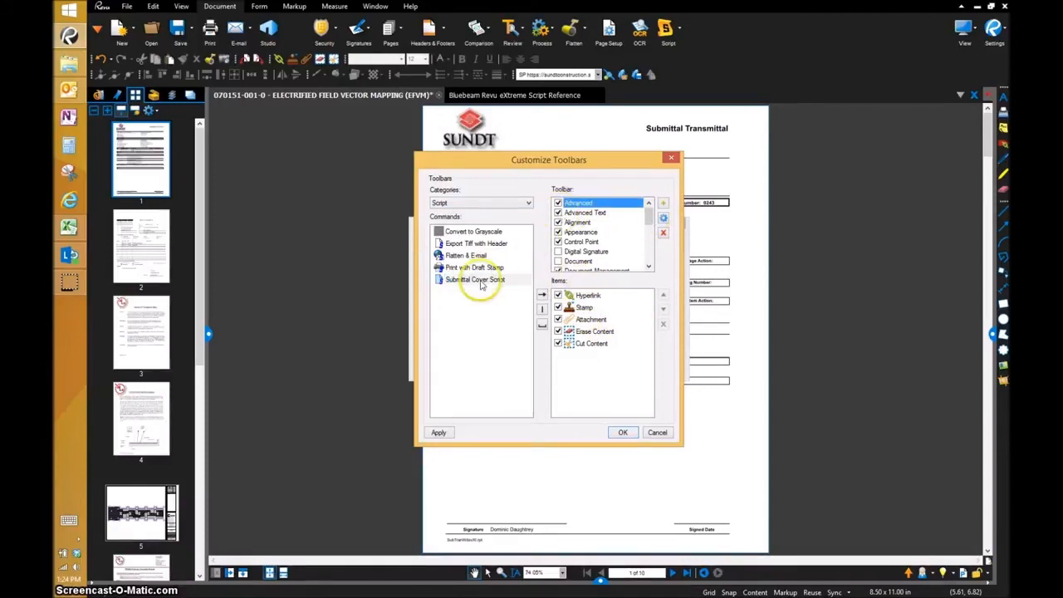
click(475, 279)
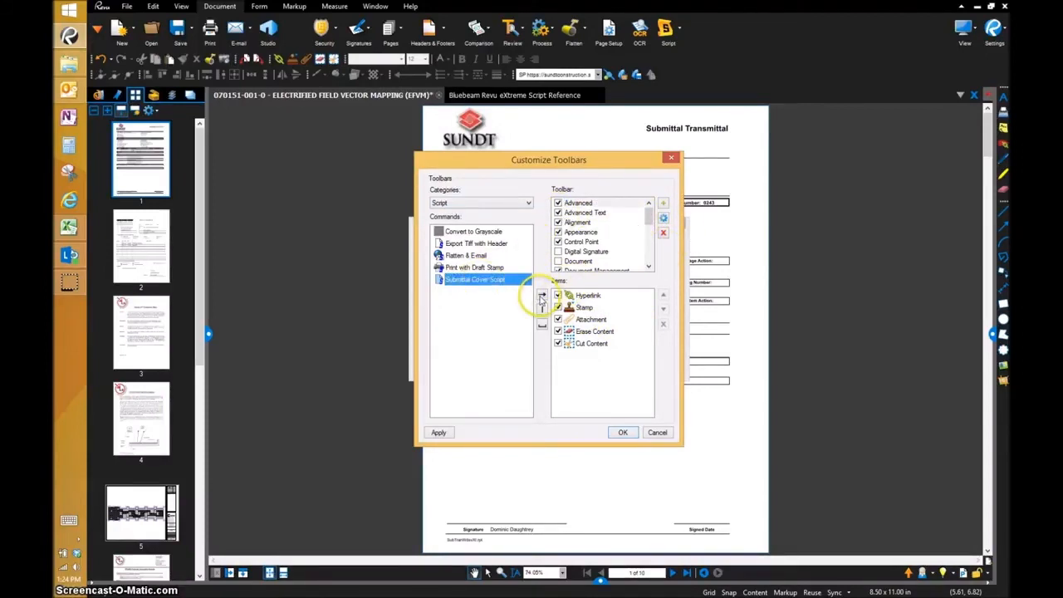
click(543, 293)
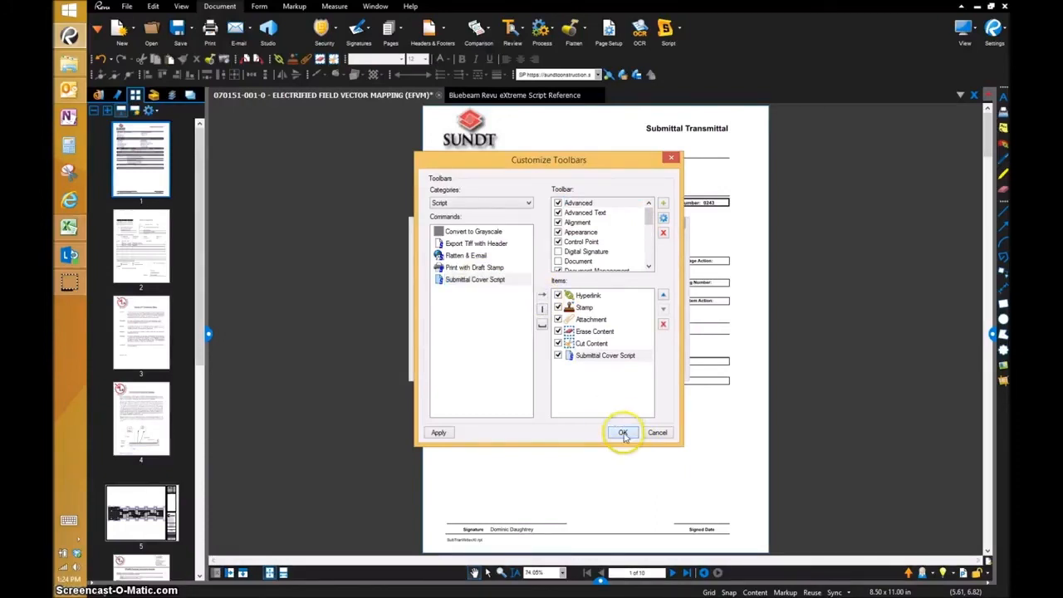
click(623, 432)
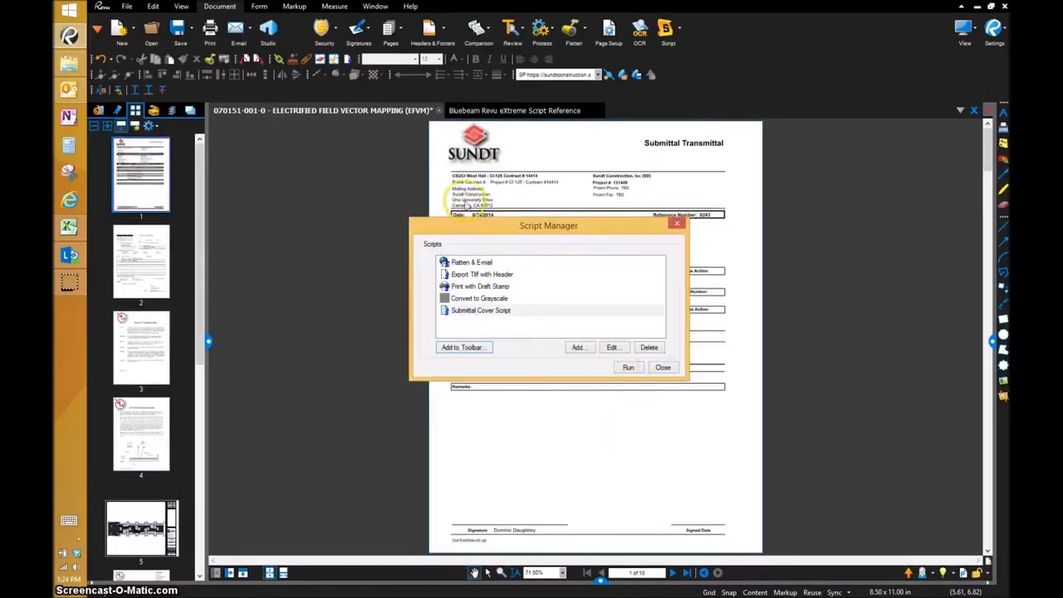
mouse_move(347, 59)
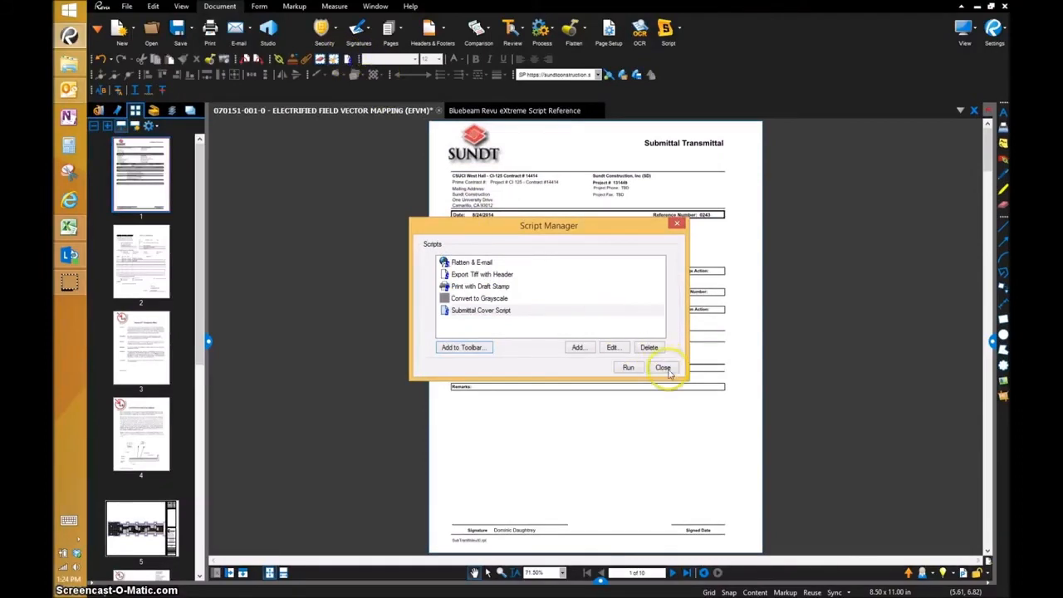
- Run Submittal Cover Script from the Advanced toolbar and scroll to the Submittal Review stamp
click(663, 367)
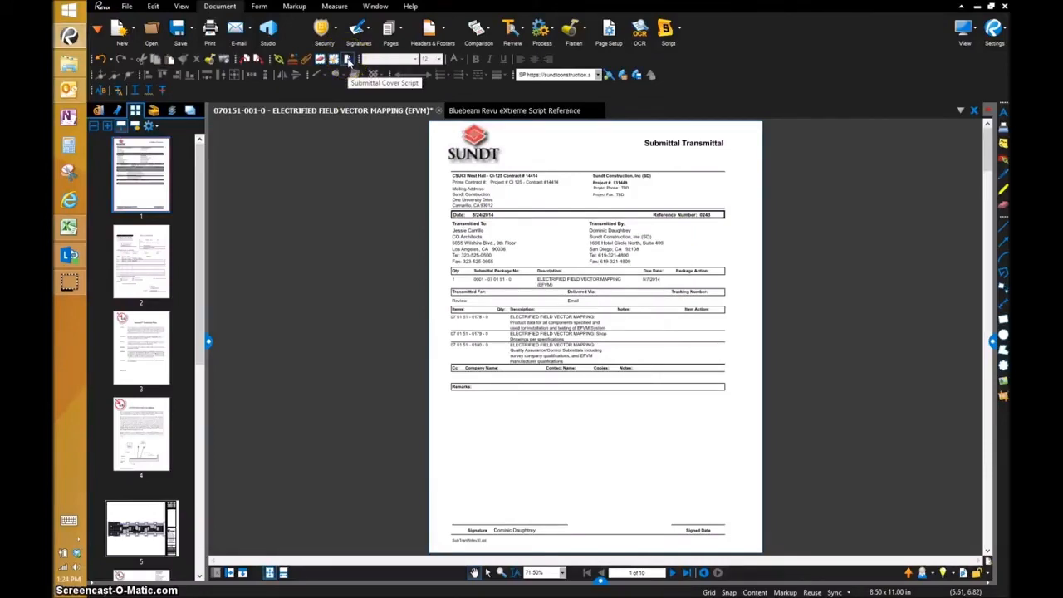
click(619, 332)
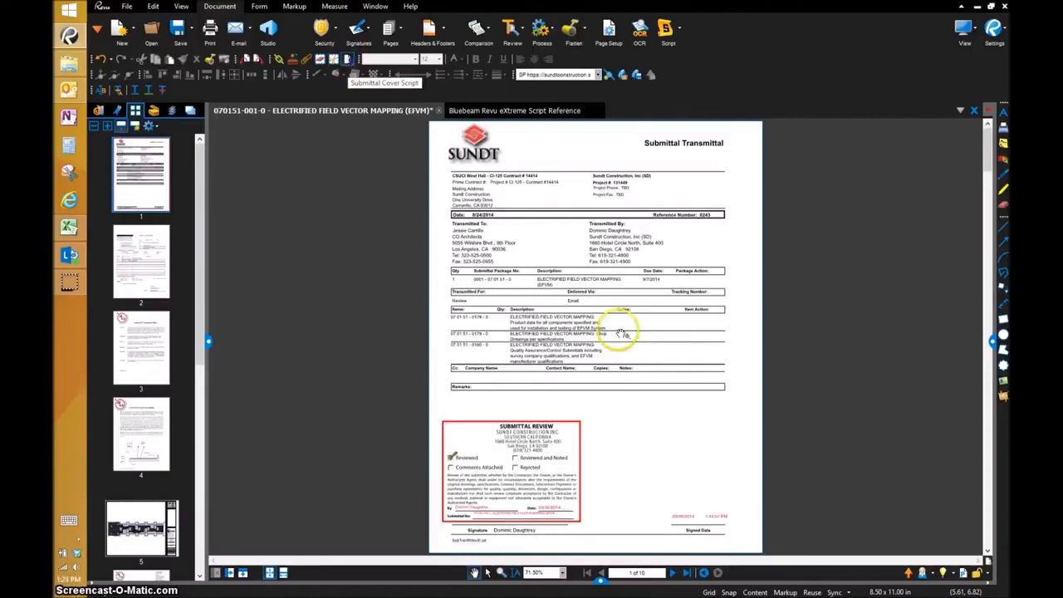
mouse_move(581, 474)
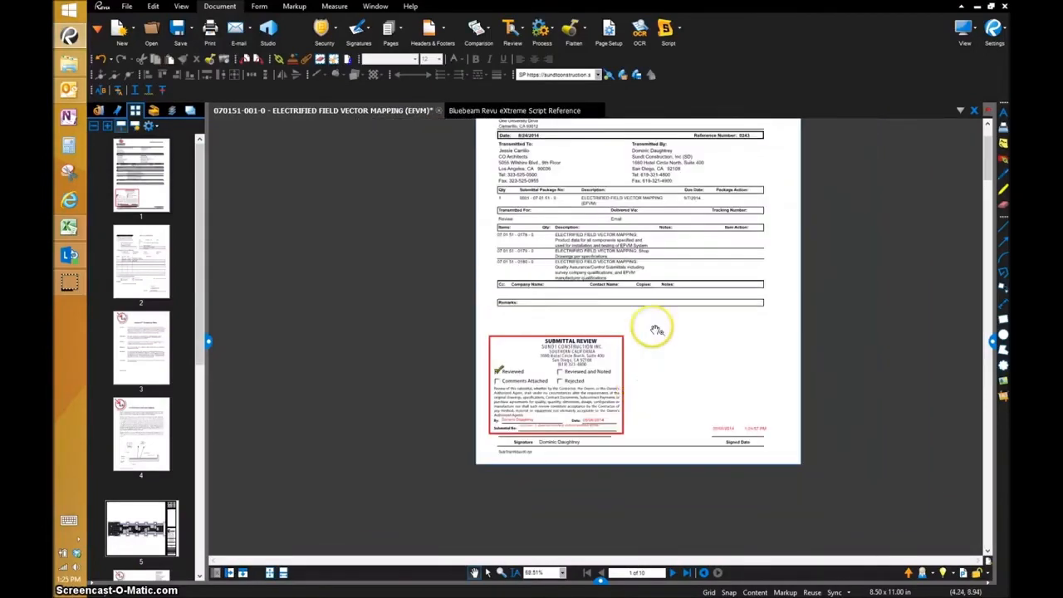
scroll(down, 3)
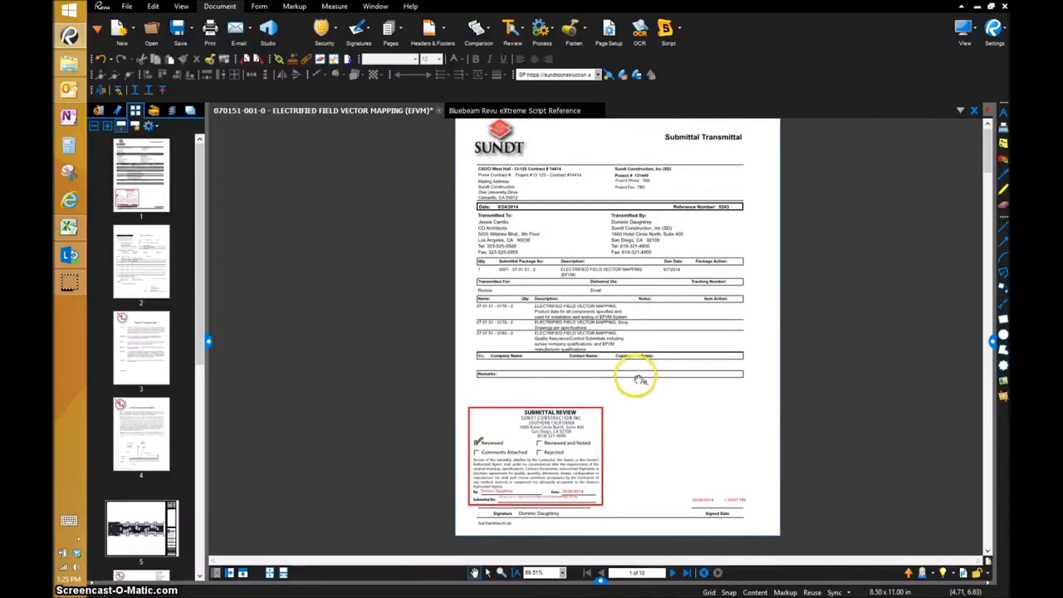